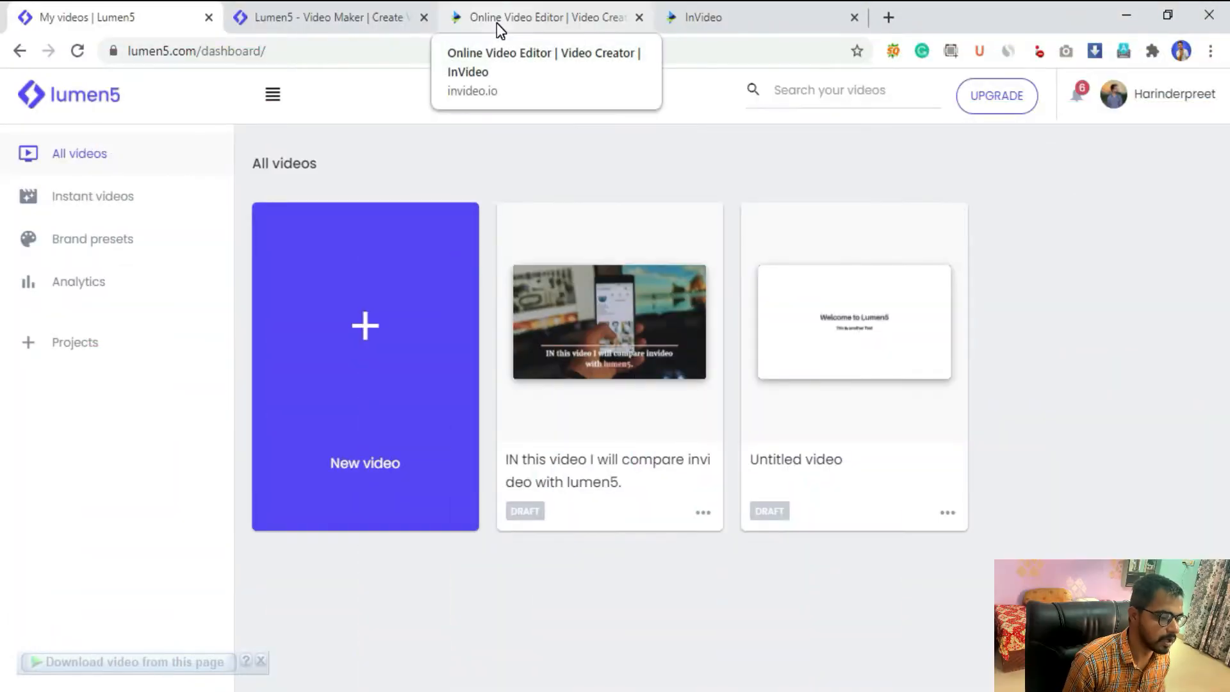
# Switch between the InVideo templates page and the Lumen5 pricing plans page
pyautogui.click(540, 17)
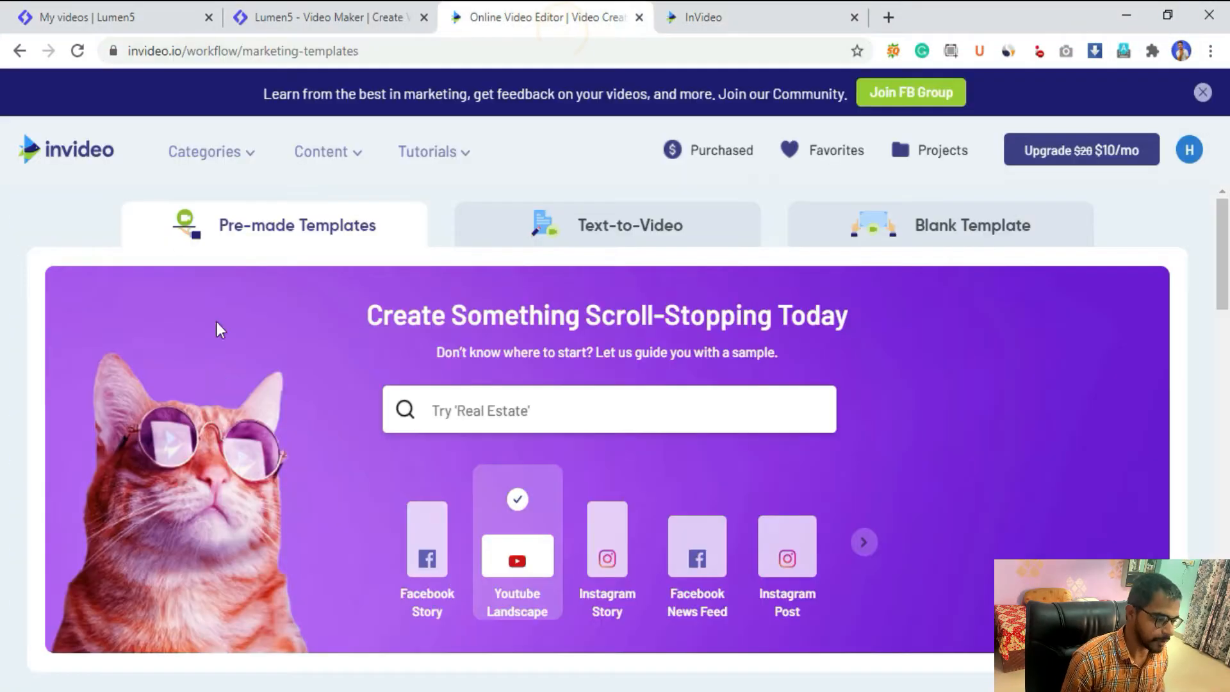
pyautogui.moveTo(148, 191)
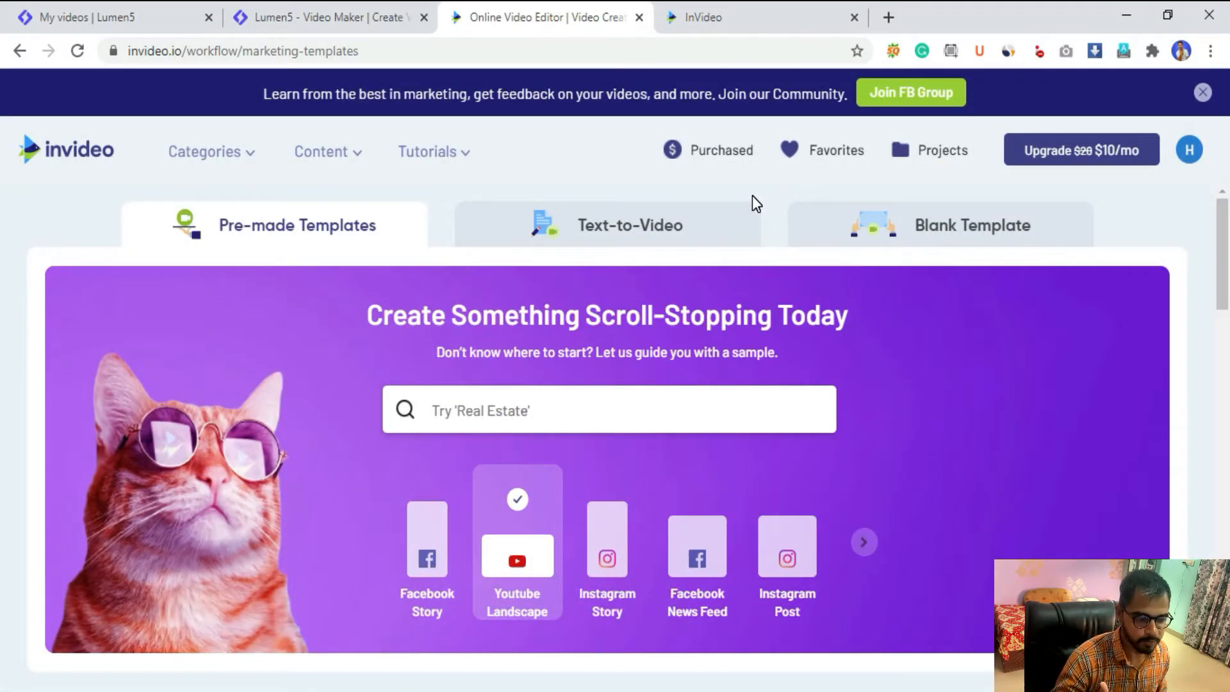
pyautogui.moveTo(204, 75)
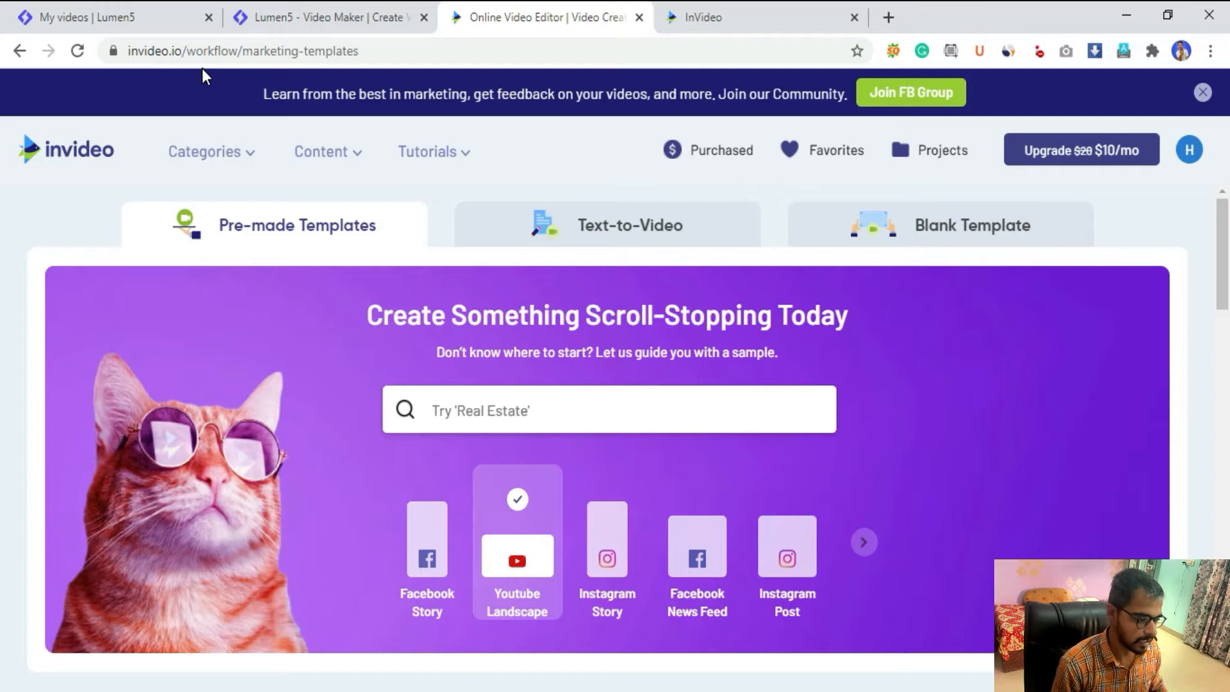
pyautogui.click(330, 17)
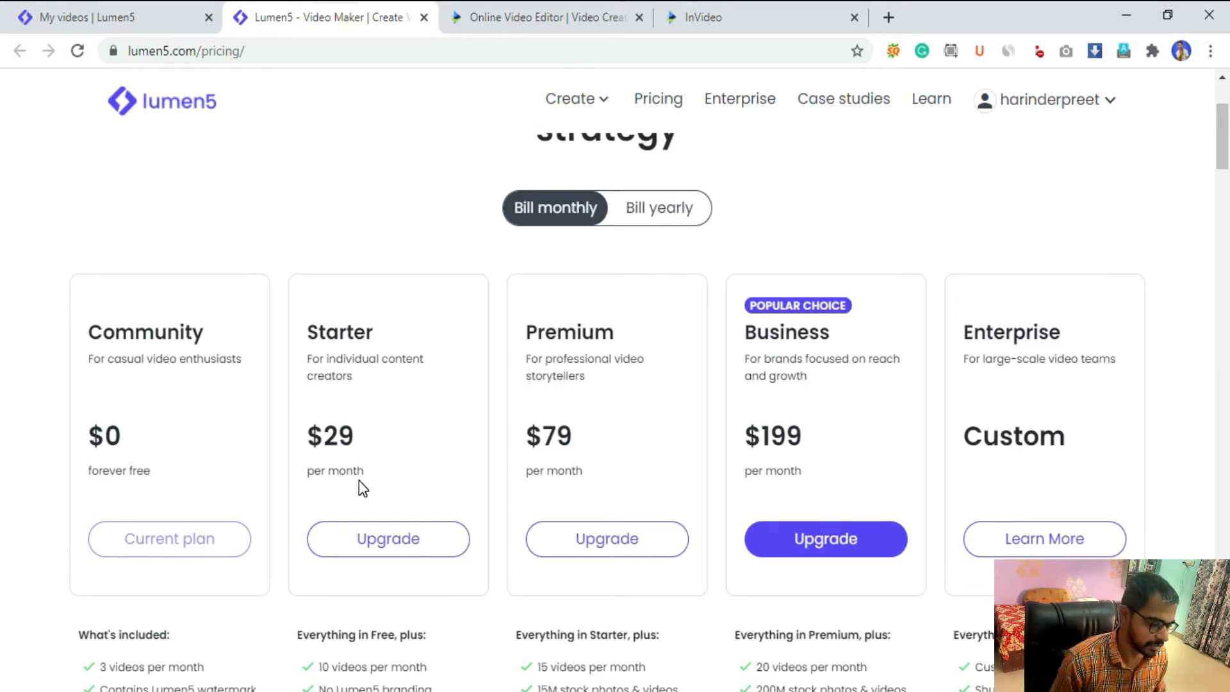
pyautogui.moveTo(241, 223)
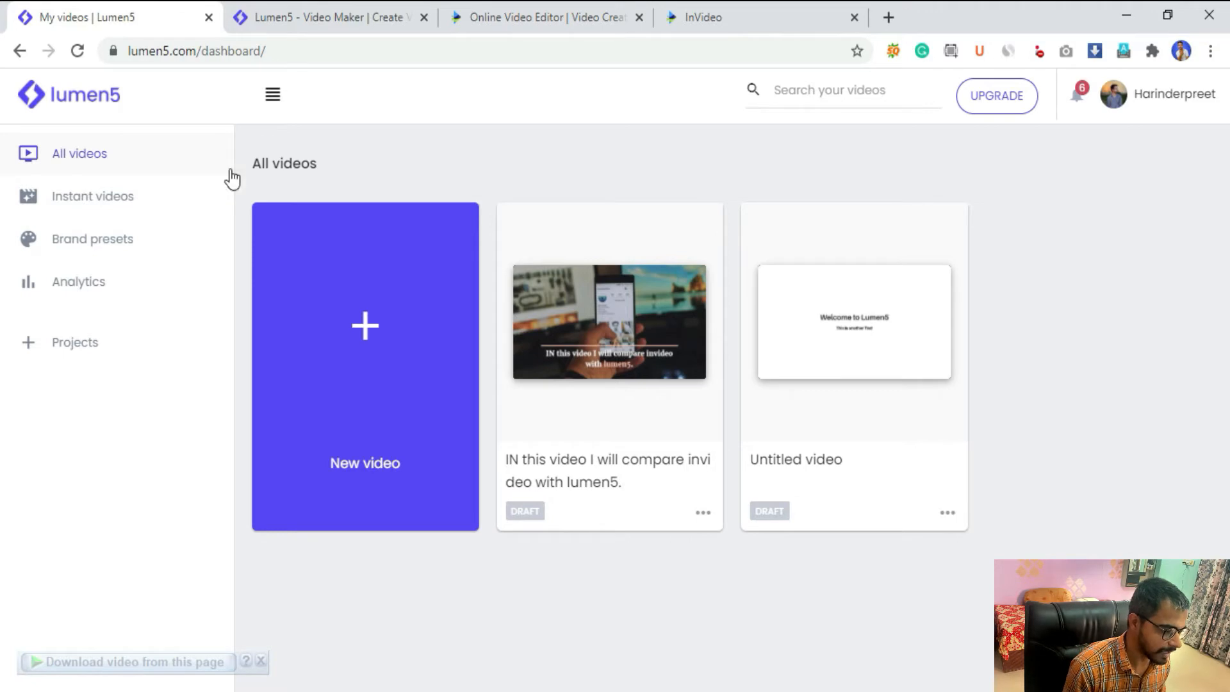
pyautogui.moveTo(206, 154)
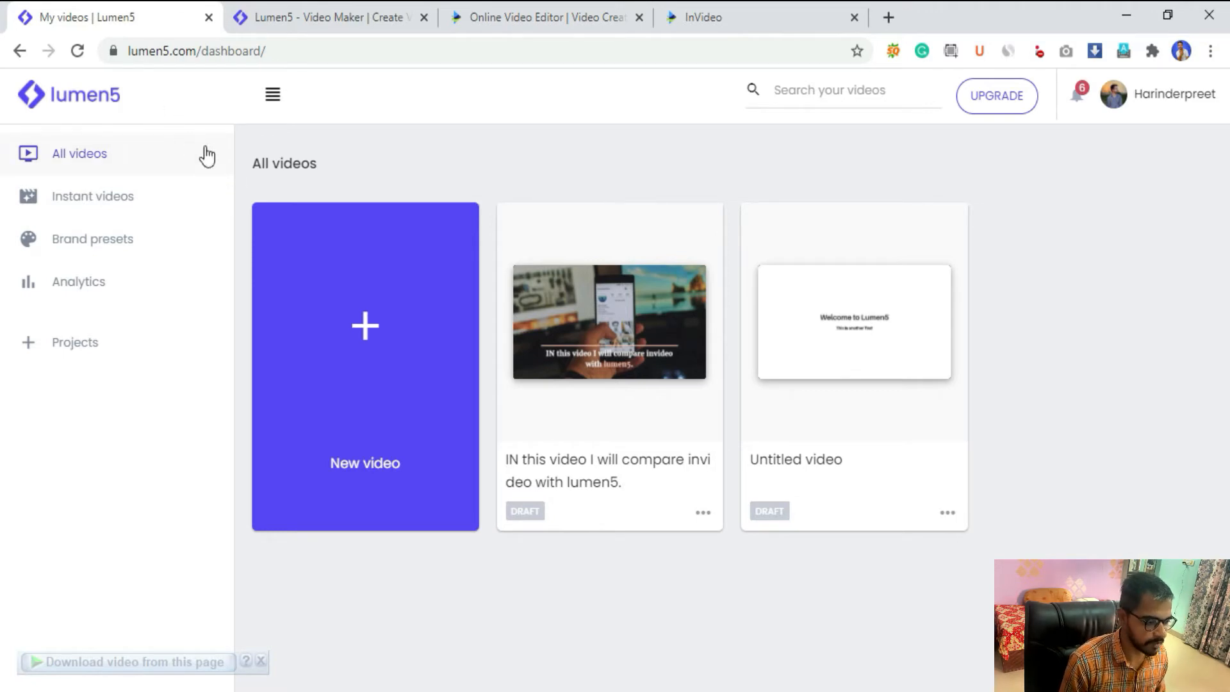
pyautogui.moveTo(627, 406)
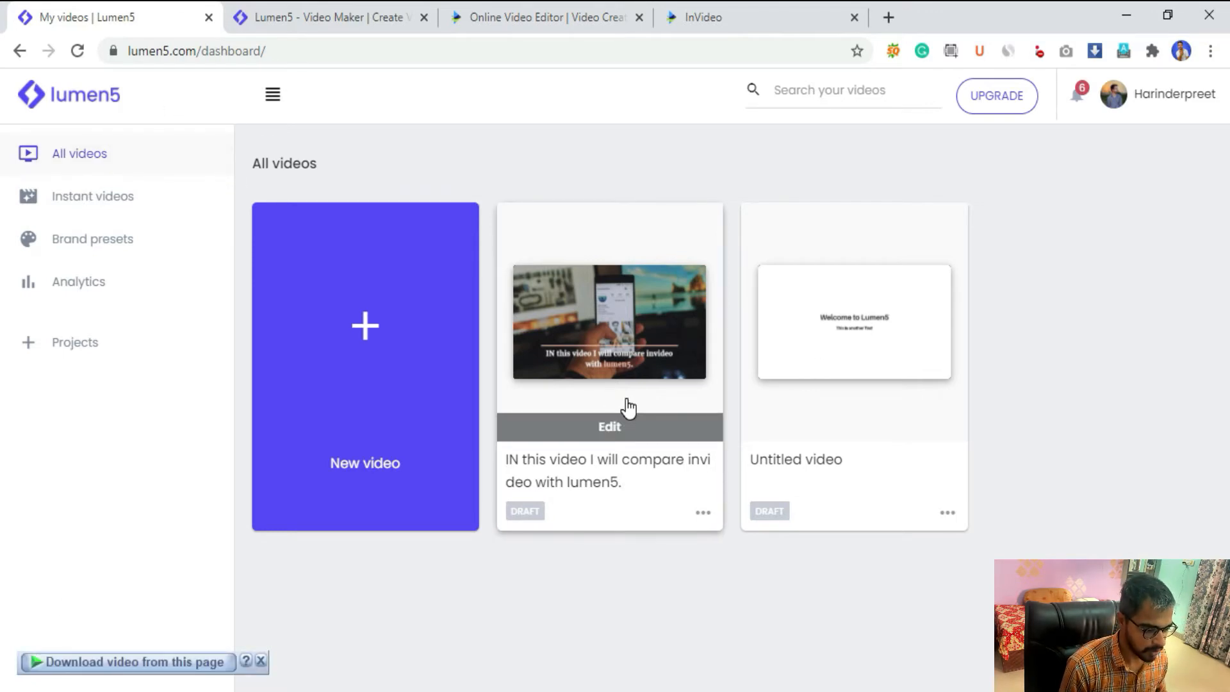
pyautogui.moveTo(306, 408)
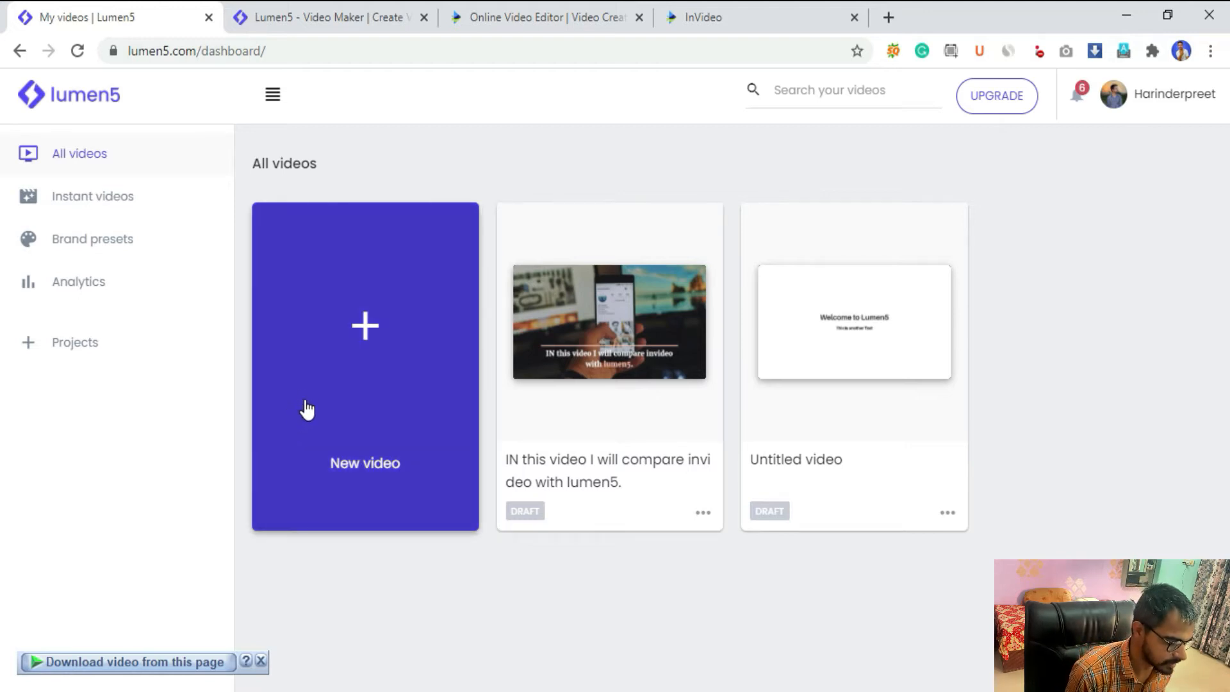
# Start a new Lumen5 video and choose to write a script for it
pyautogui.click(364, 327)
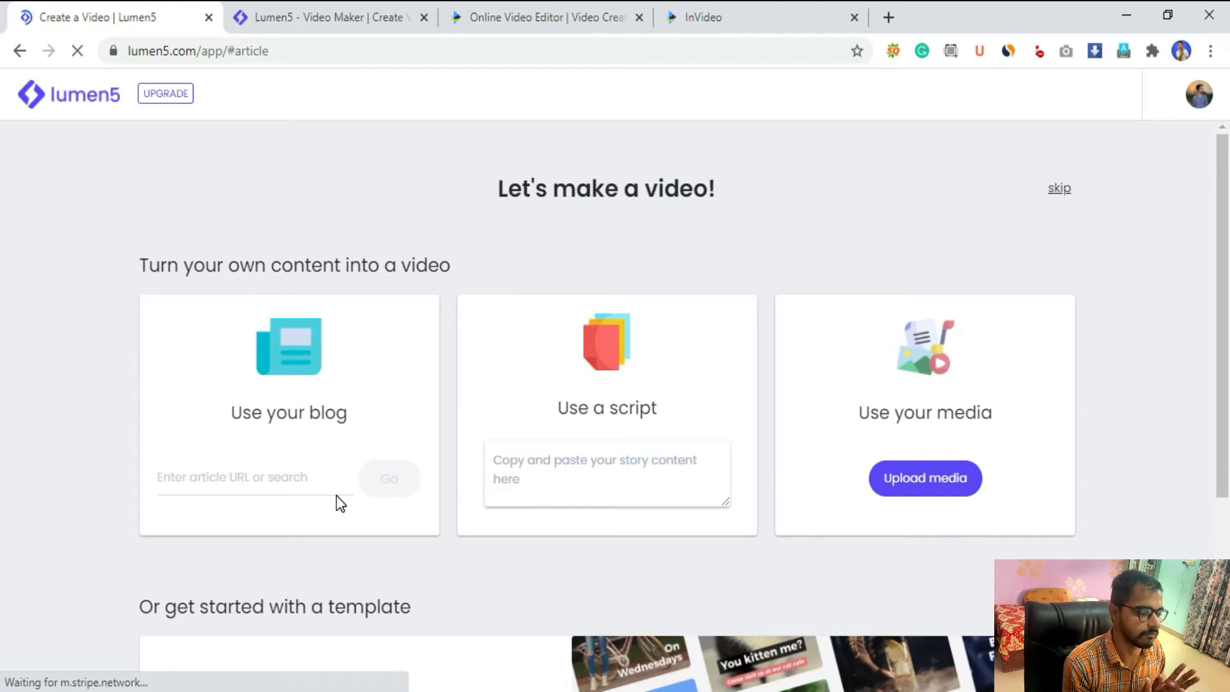
pyautogui.click(243, 477)
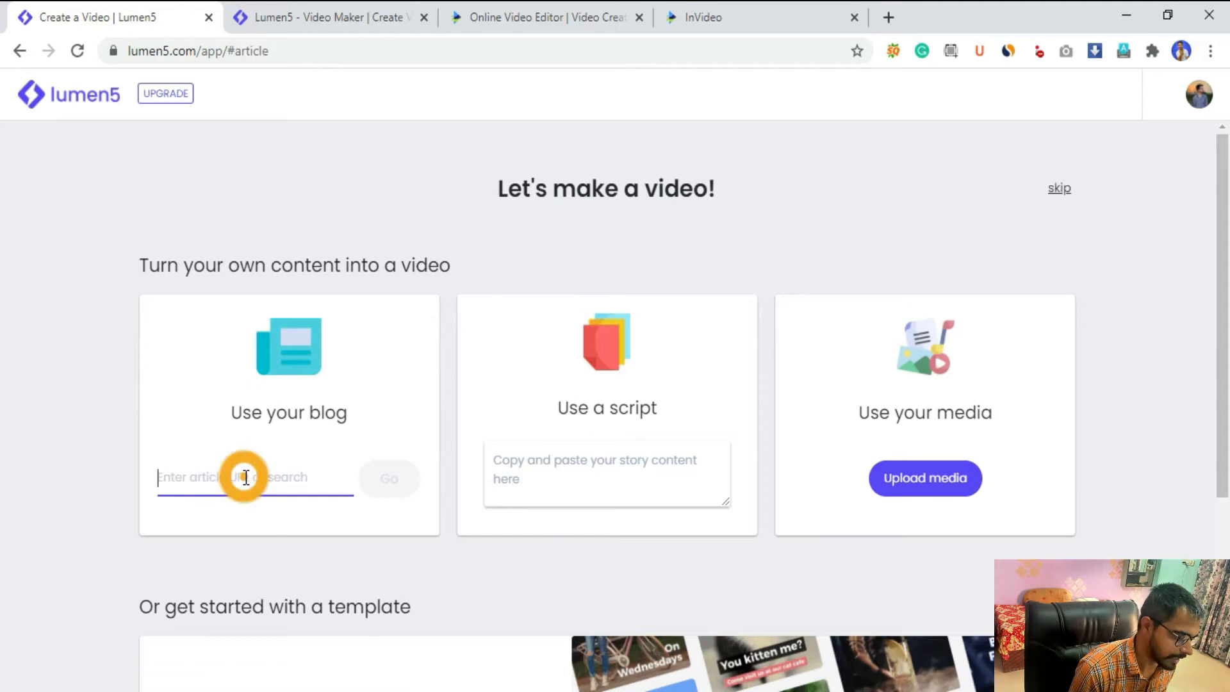
pyautogui.click(247, 478)
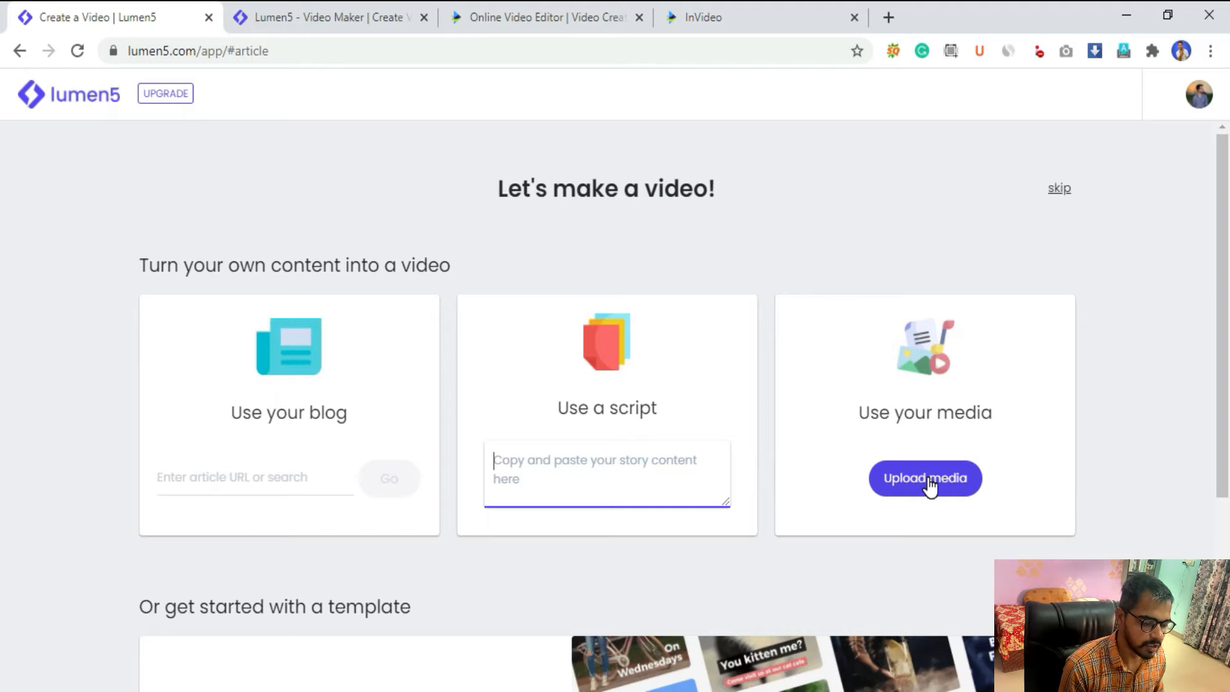
pyautogui.moveTo(630, 487)
pyautogui.write('(')
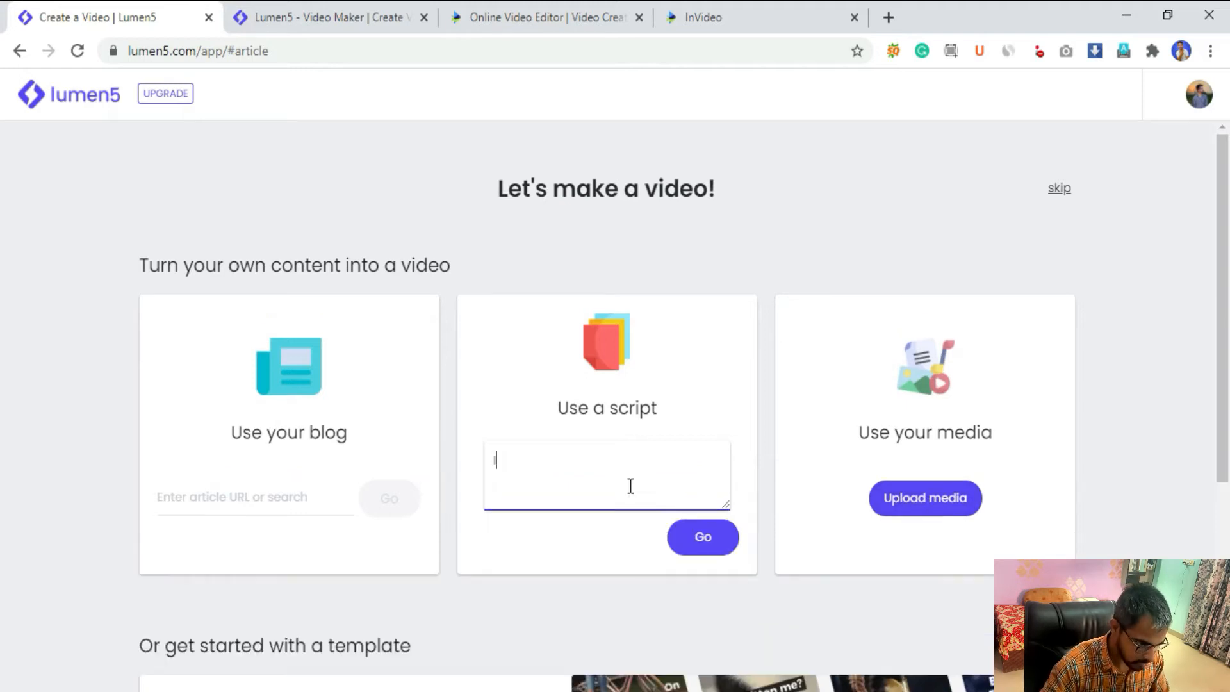
# Enter the script 'In this video I will compare invideo with lumen5', correcting the misspelt 'ompare'
pyautogui.write('In t')
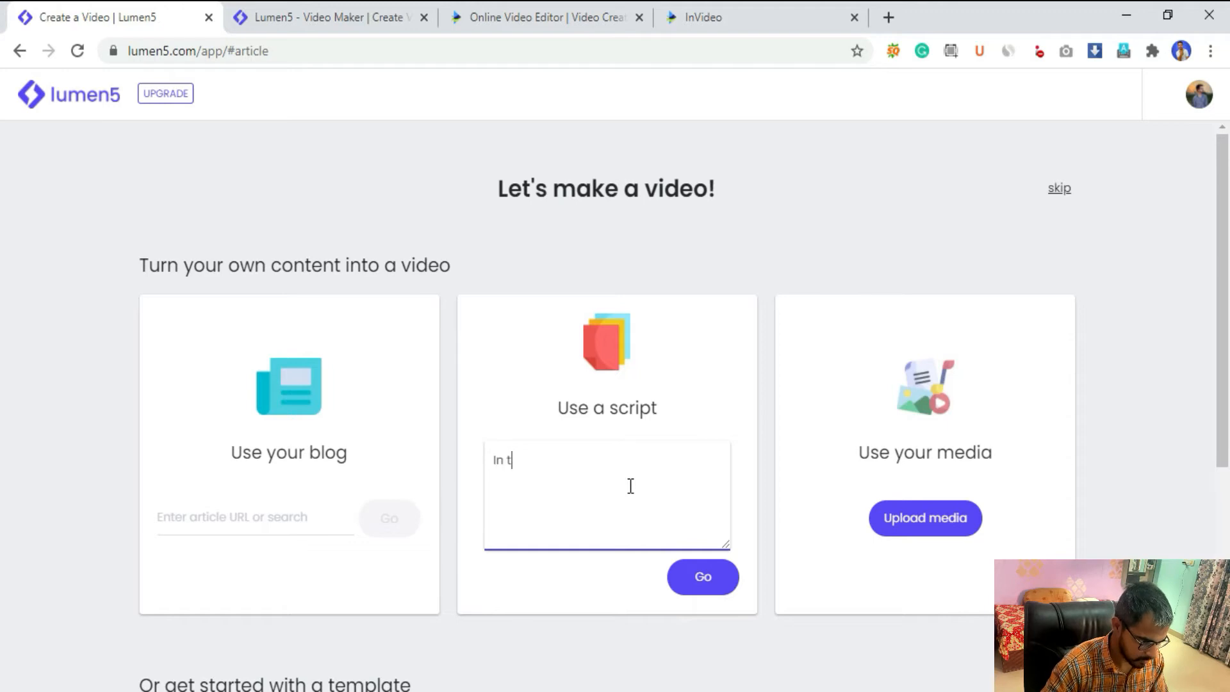
pyautogui.write('his video I will ompare invideo with lumen5')
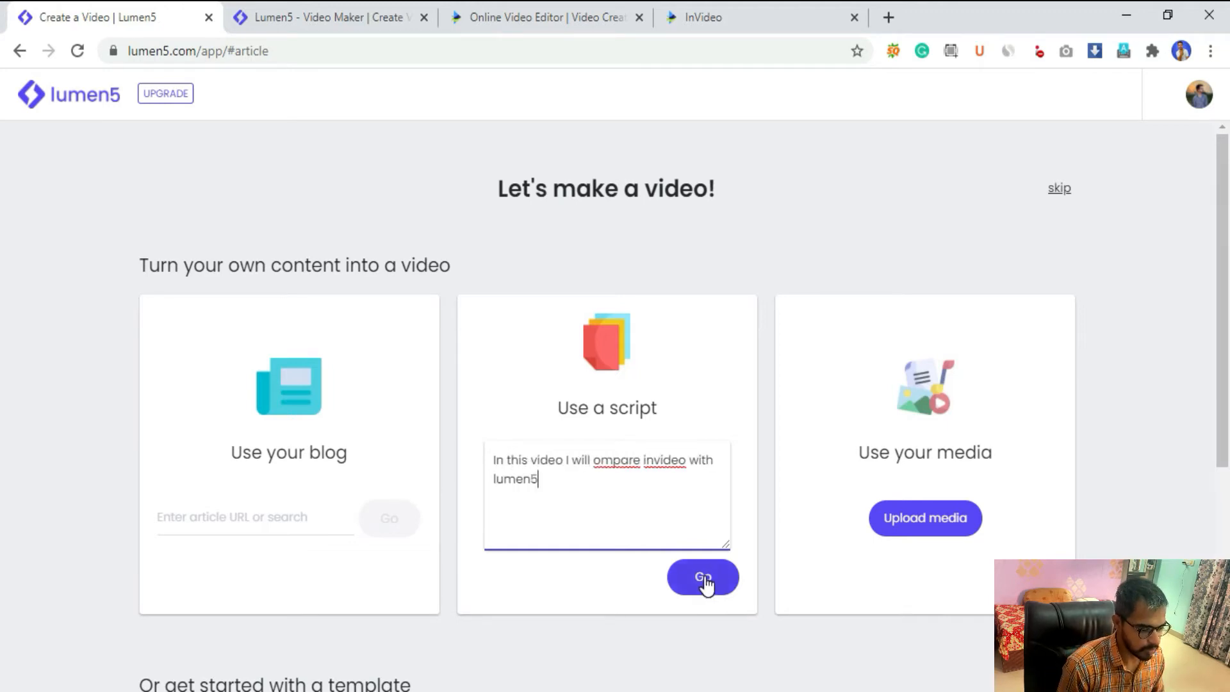
pyautogui.rightClick(616, 460)
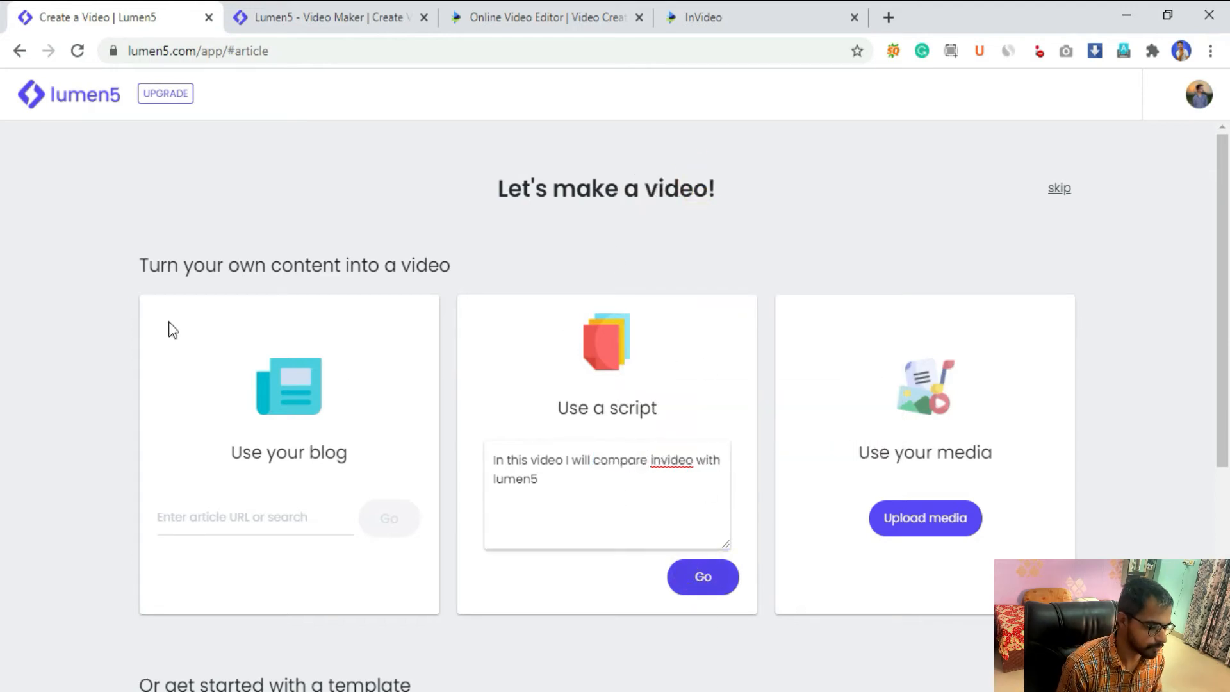
# Submit the script and choose the 16:9 Facebook News Feed format
pyautogui.click(700, 576)
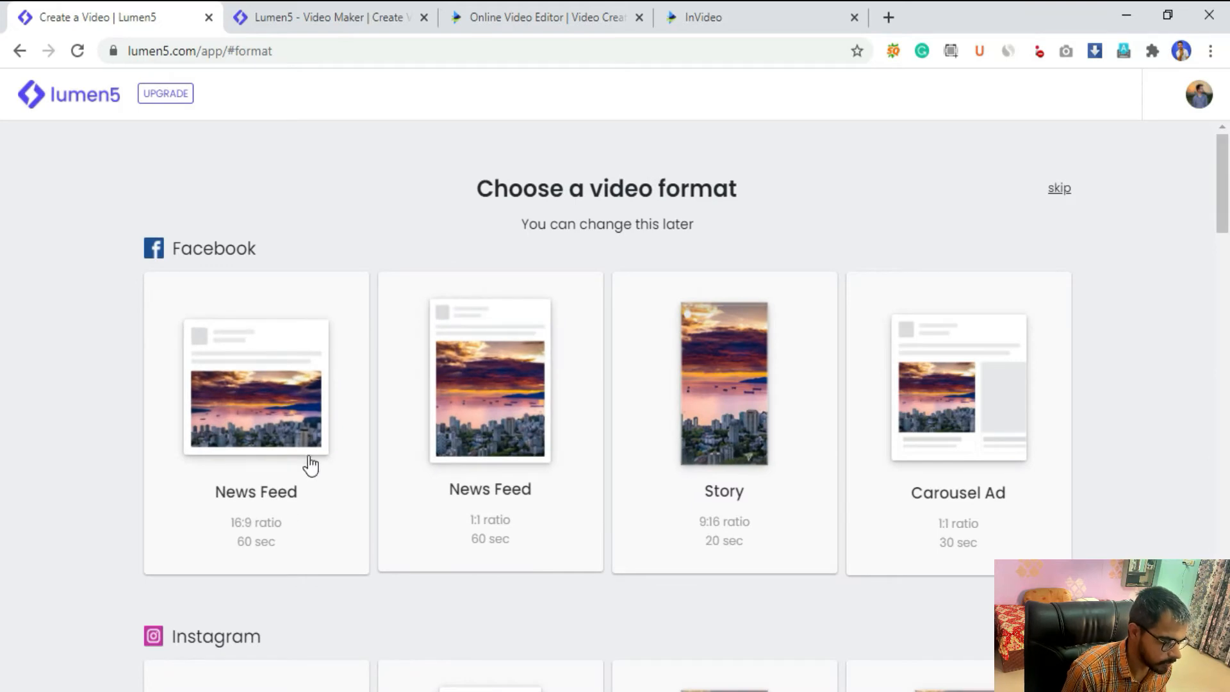
pyautogui.scroll(-3)
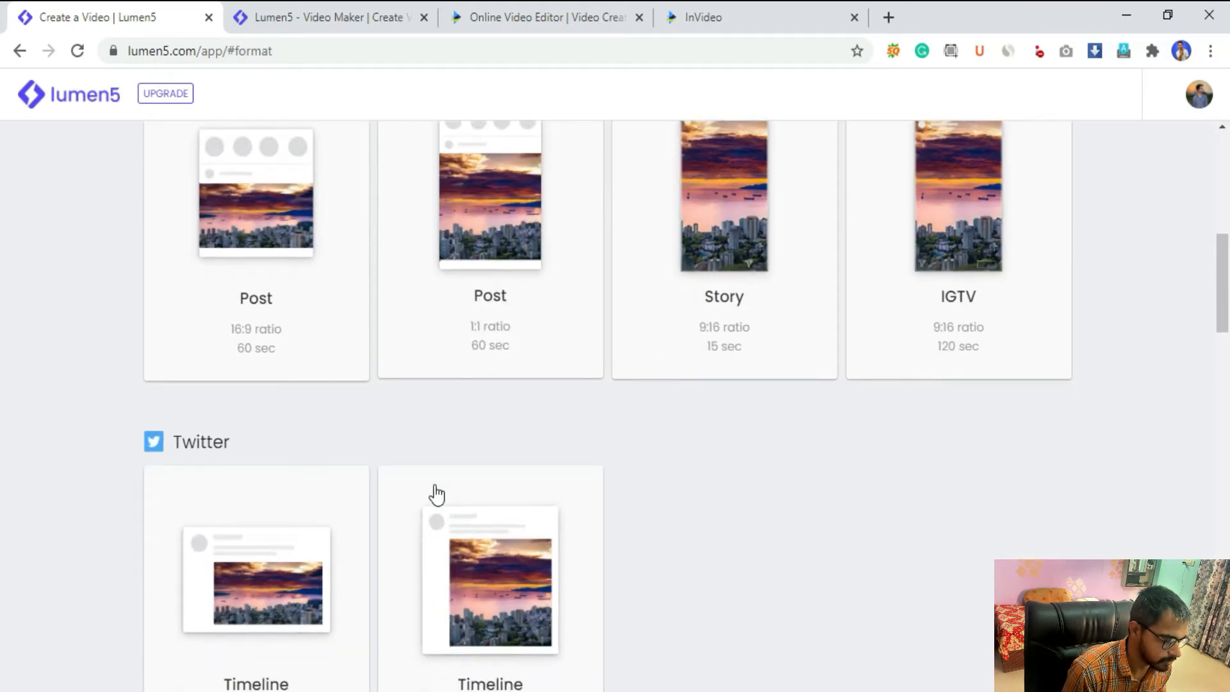
pyautogui.scroll(-3)
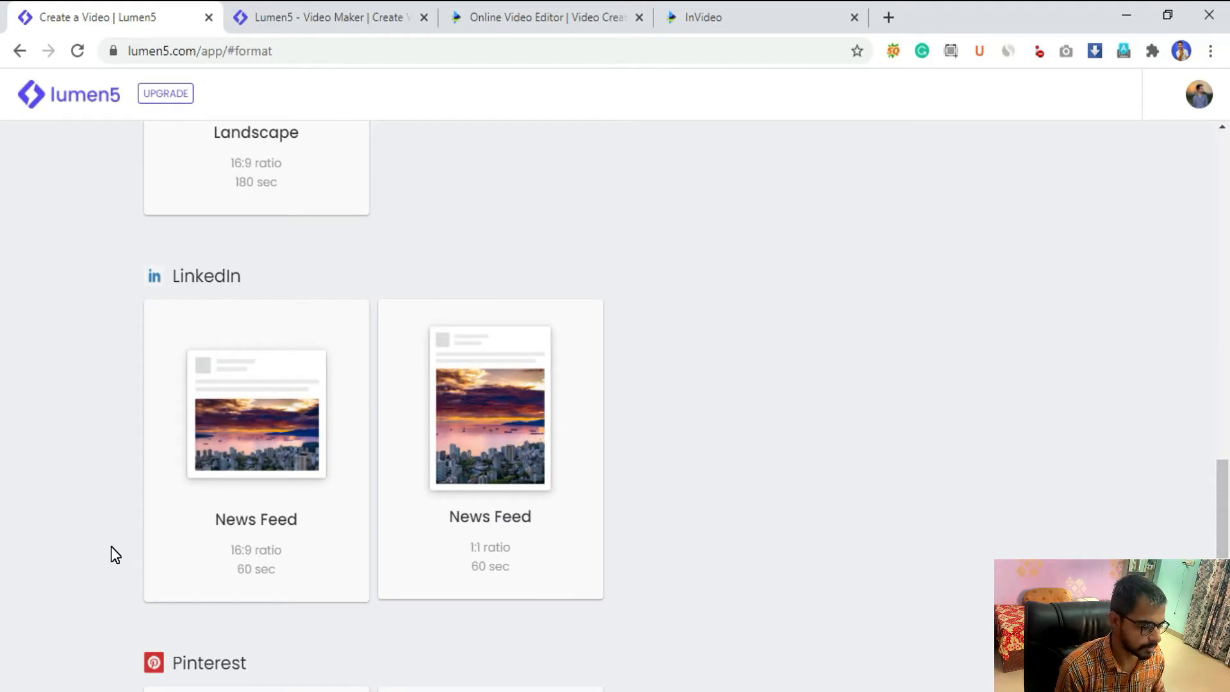
pyautogui.scroll(-3)
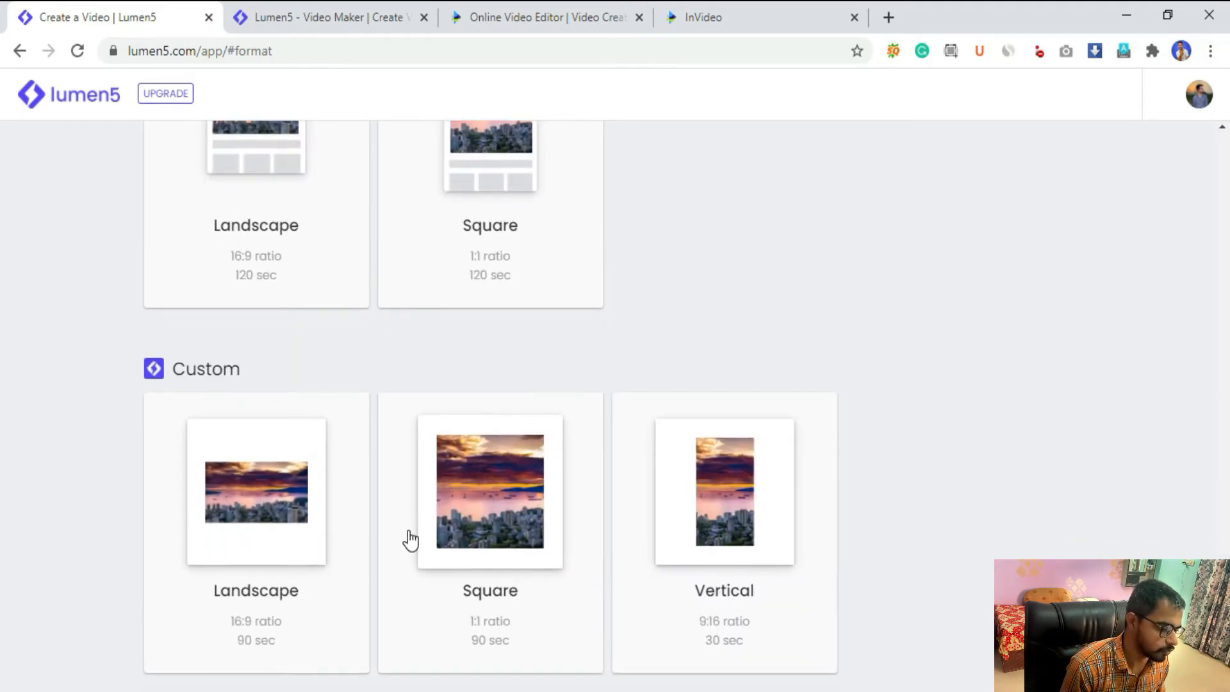
pyautogui.scroll(3)
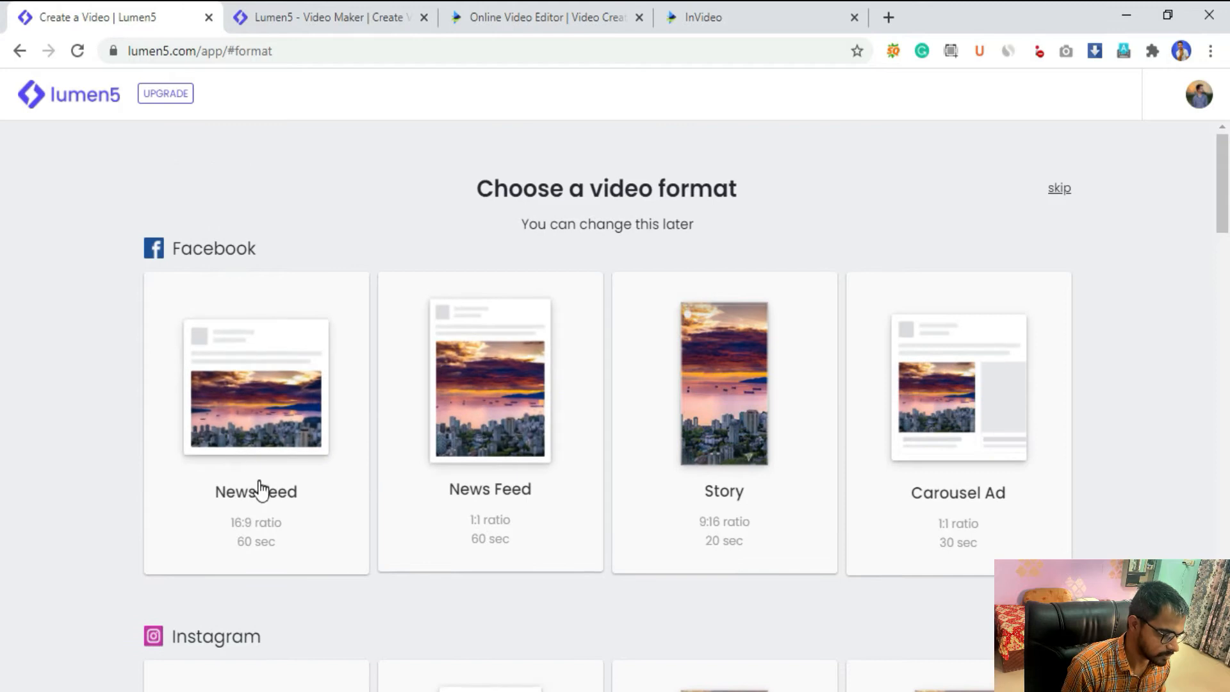
pyautogui.click(255, 386)
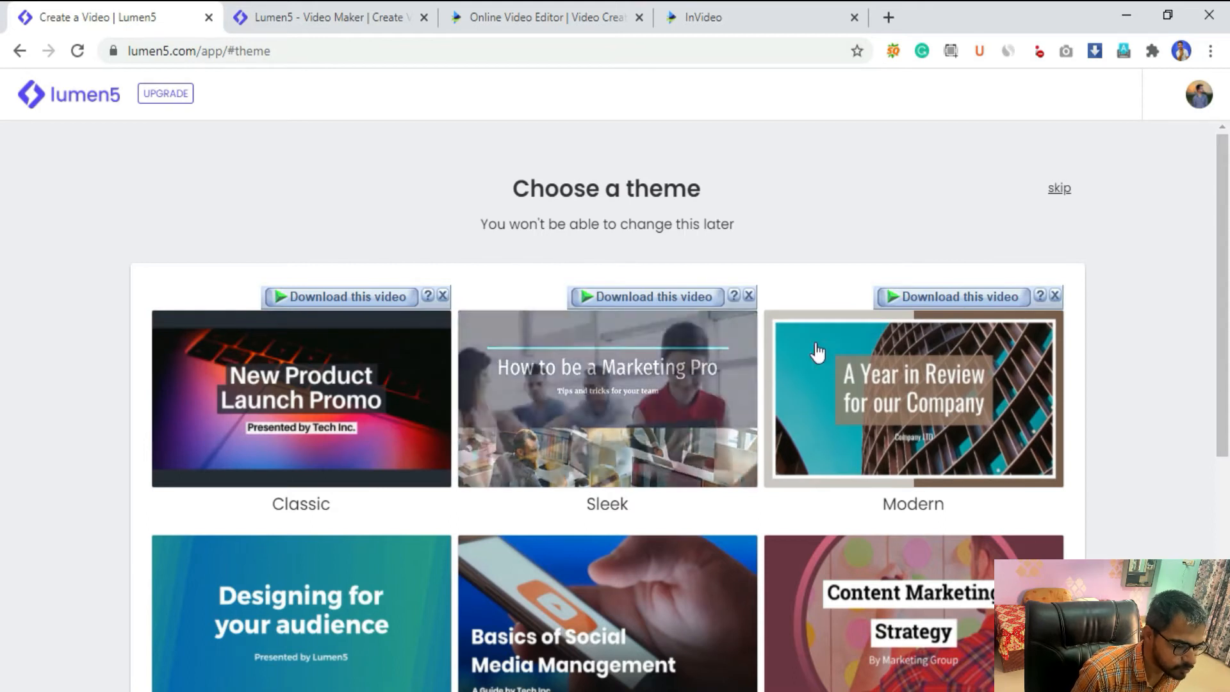
# Scroll through the Choose a theme page, including the 2019 themes
pyautogui.scroll(-3)
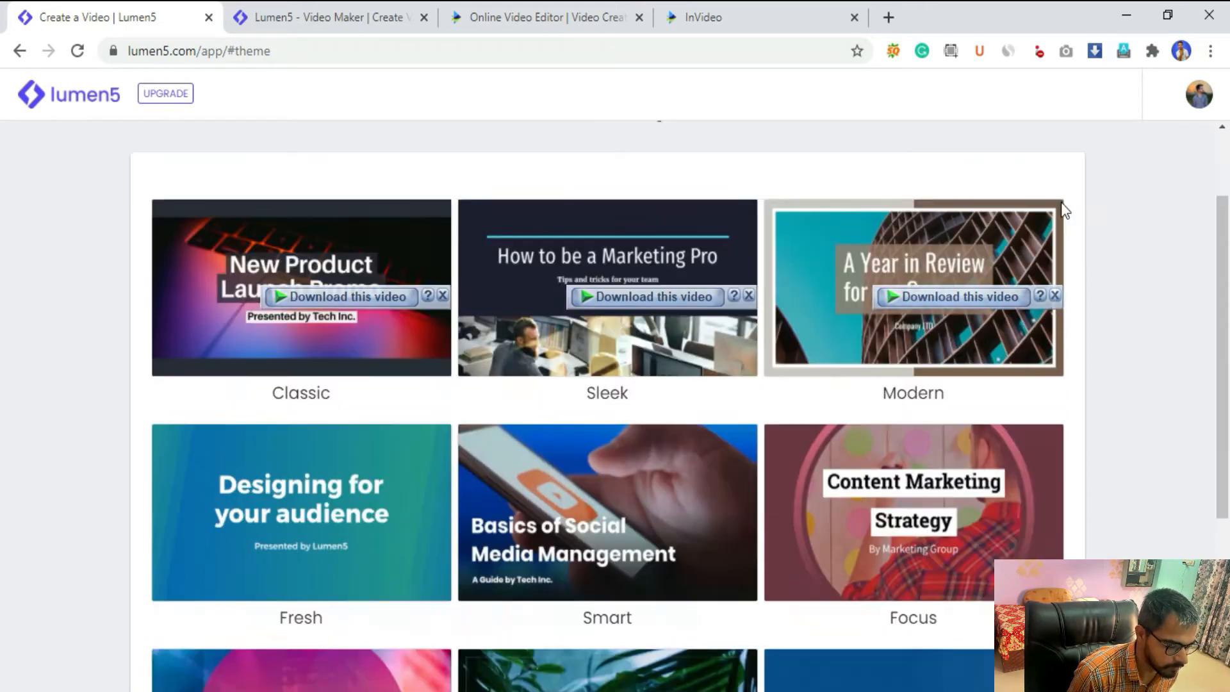
pyautogui.scroll(-3)
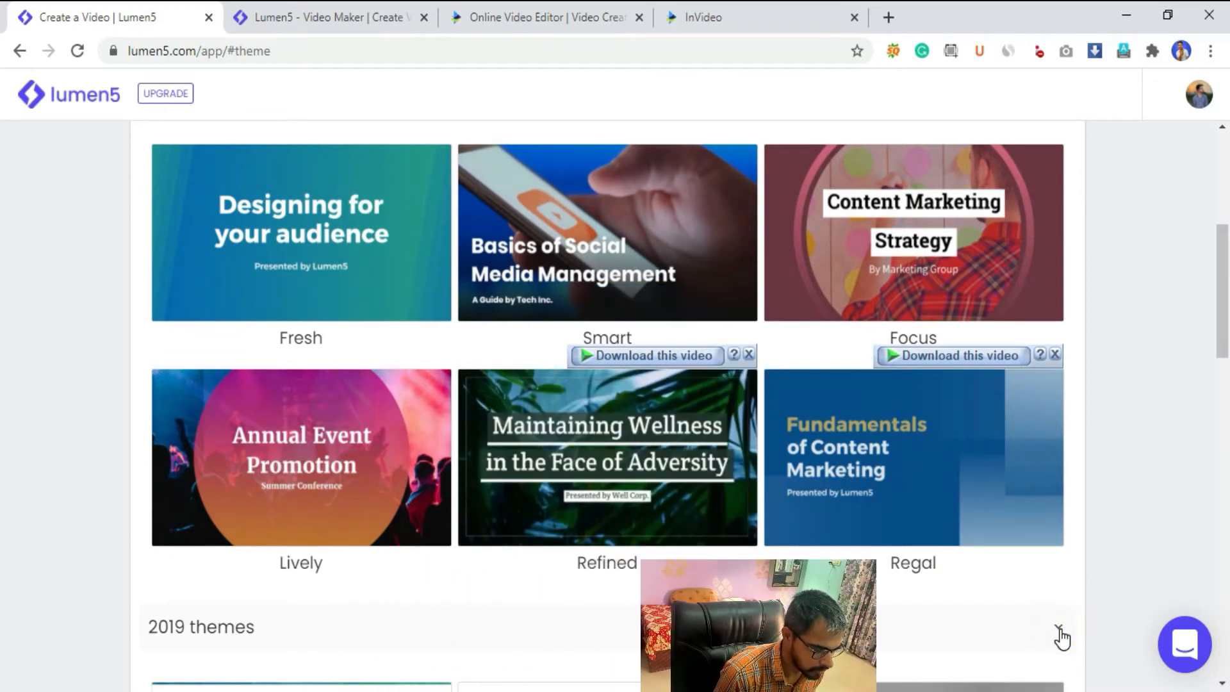
pyautogui.scroll(-3)
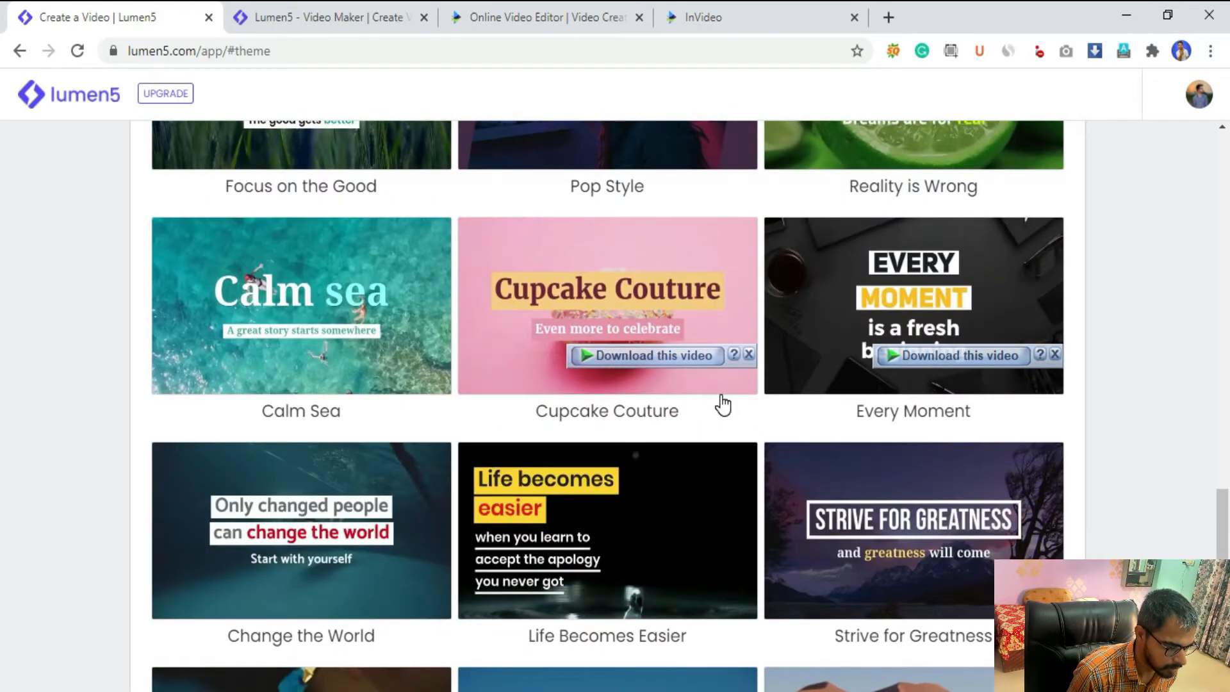
pyautogui.scroll(-3)
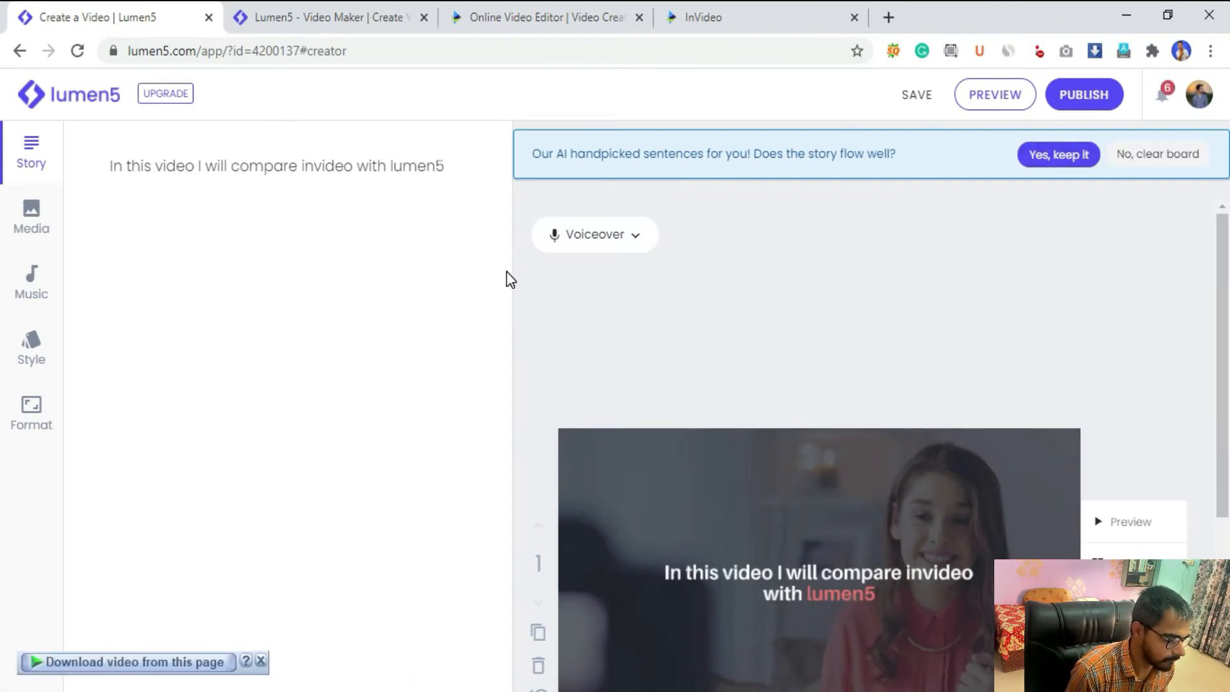
pyautogui.moveTo(480, 367)
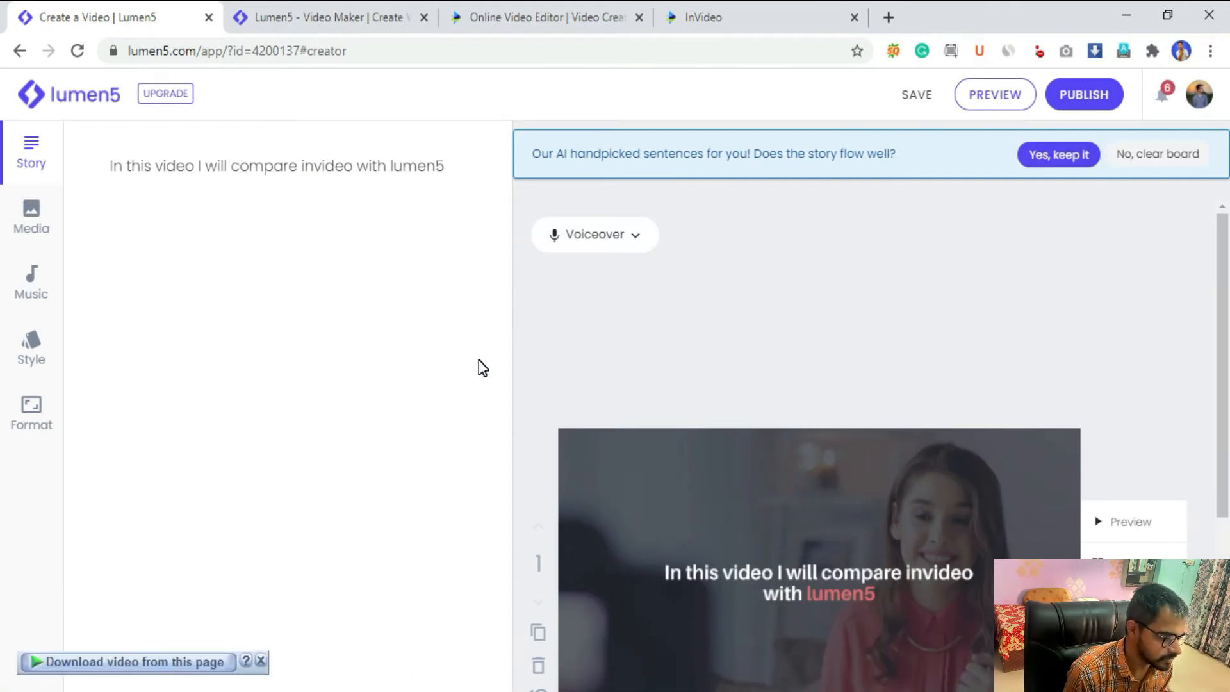
pyautogui.click(250, 177)
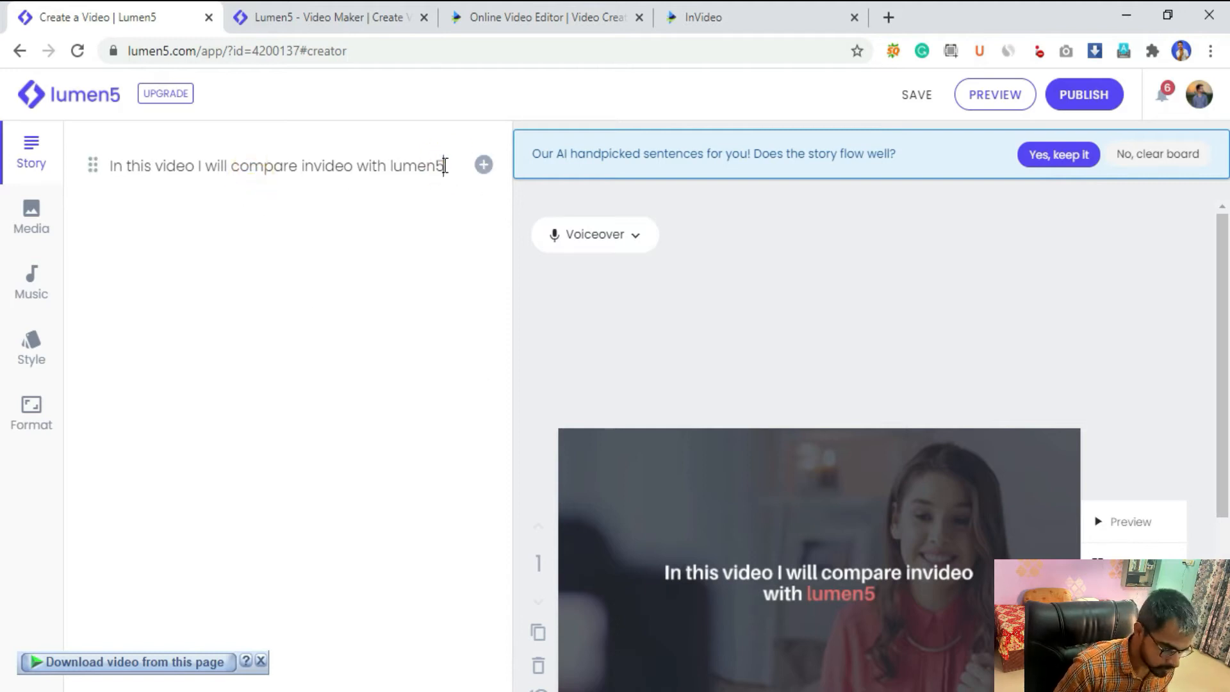
pyautogui.moveTo(828, 526)
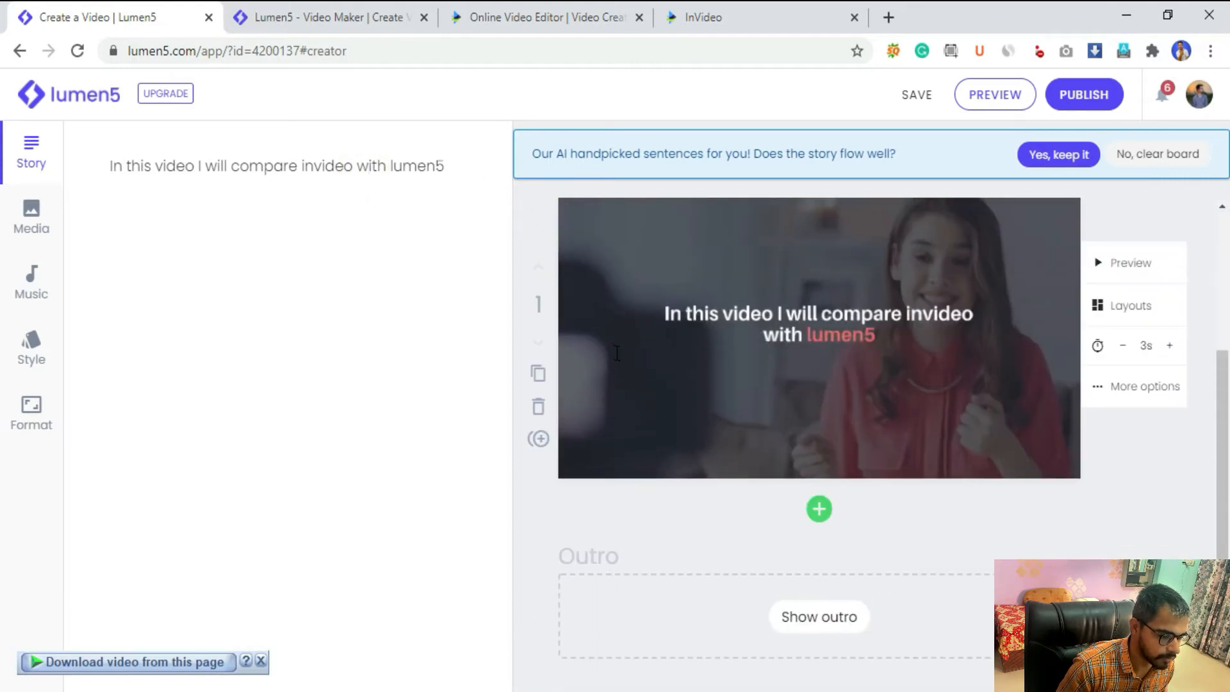
pyautogui.moveTo(781, 376)
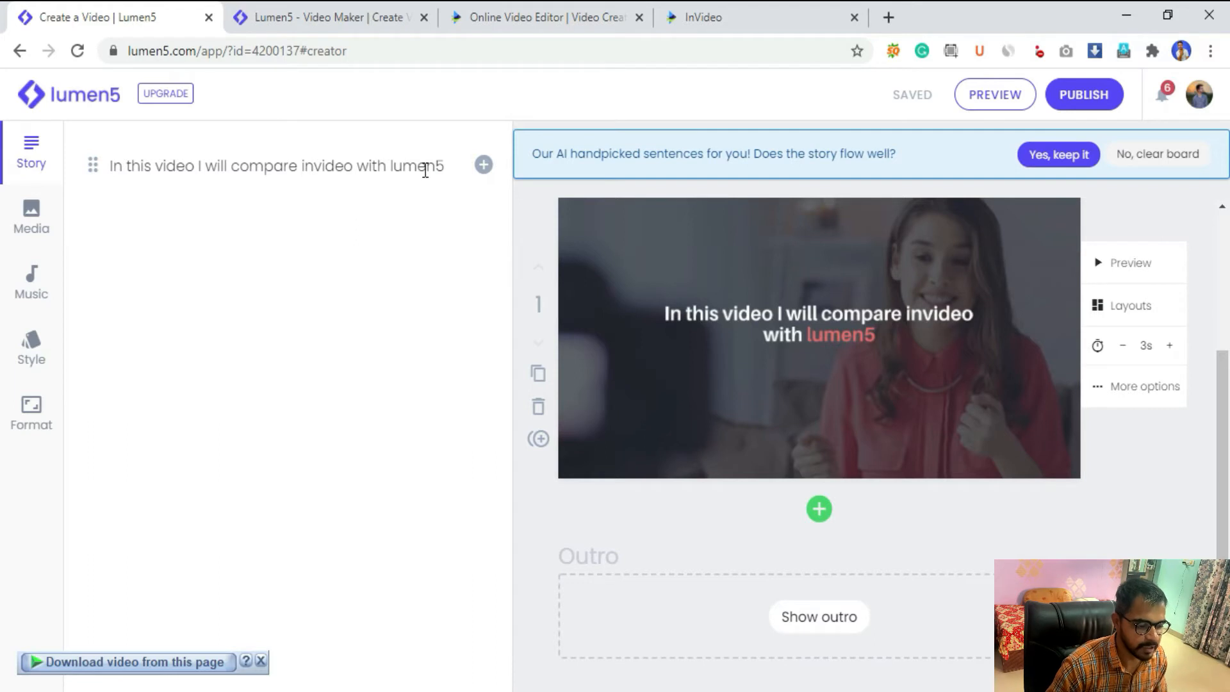
pyautogui.click(443, 165)
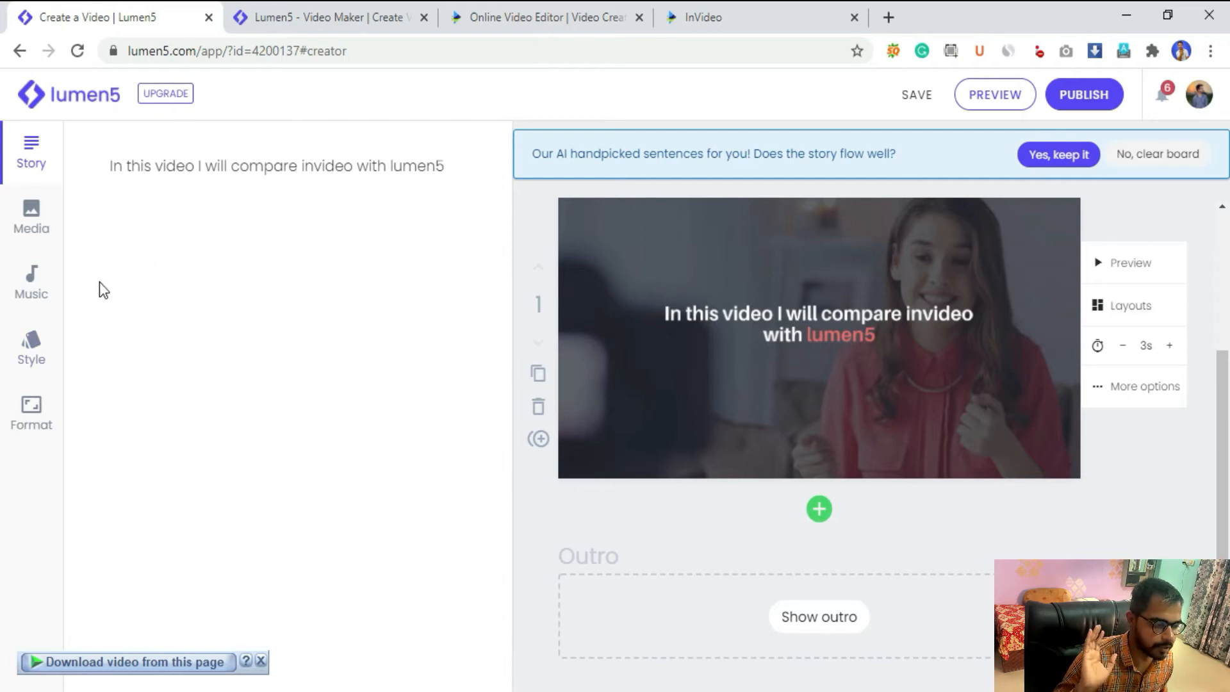
# Browse the media library, music tracks, style palettes and format options in the sidebar
pyautogui.click(30, 217)
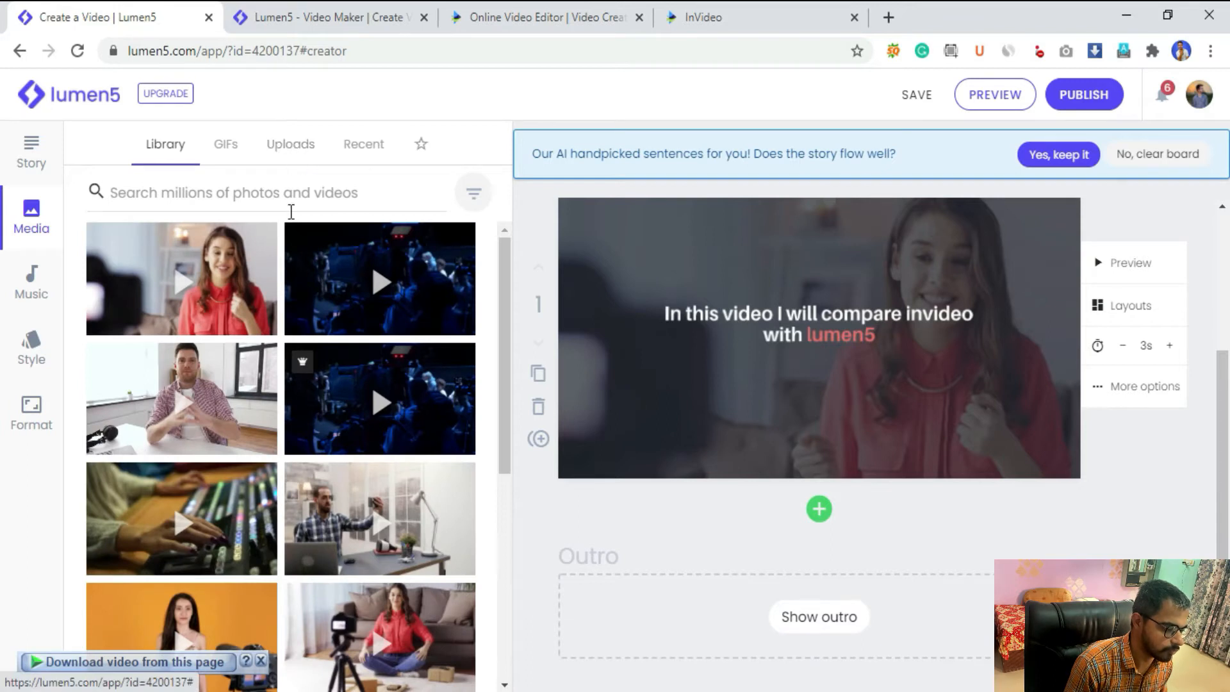
pyautogui.moveTo(473, 191)
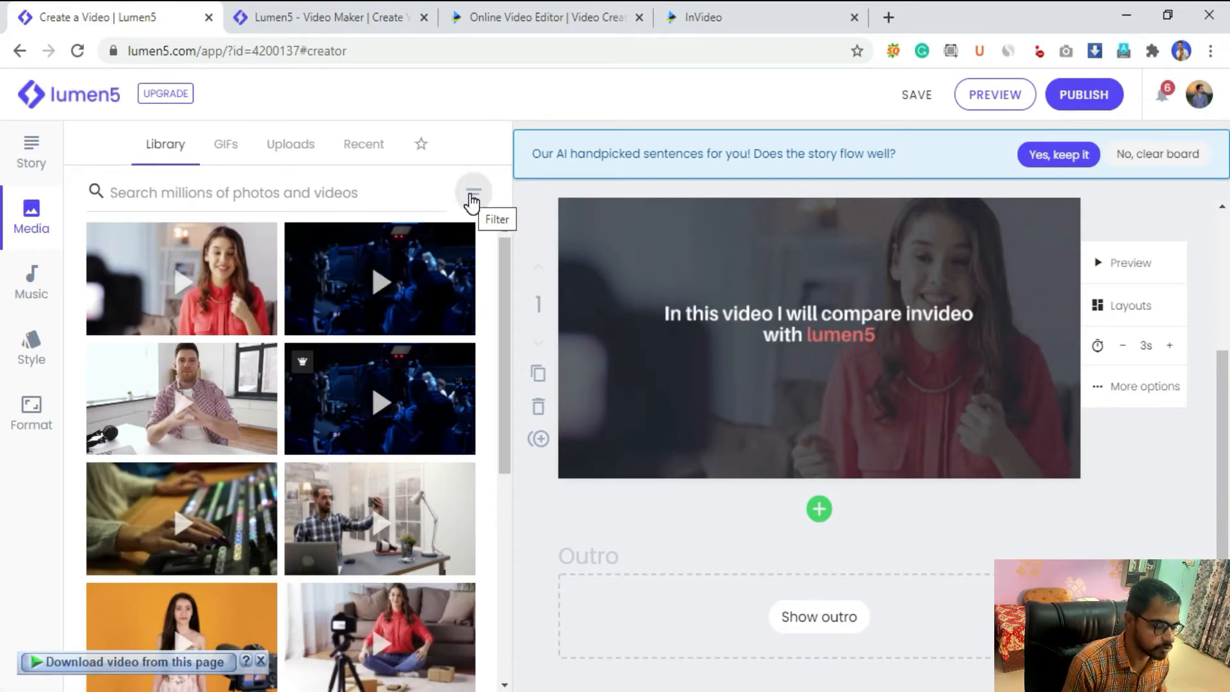
pyautogui.click(30, 282)
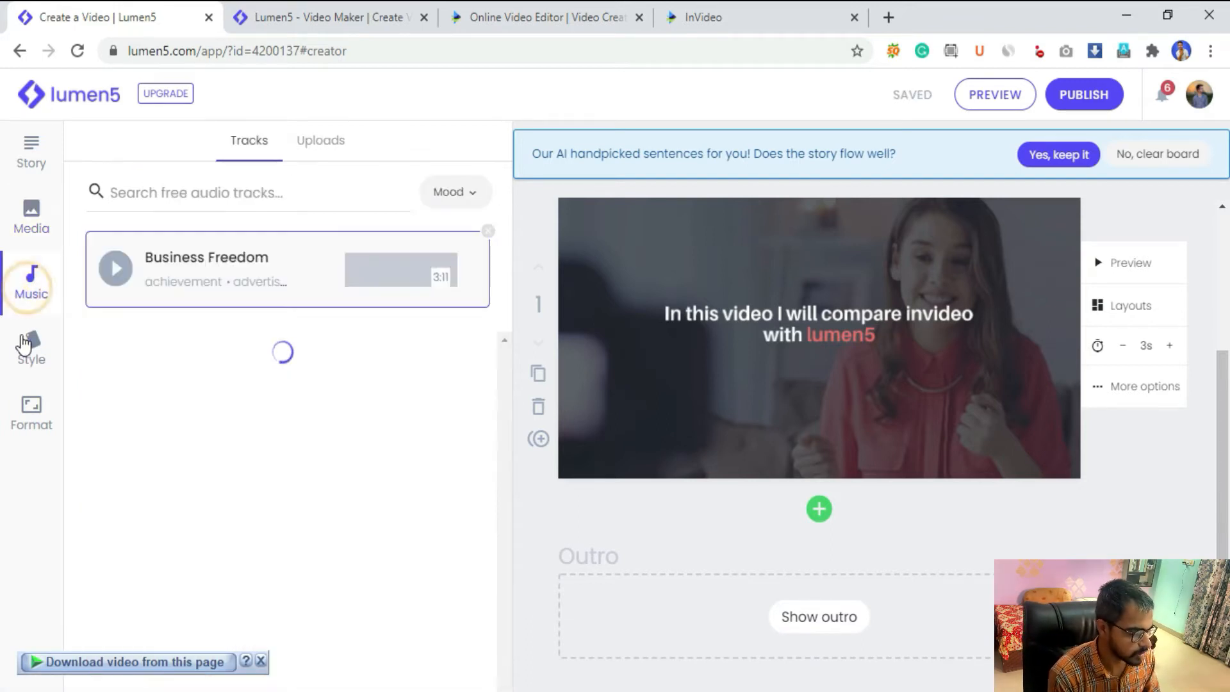
pyautogui.click(30, 347)
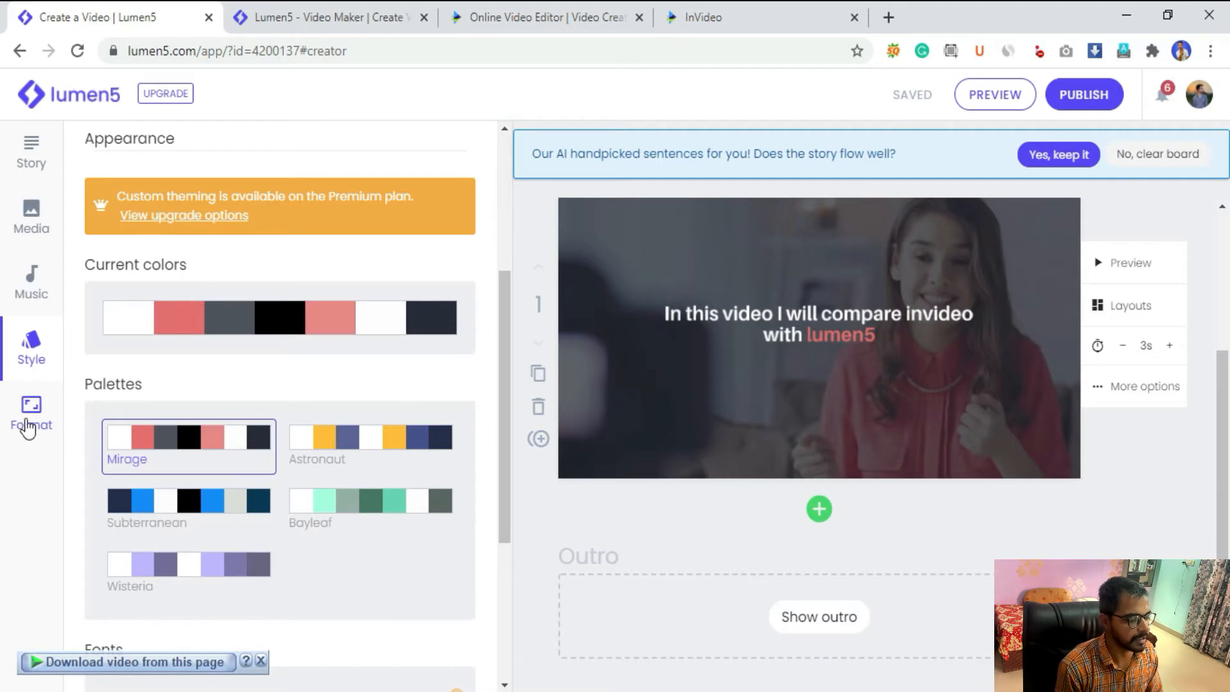
pyautogui.click(31, 413)
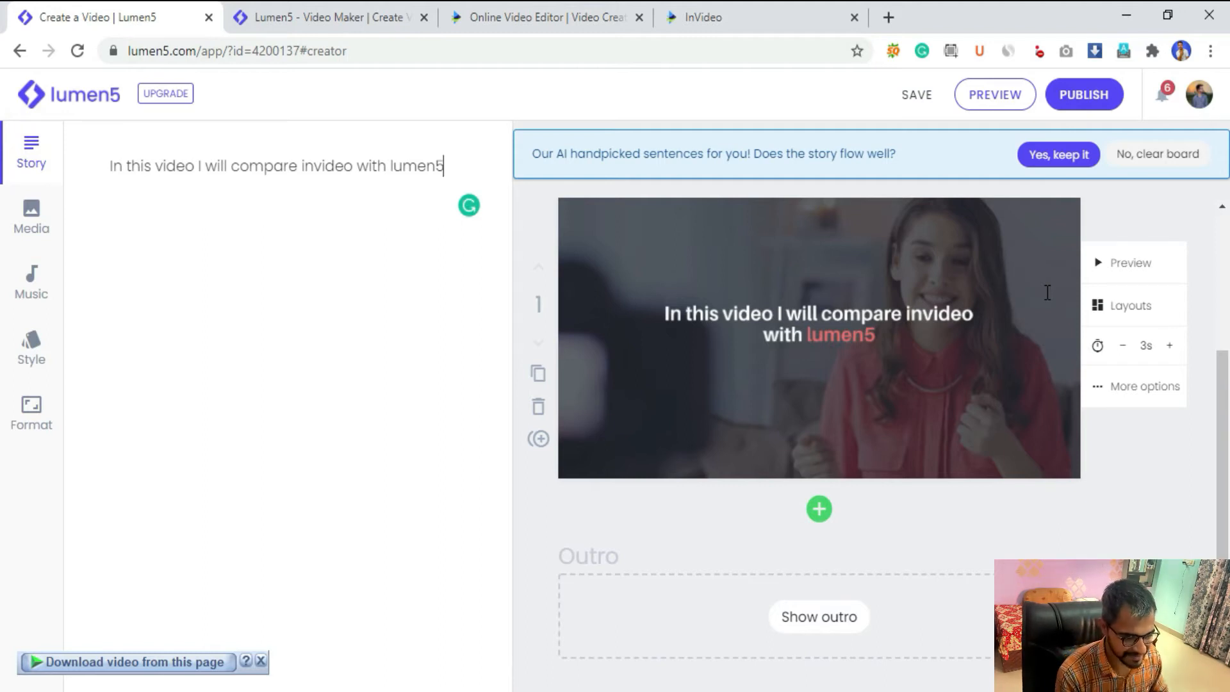
# Enter edit mode on the first scene's canvas and try the caption's text size tool
pyautogui.click(994, 94)
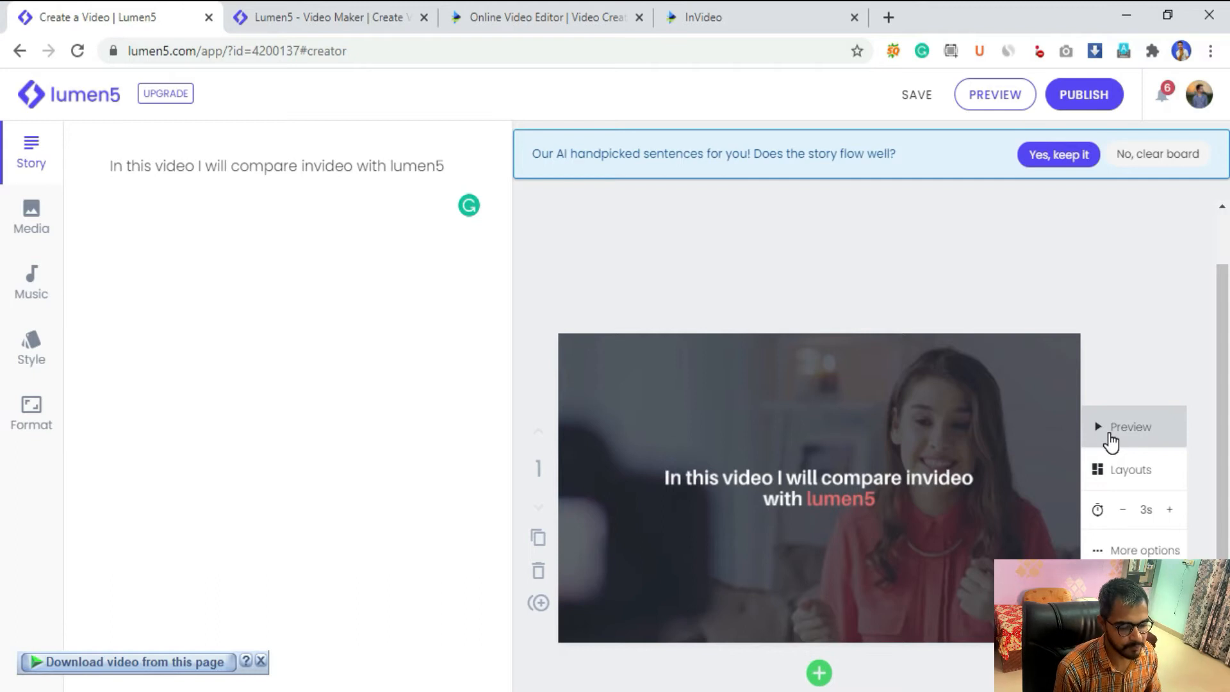
pyautogui.moveTo(907, 372)
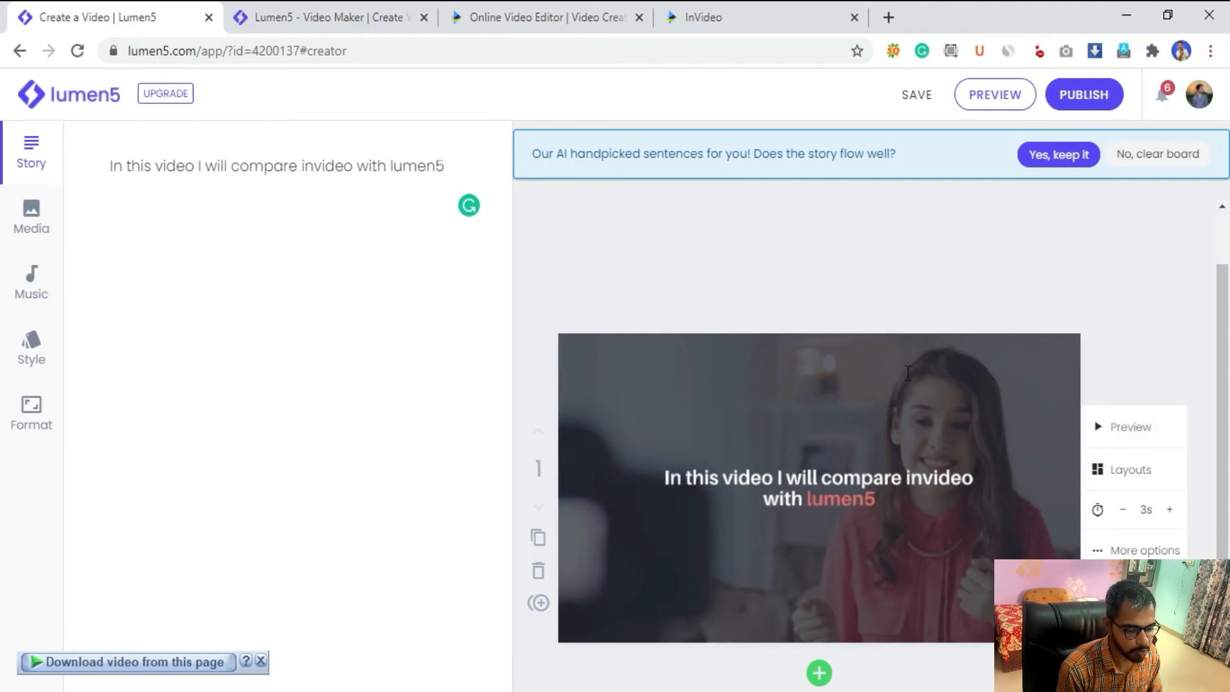
pyautogui.click(818, 477)
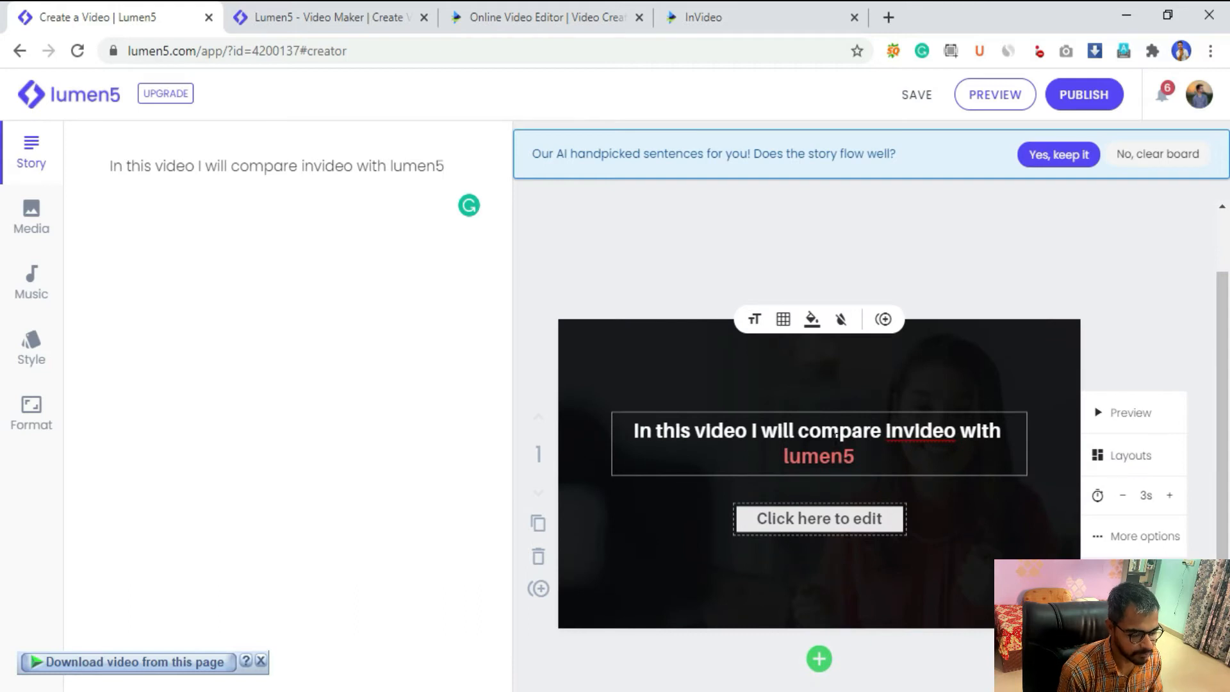
pyautogui.moveTo(753, 319)
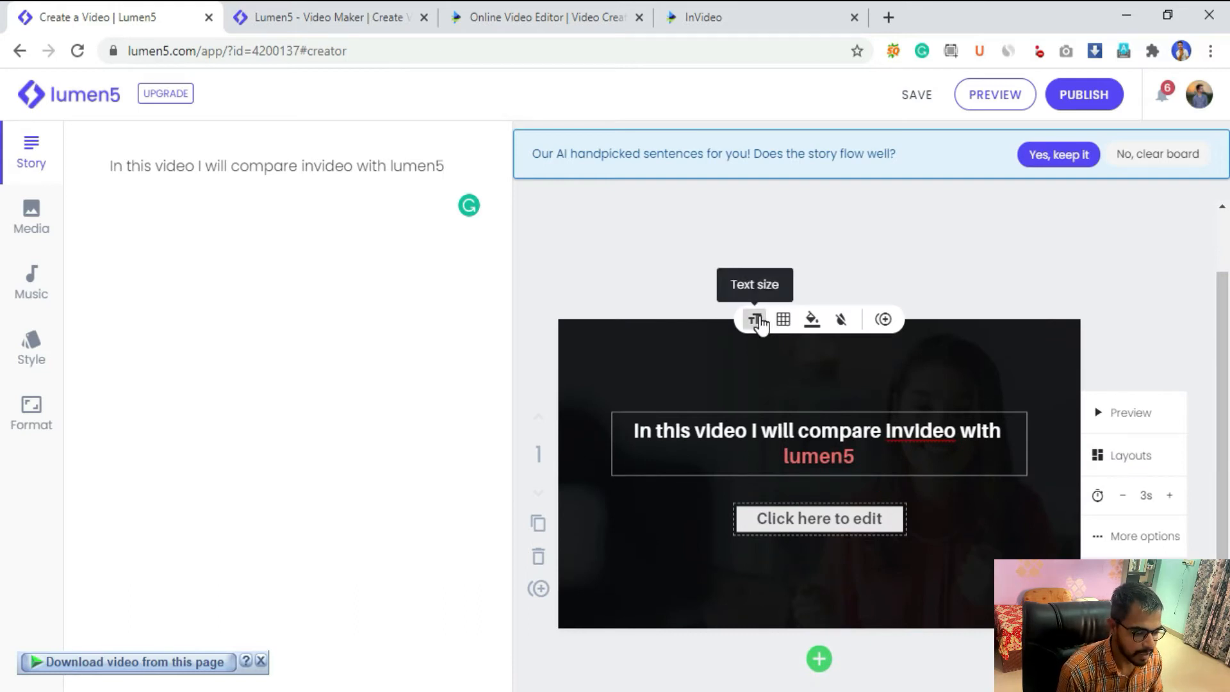
pyautogui.click(756, 319)
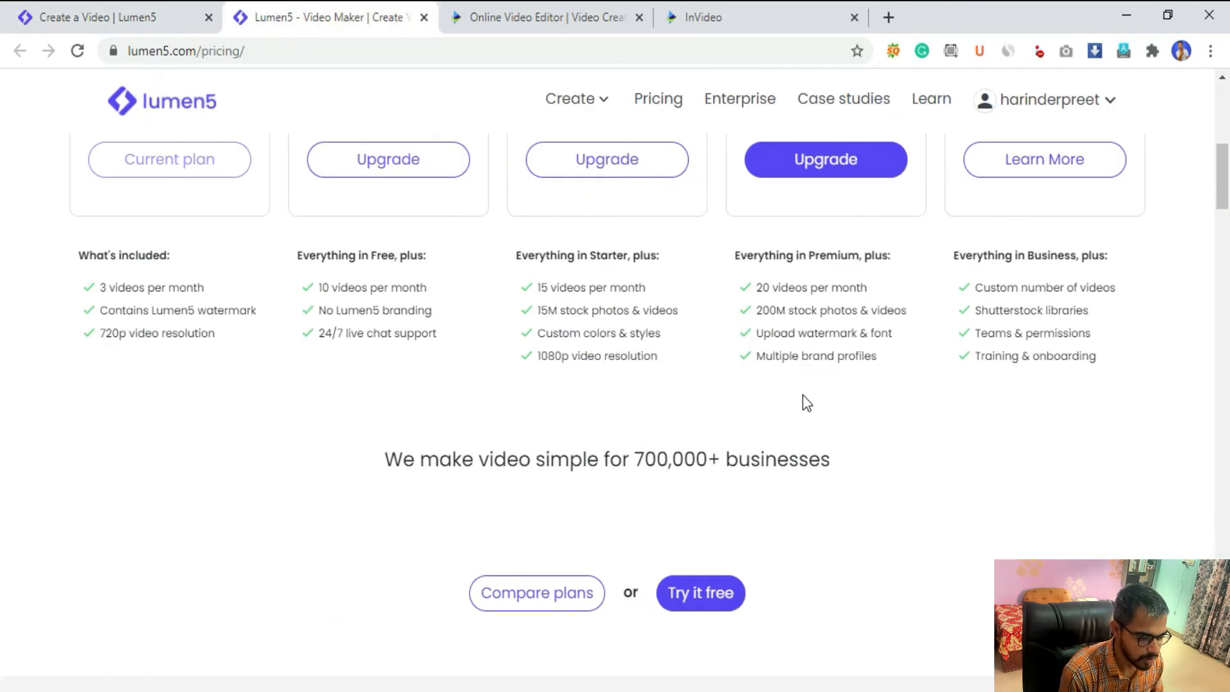
# Open scene one's caption for editing on the canvas
pyautogui.doubleClick(822, 333)
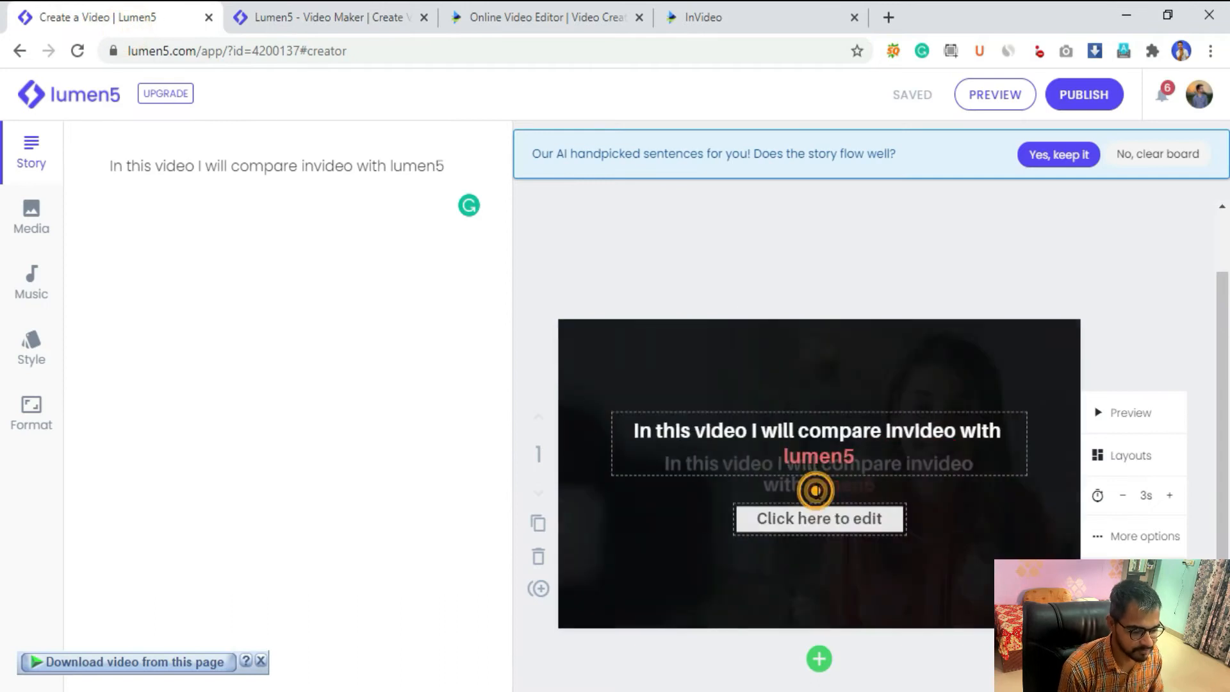
# Try the caption's position grid, then the scene's alternative layouts and more options
pyautogui.click(818, 443)
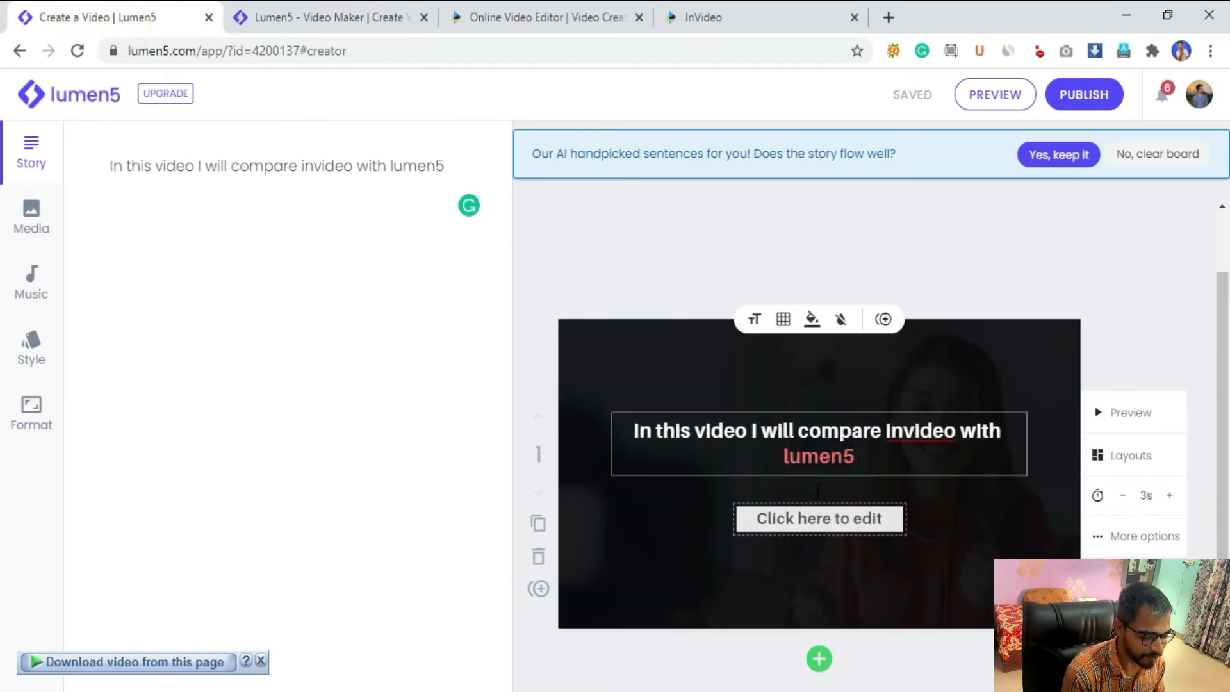
pyautogui.click(782, 319)
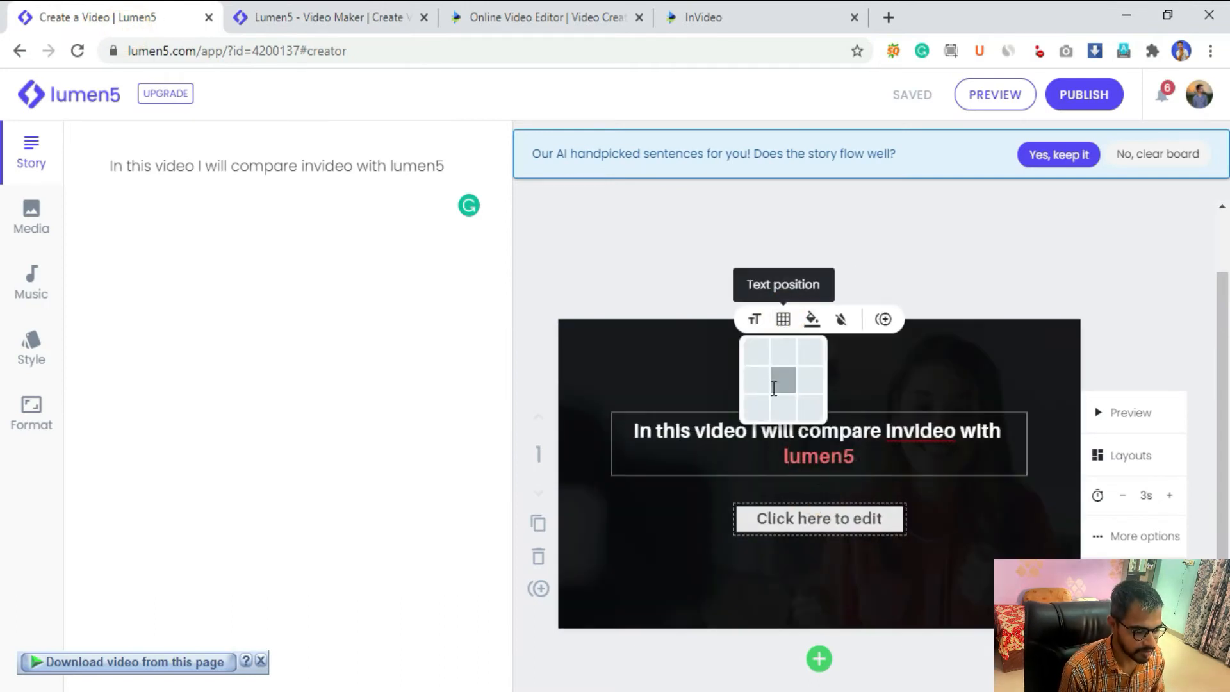
pyautogui.moveTo(882, 319)
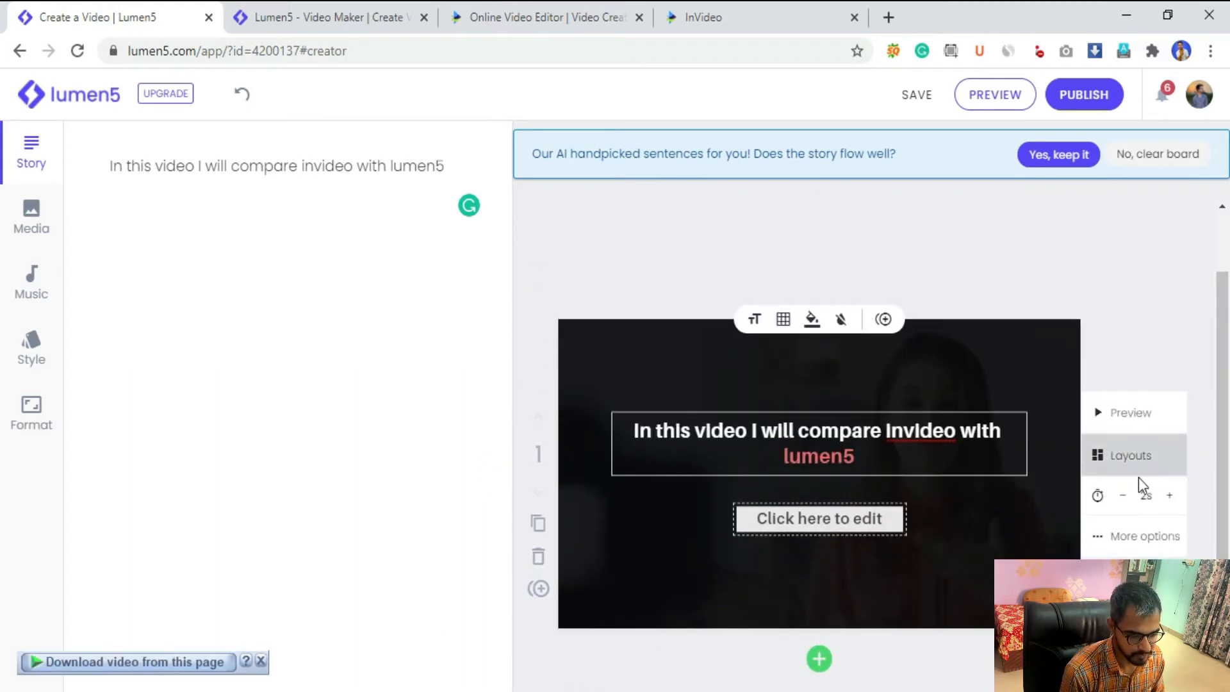
pyautogui.click(1168, 495)
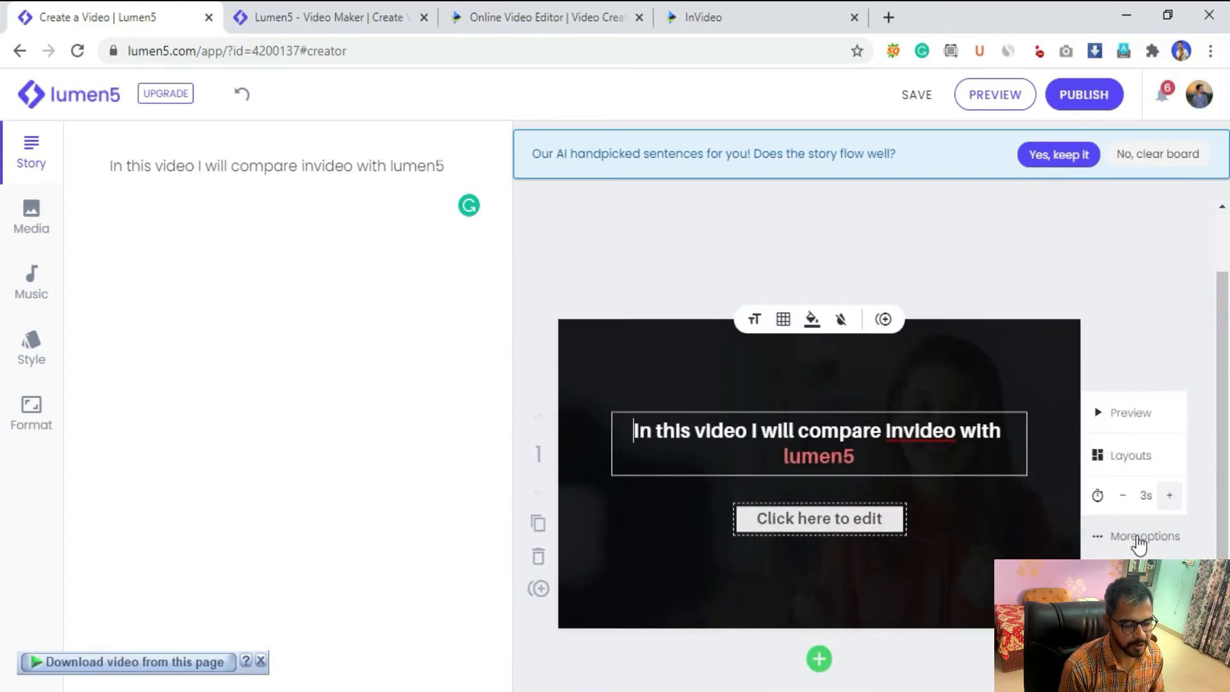
pyautogui.click(1142, 536)
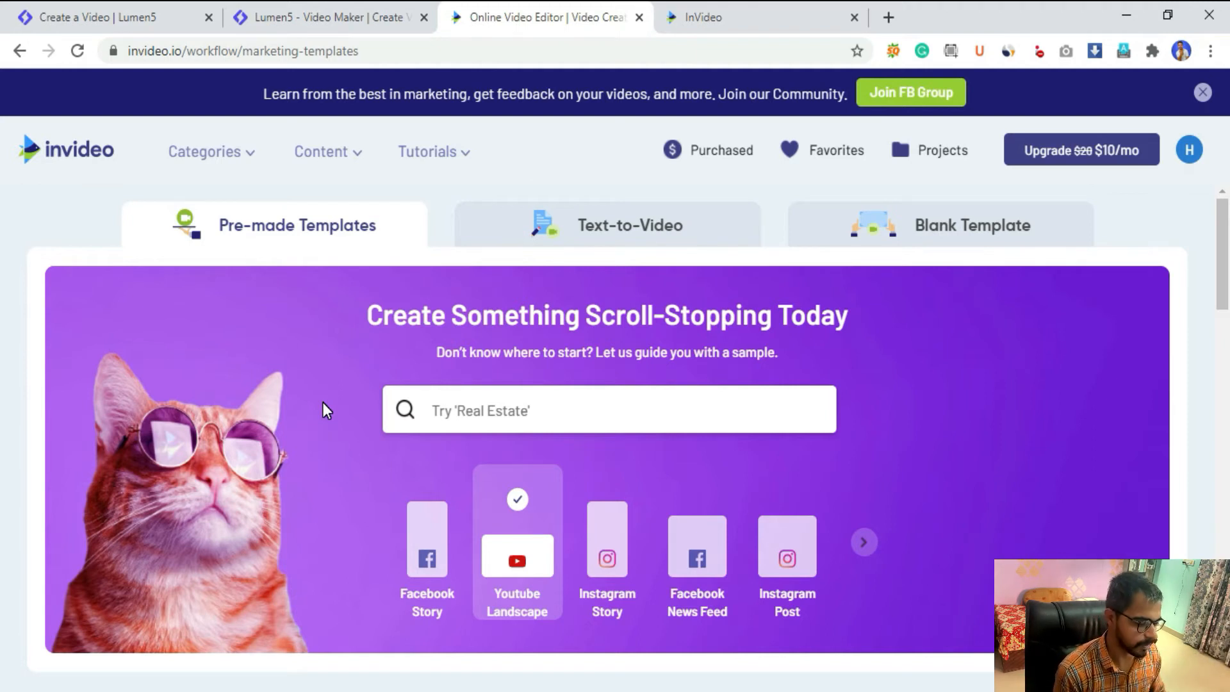
# Scroll through InVideo's pre-made templates gallery
pyautogui.scroll(-3)
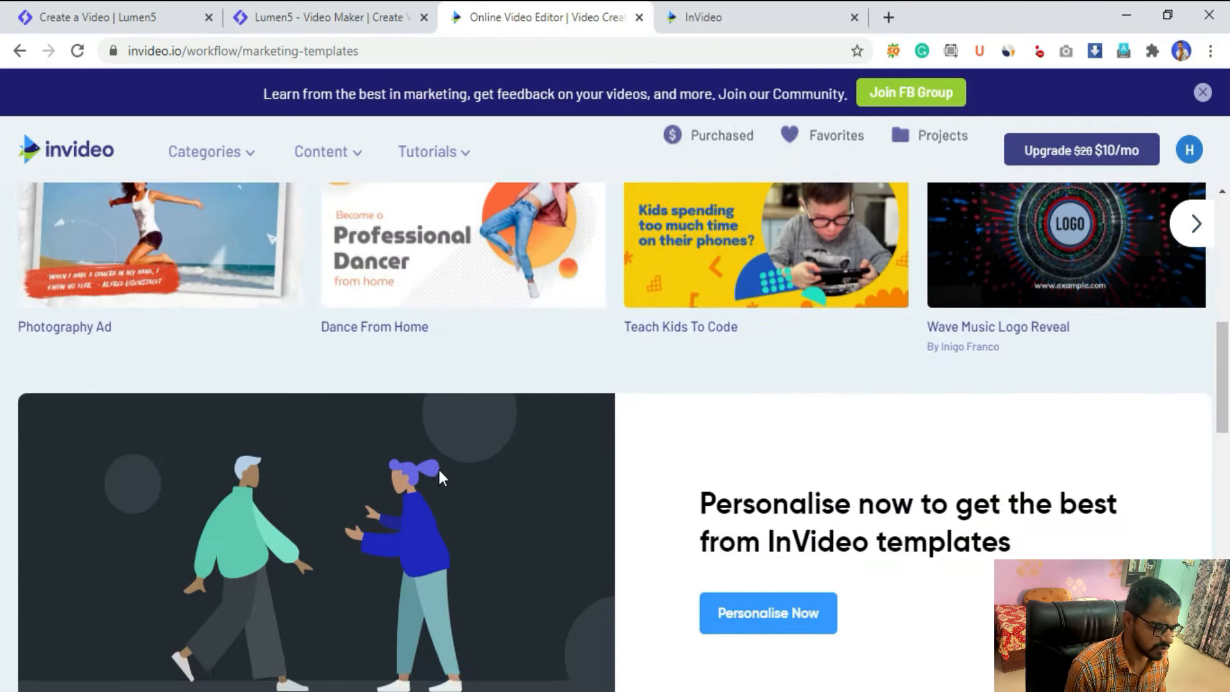
pyautogui.scroll(-3)
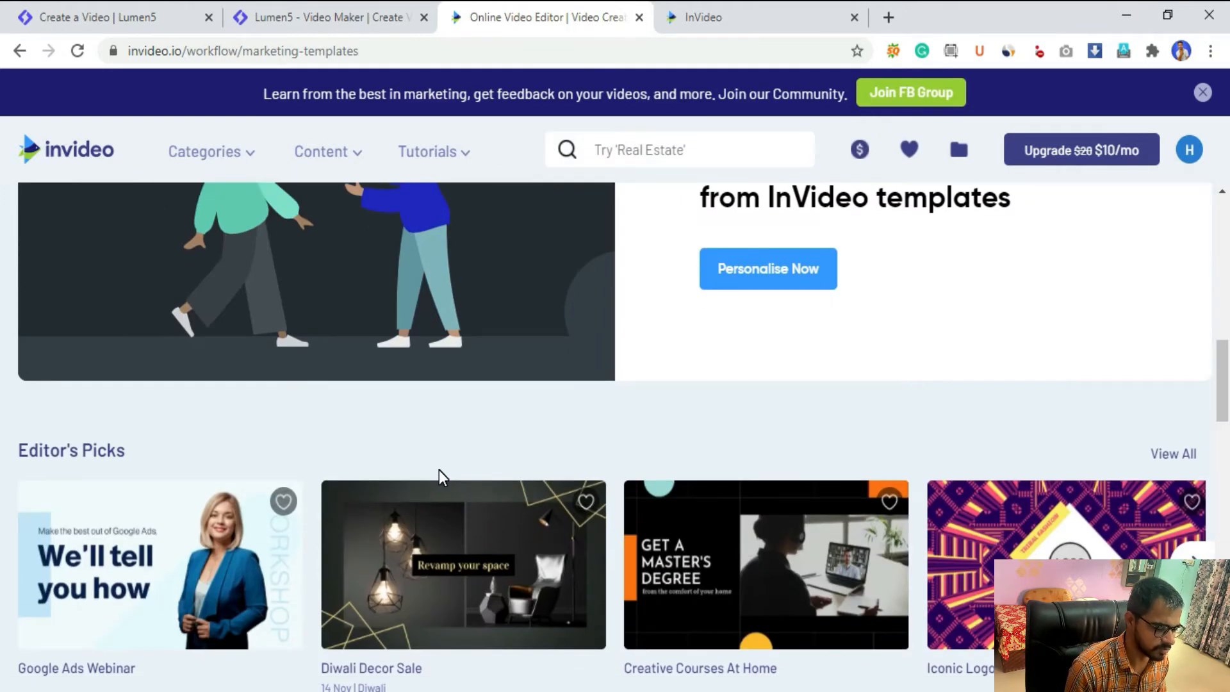
pyautogui.scroll(-3)
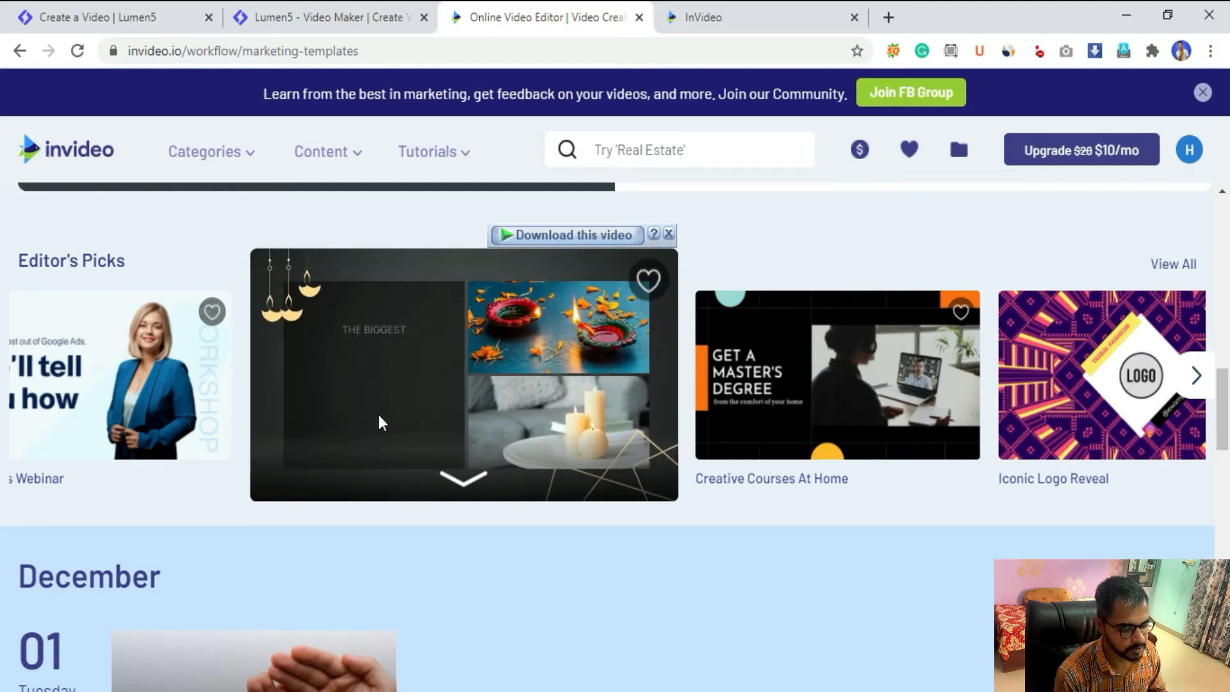
pyautogui.scroll(3)
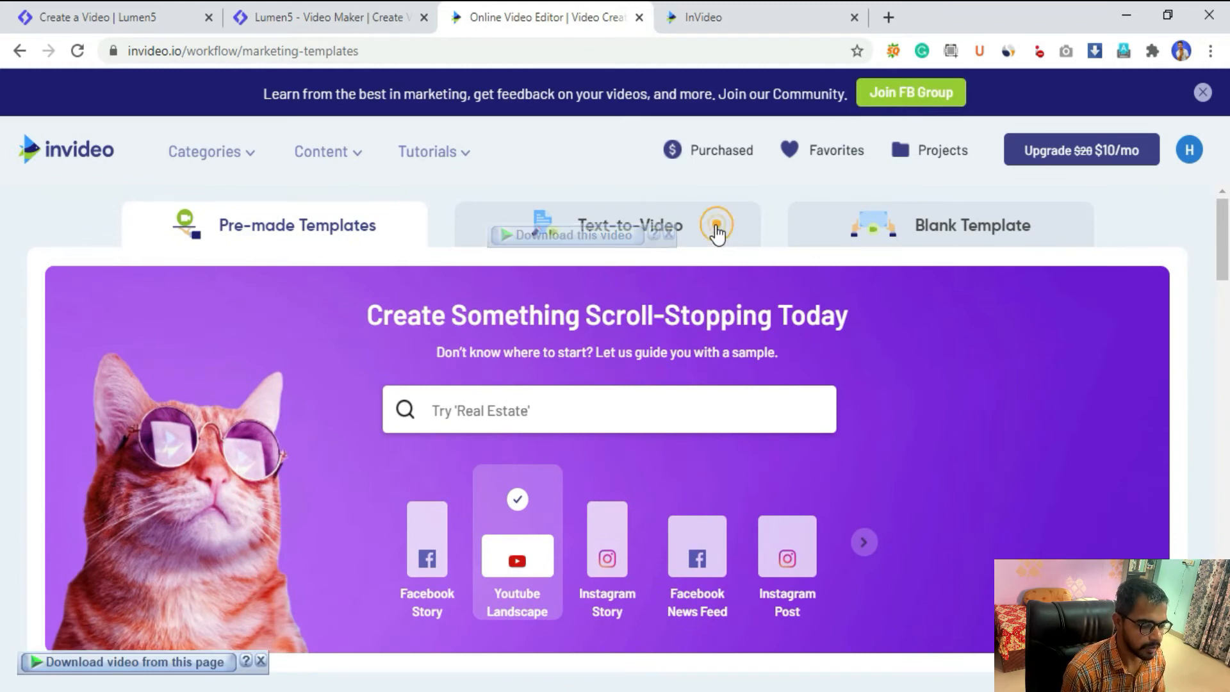
# Check the Text-to-Video tab, then choose Blank Template with Wide 16:9 dimensions
pyautogui.click(630, 226)
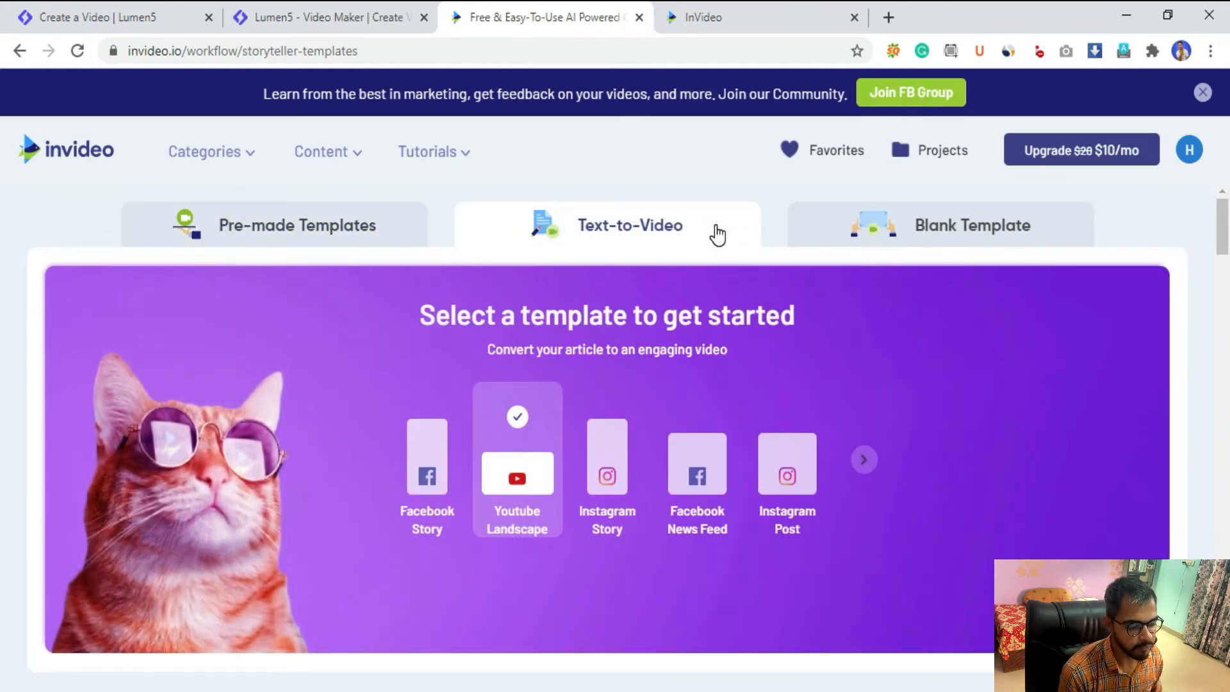
pyautogui.moveTo(725, 255)
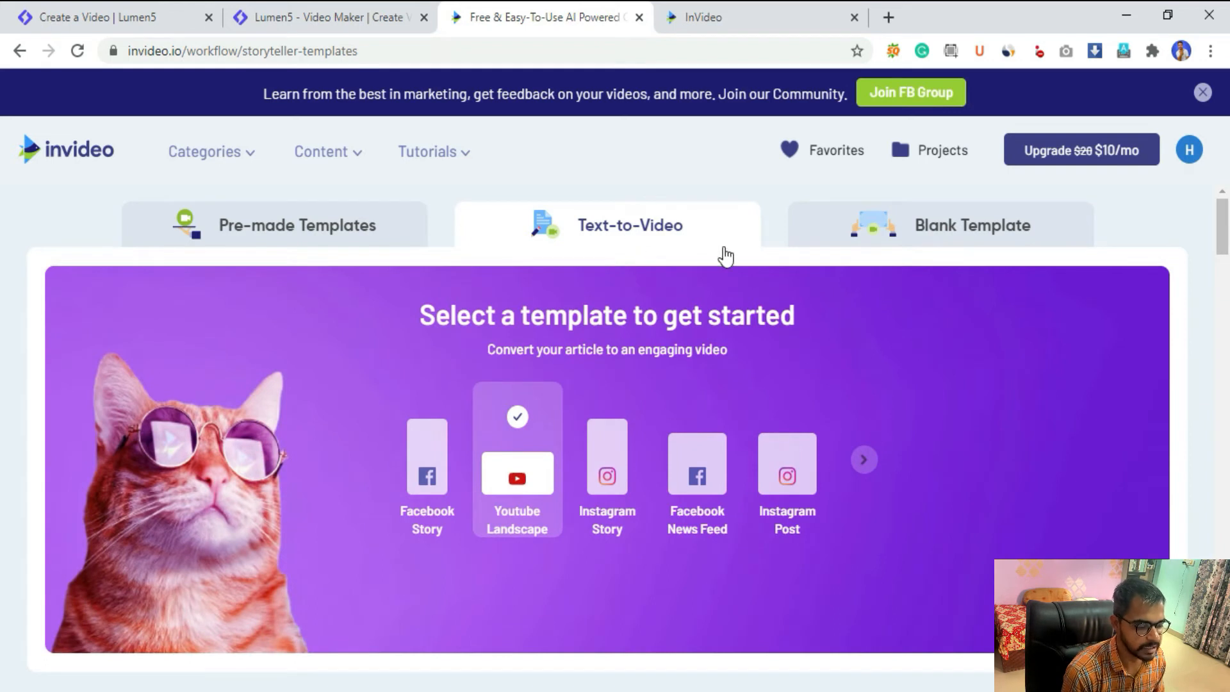
pyautogui.click(978, 226)
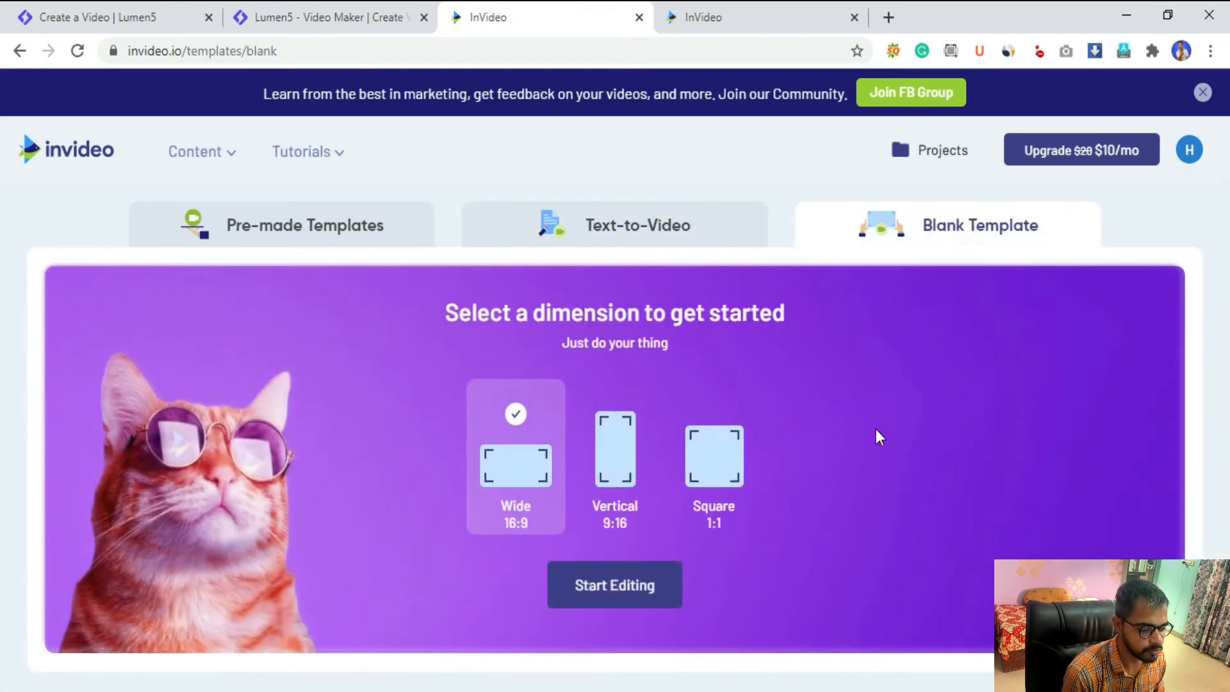
pyautogui.click(614, 585)
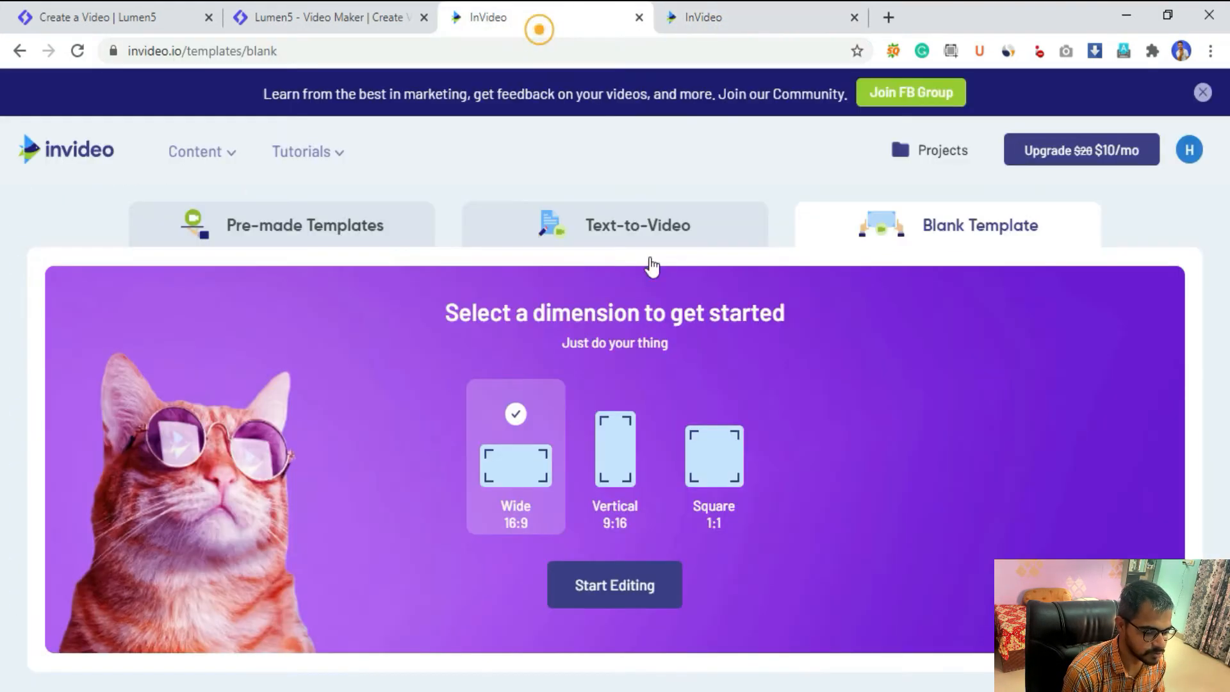
# Start editing to open InVideo's editor for the blank 16:9 video
pyautogui.click(613, 584)
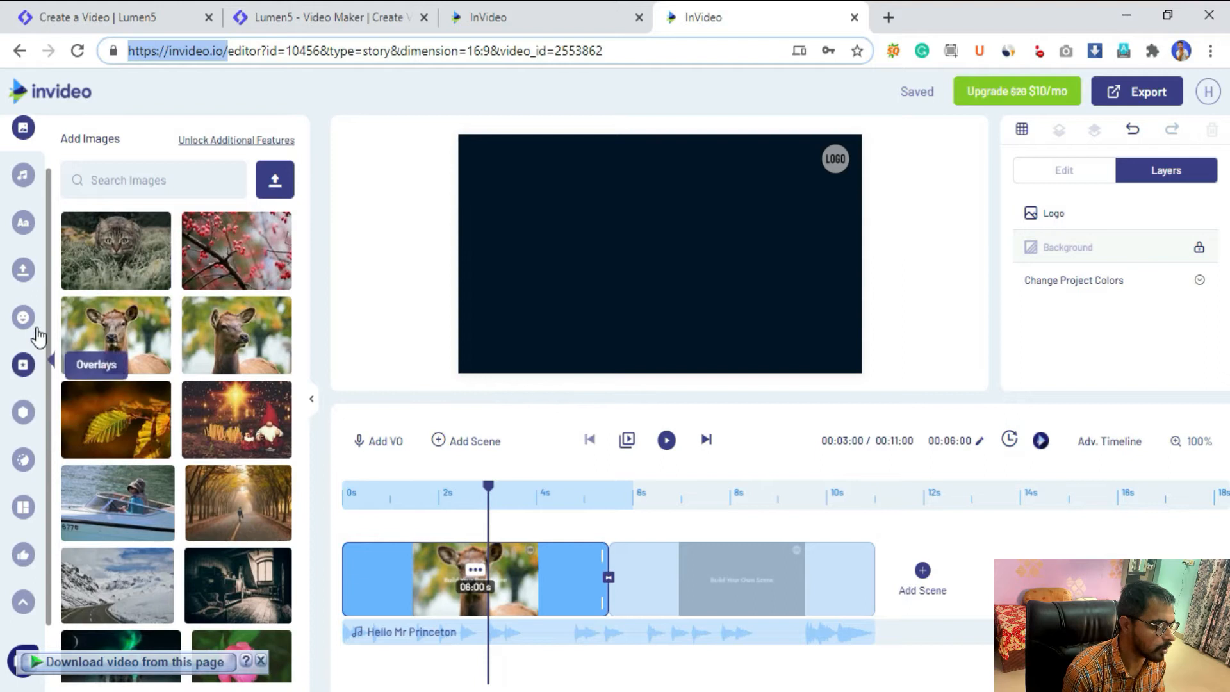
pyautogui.moveTo(23, 316)
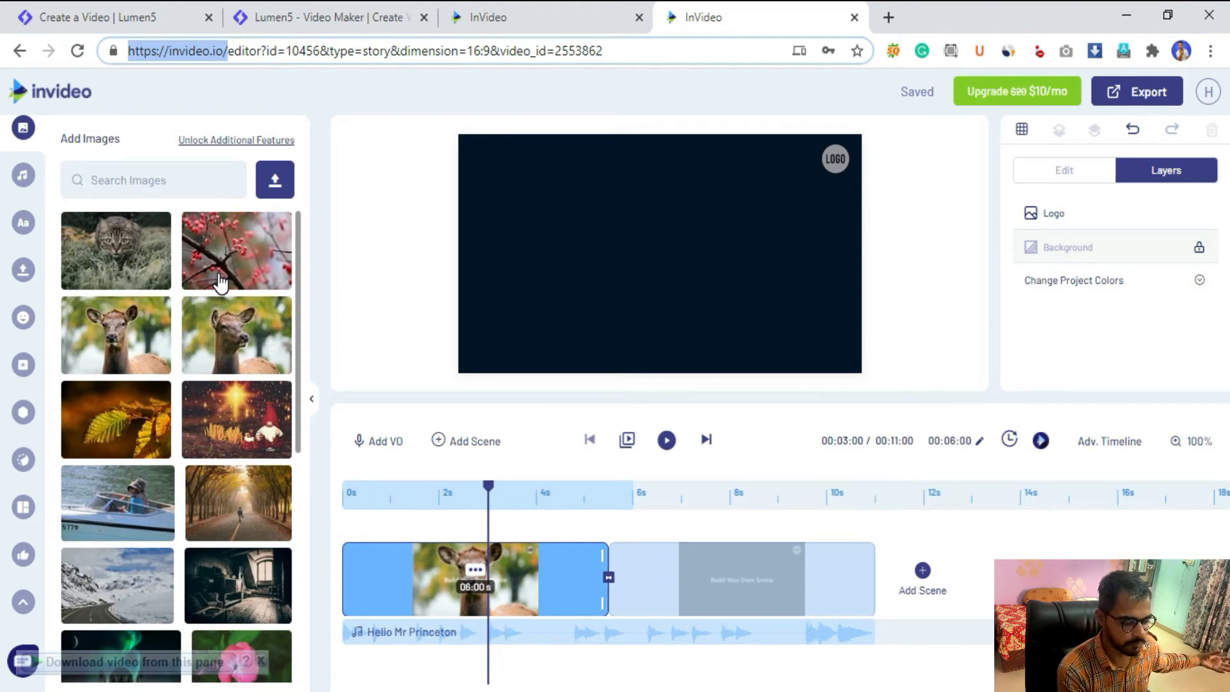
pyautogui.moveTo(22, 175)
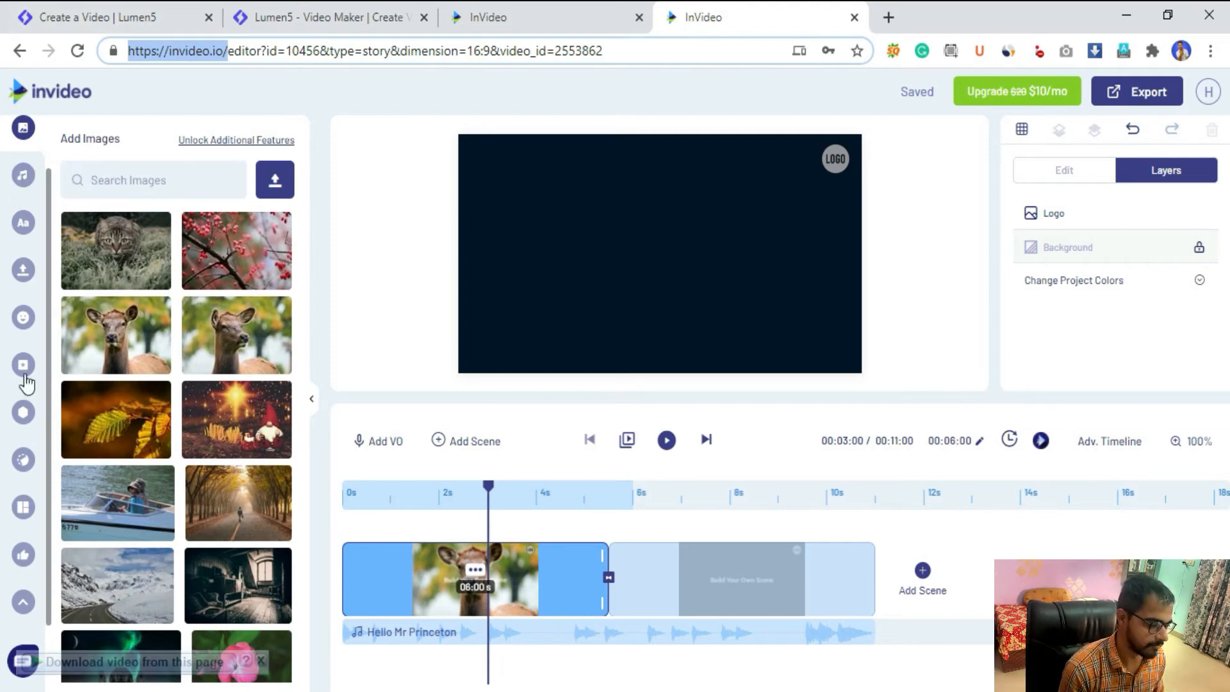
# Browse the Text panel's heading styles and add a heading text box to the scene
pyautogui.click(23, 176)
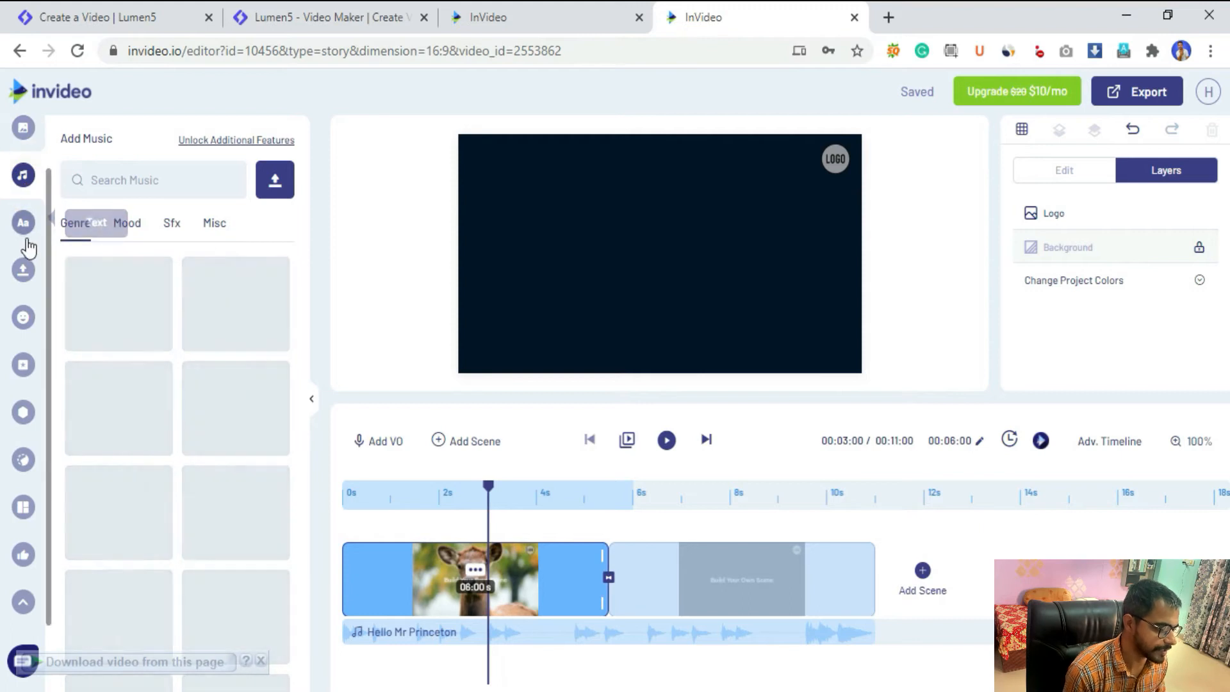
pyautogui.click(22, 223)
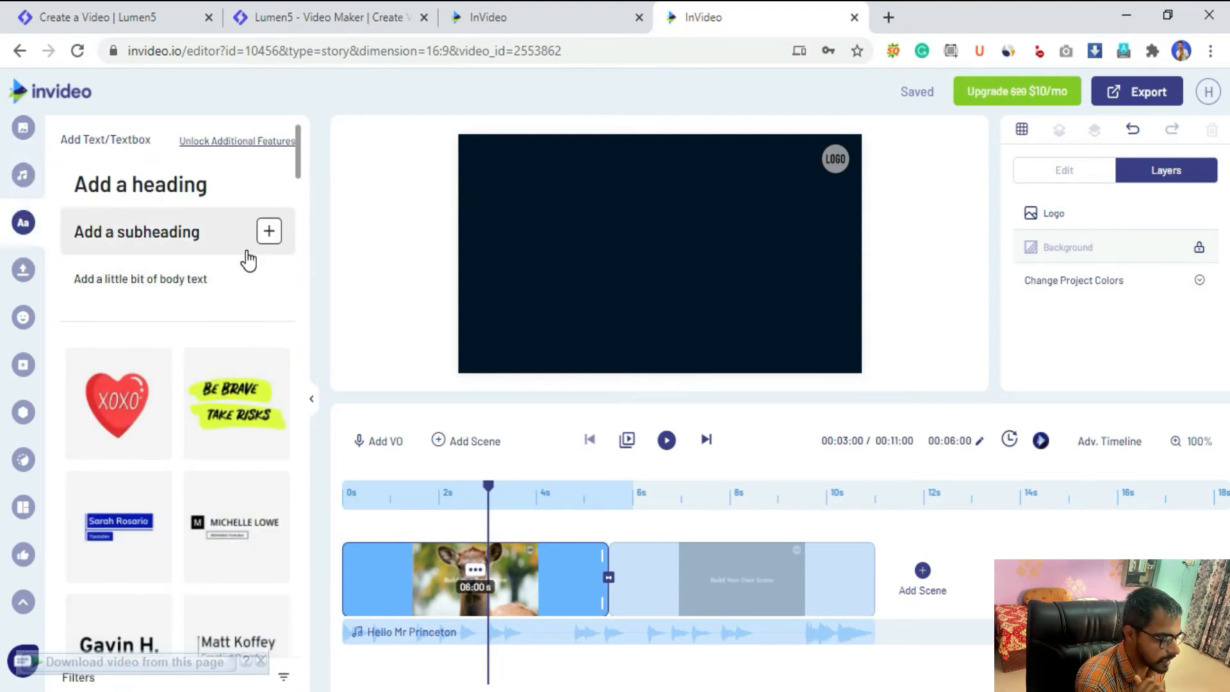
pyautogui.scroll(-3)
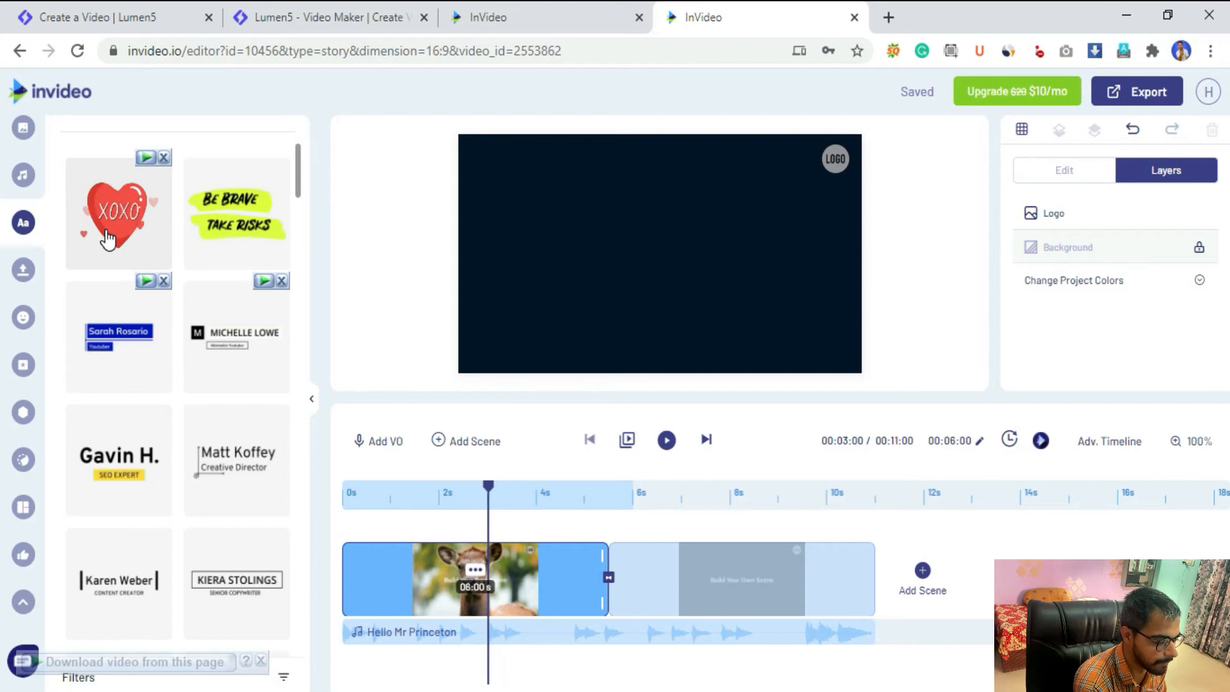
pyautogui.scroll(-3)
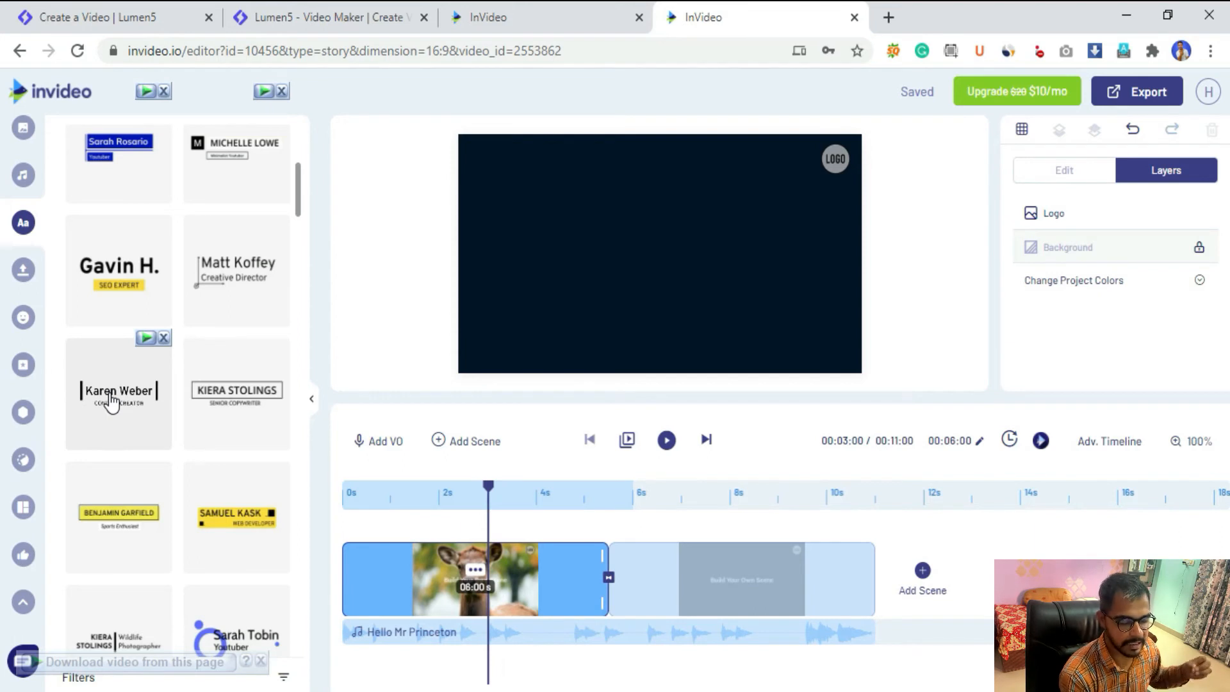
pyautogui.moveTo(246, 284)
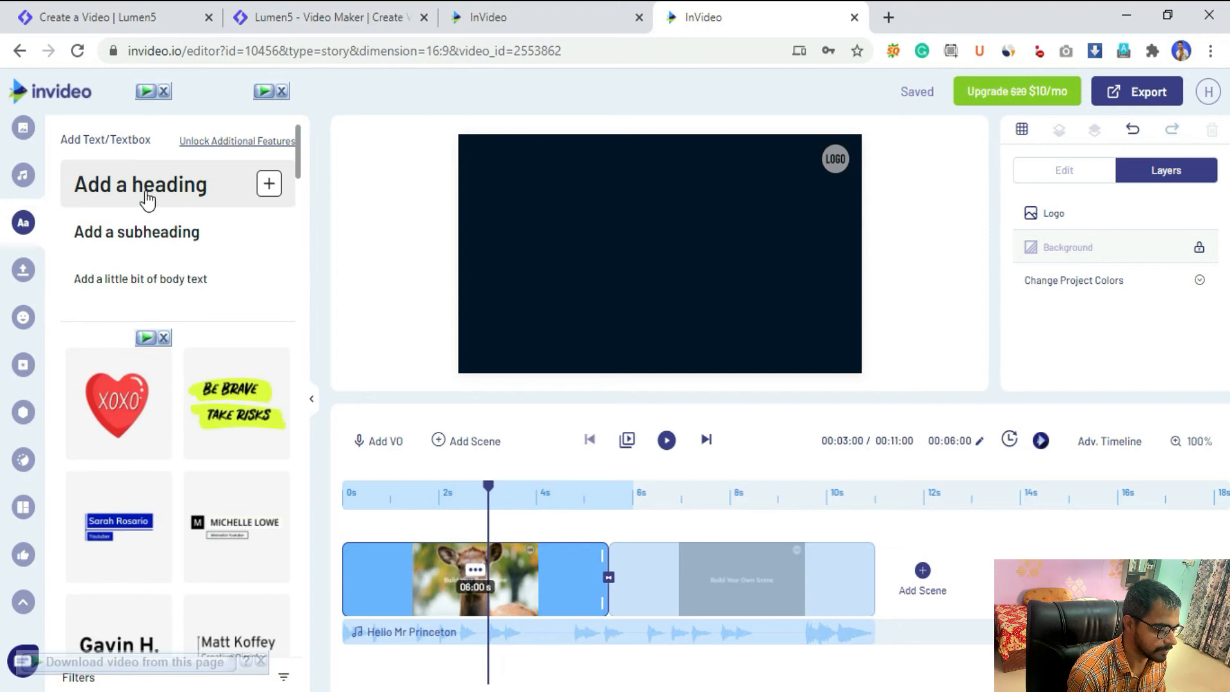
pyautogui.click(140, 184)
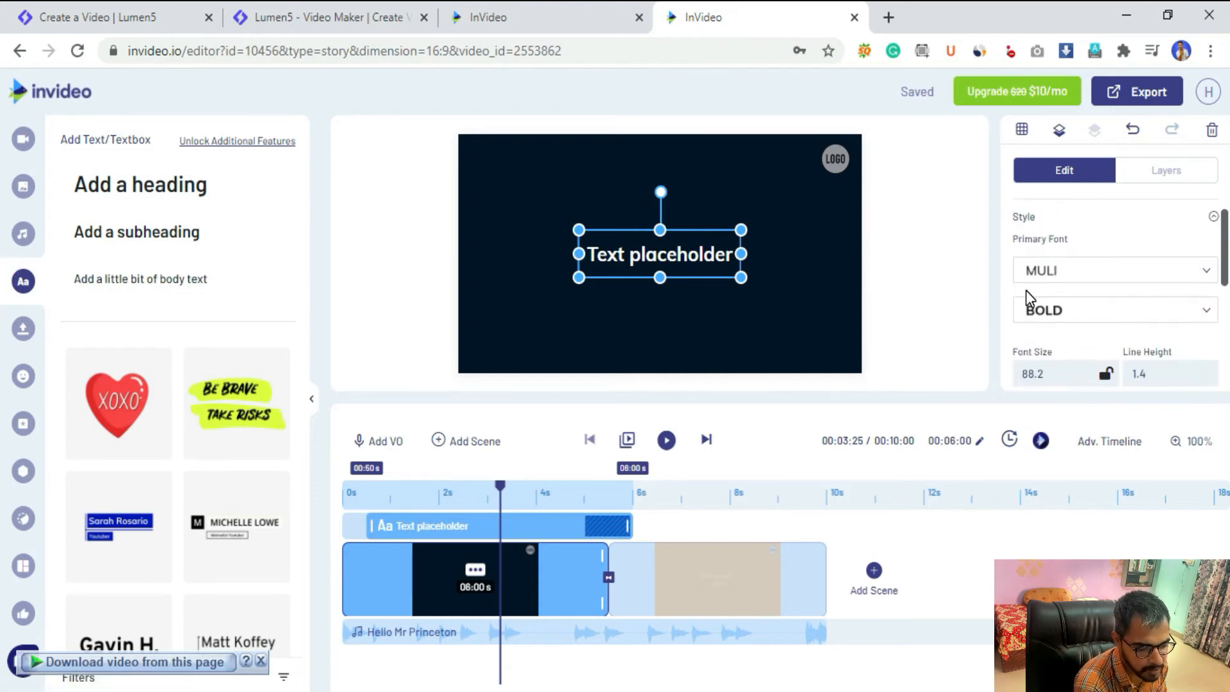
# Change the heading's primary font to Nosifer
pyautogui.scroll(-3)
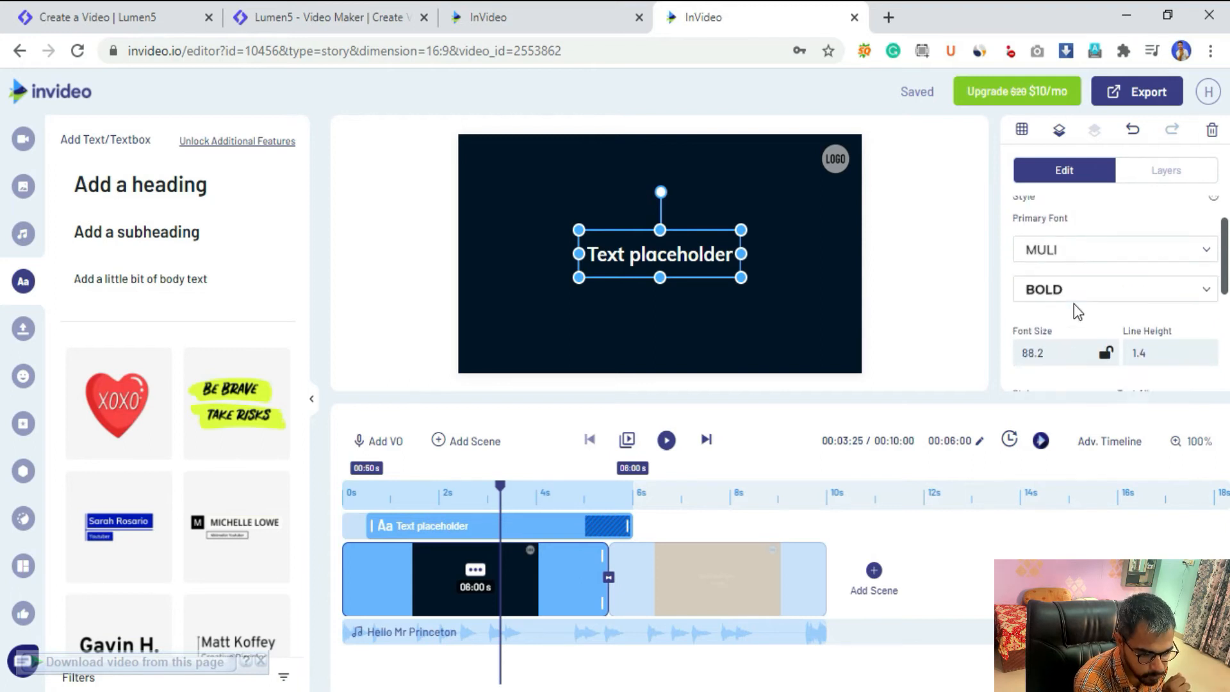
pyautogui.click(1113, 250)
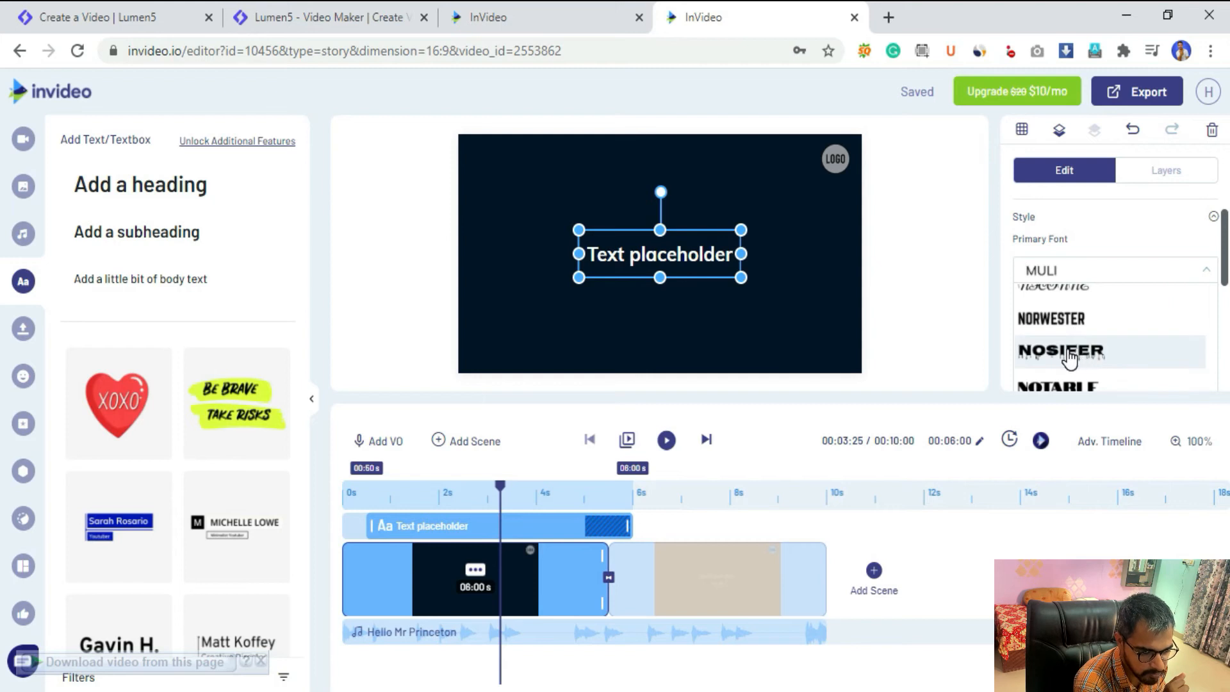
pyautogui.click(1061, 351)
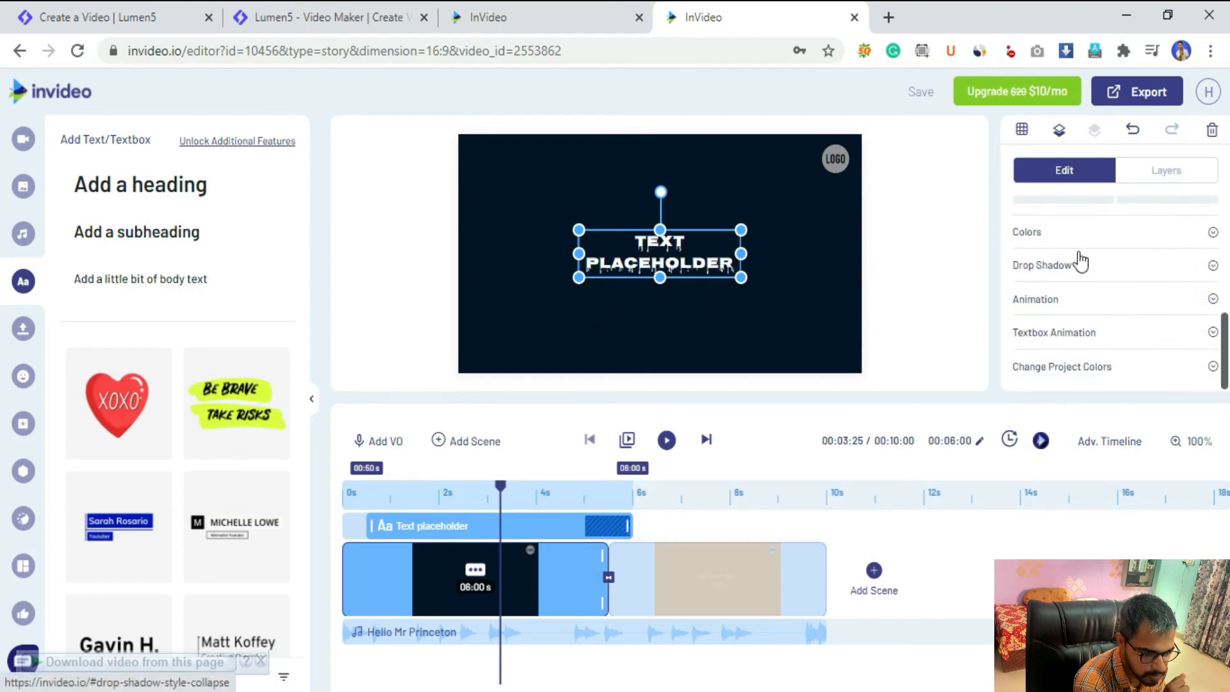
# Enable a drop shadow on the heading and colour it red
pyautogui.click(1026, 232)
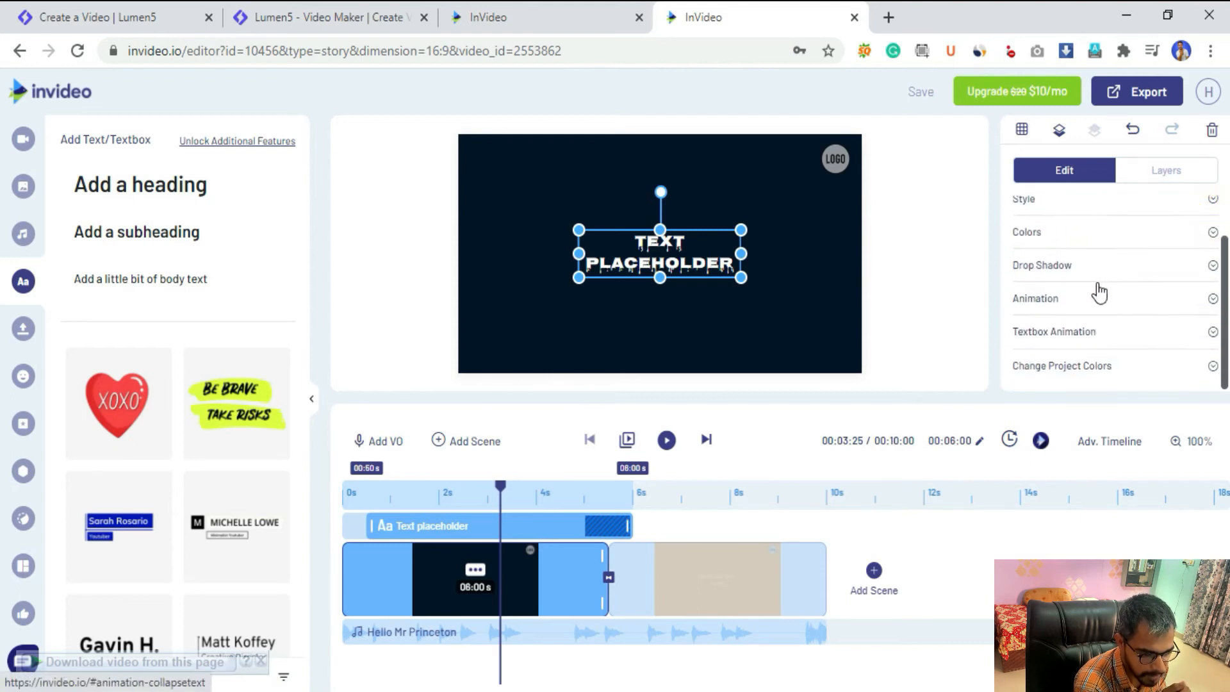
pyautogui.click(1041, 266)
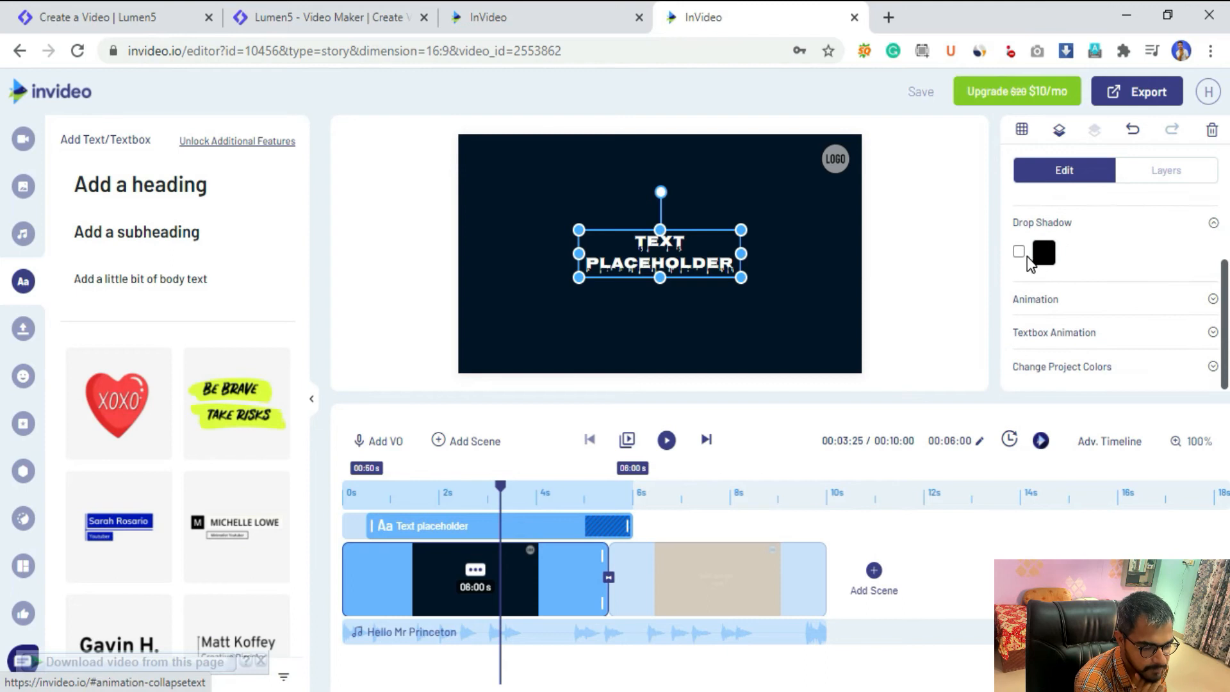
pyautogui.click(1019, 252)
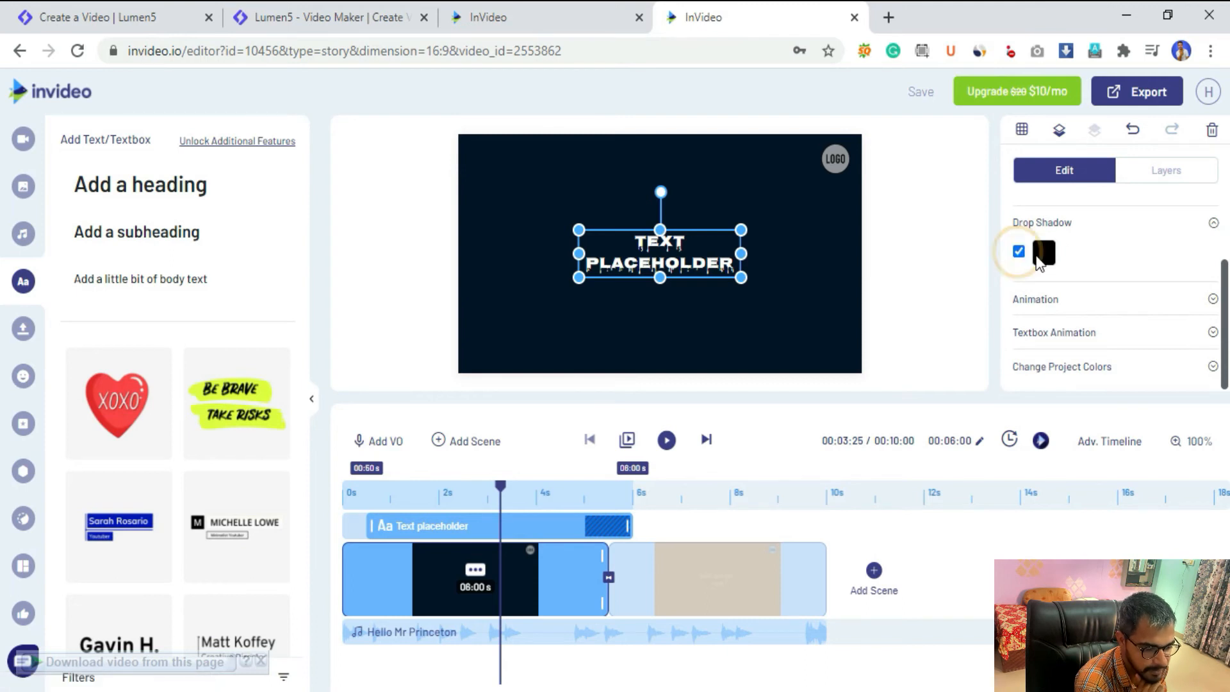
pyautogui.click(1044, 251)
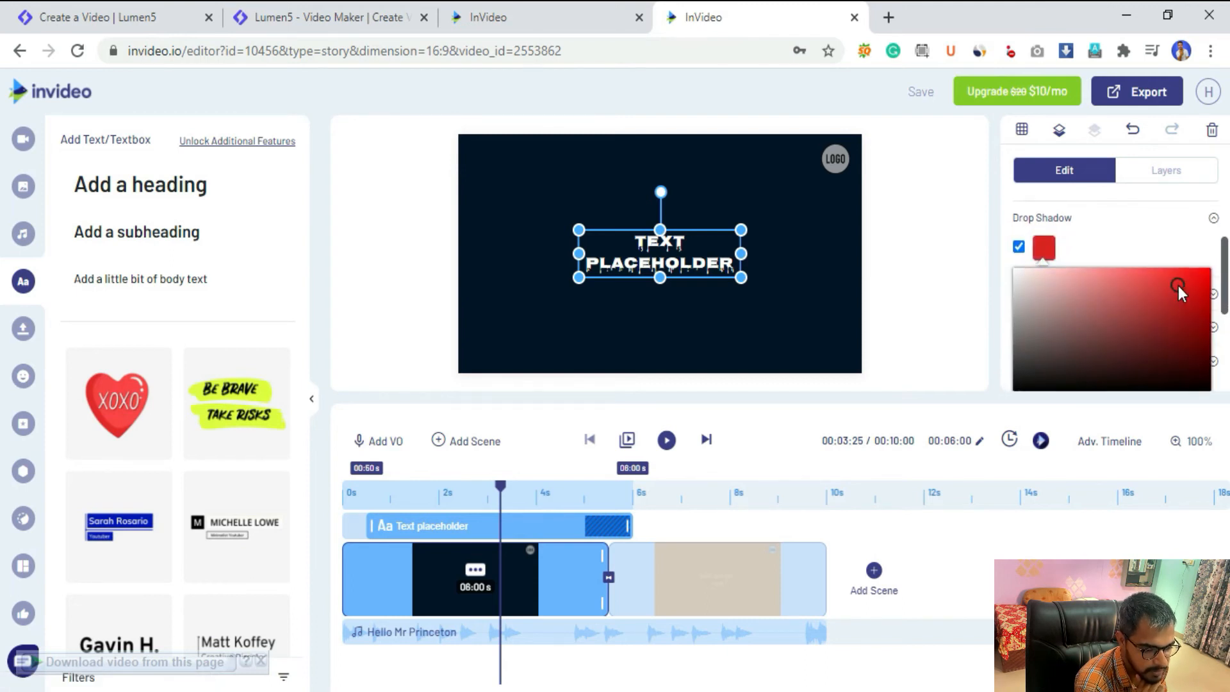
pyautogui.click(1214, 218)
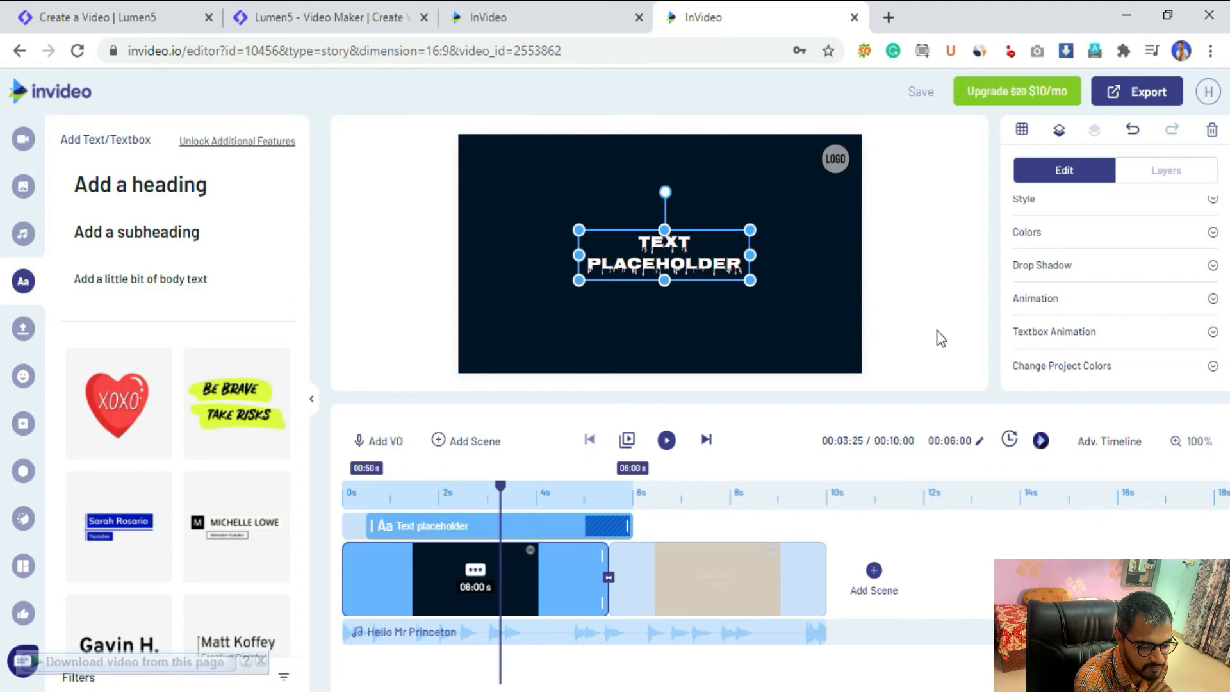
# Apply the Fade From Left Big entrance animation to the heading
pyautogui.click(1035, 298)
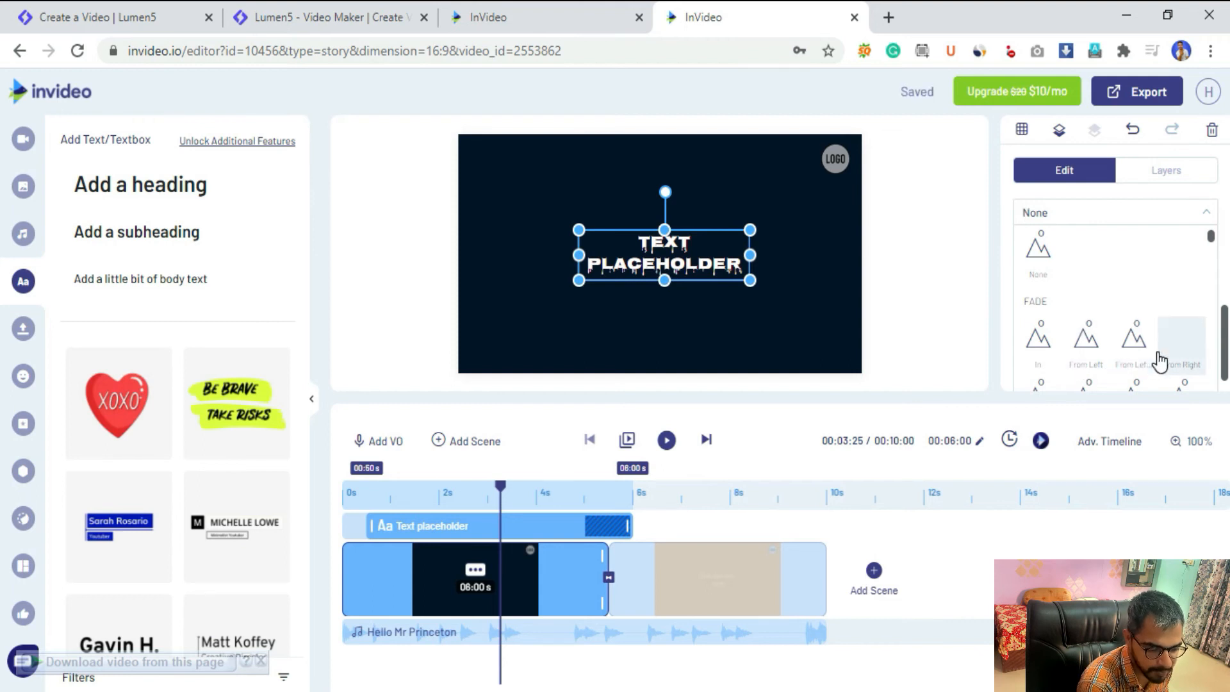
pyautogui.click(1134, 345)
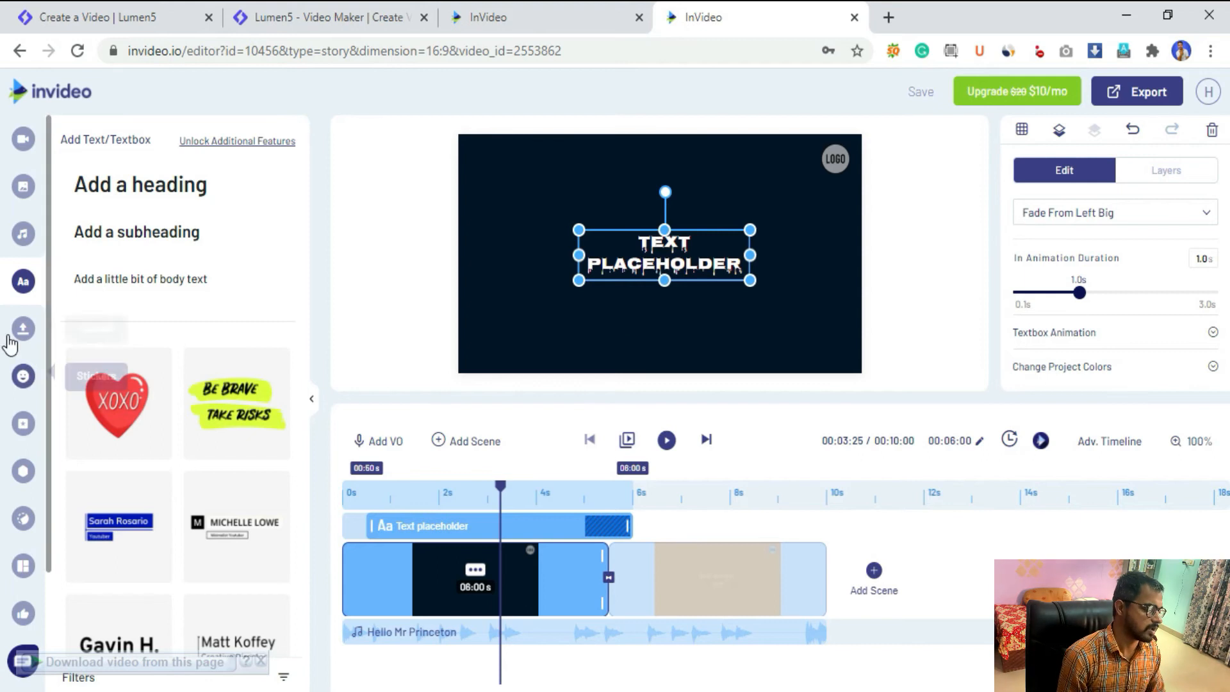
pyautogui.click(23, 330)
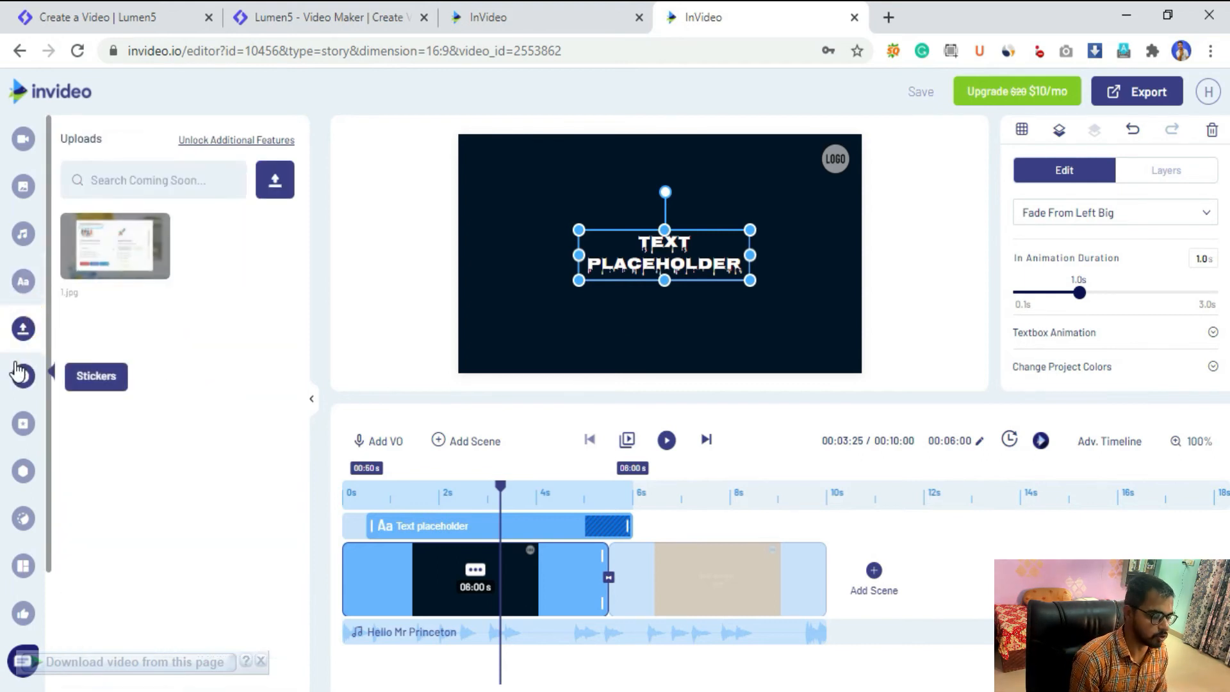
# Browse the Stickers and Overlays libraries, then switch to the Masks library
pyautogui.click(23, 375)
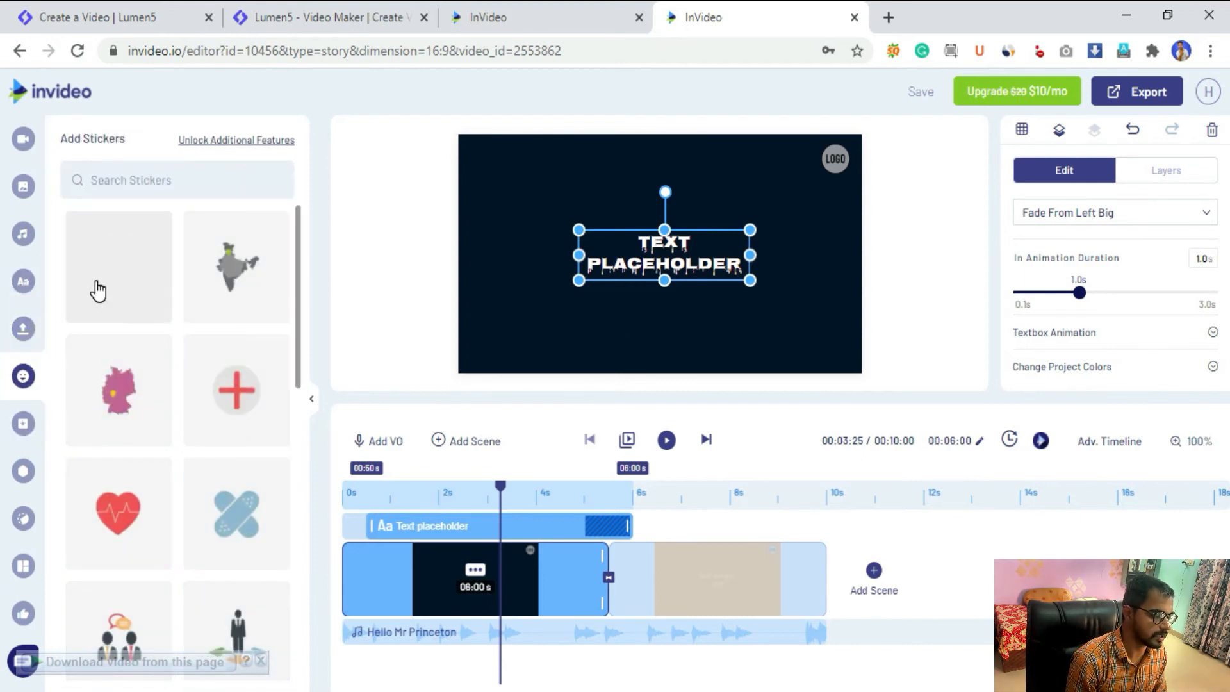
pyautogui.scroll(-3)
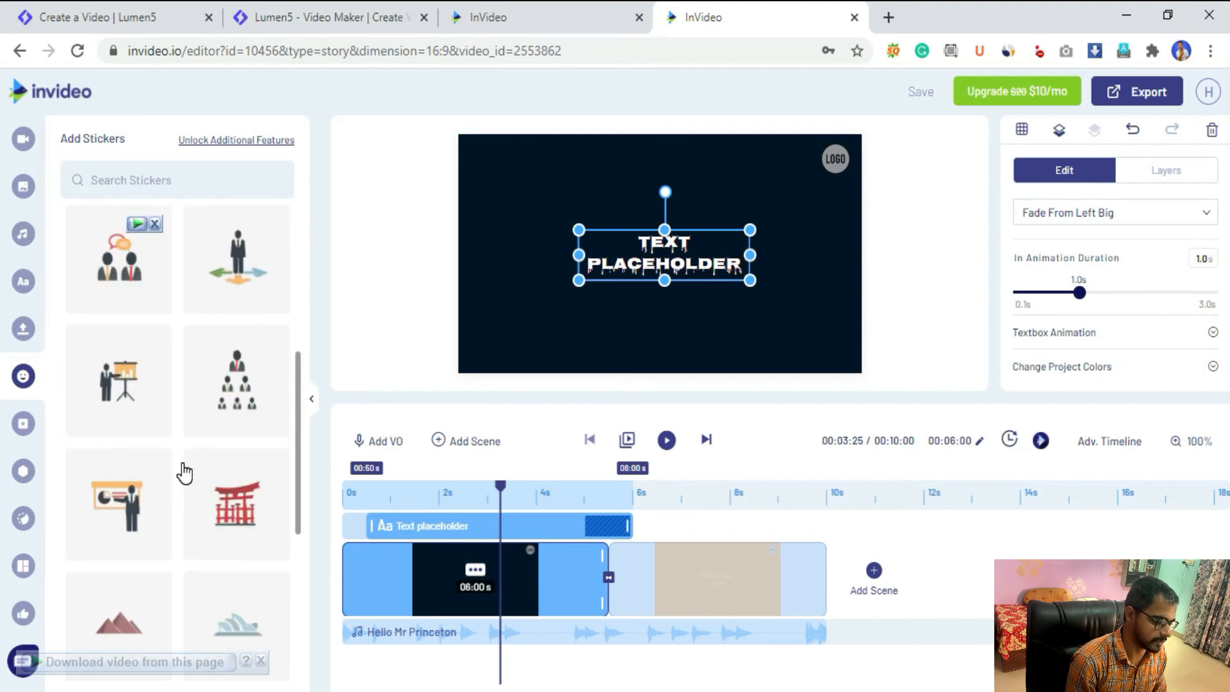
pyautogui.click(23, 424)
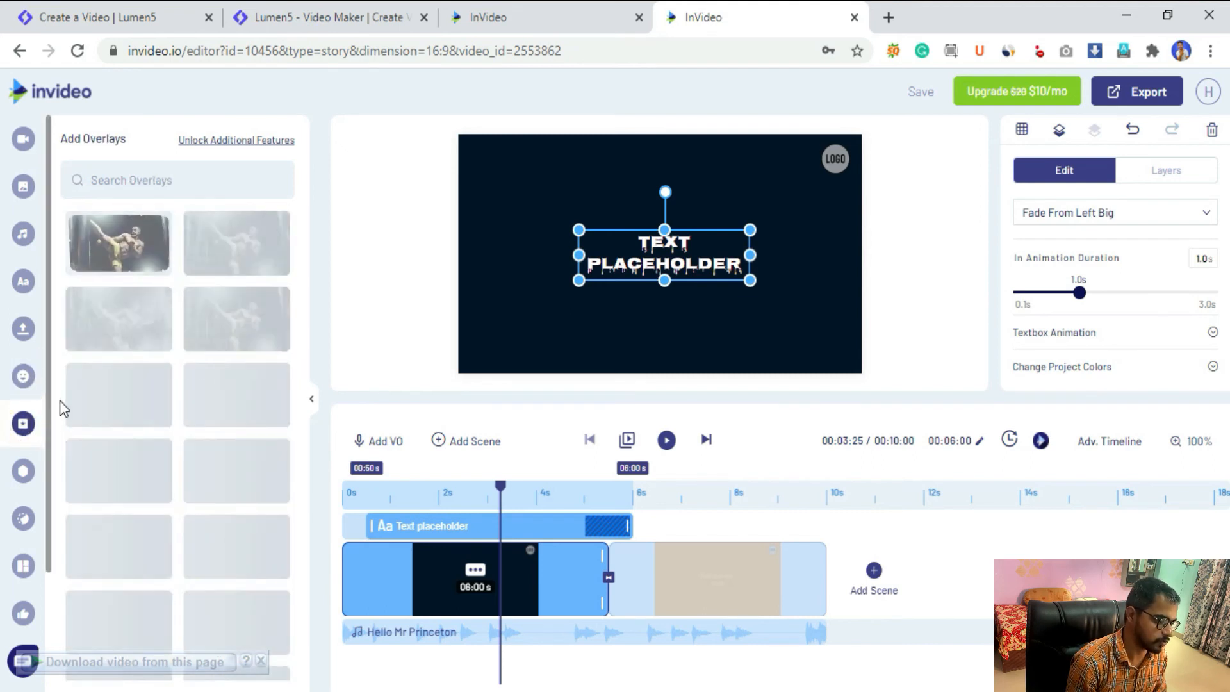
pyautogui.scroll(-3)
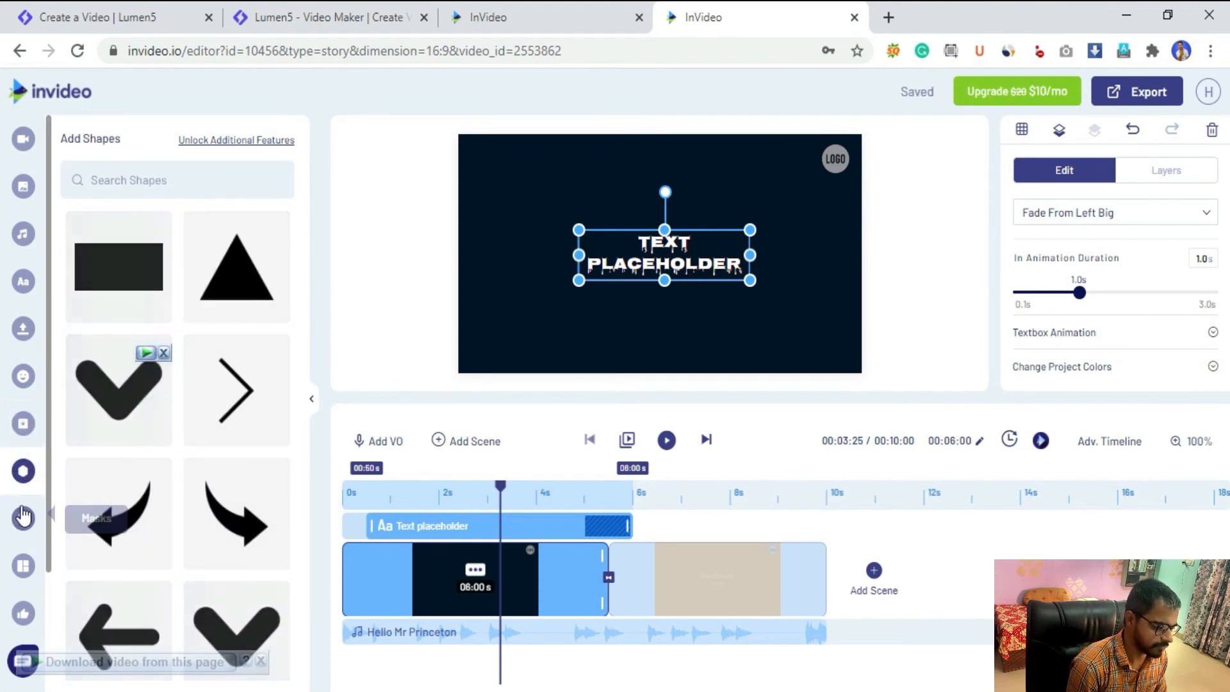
pyautogui.scroll(-3)
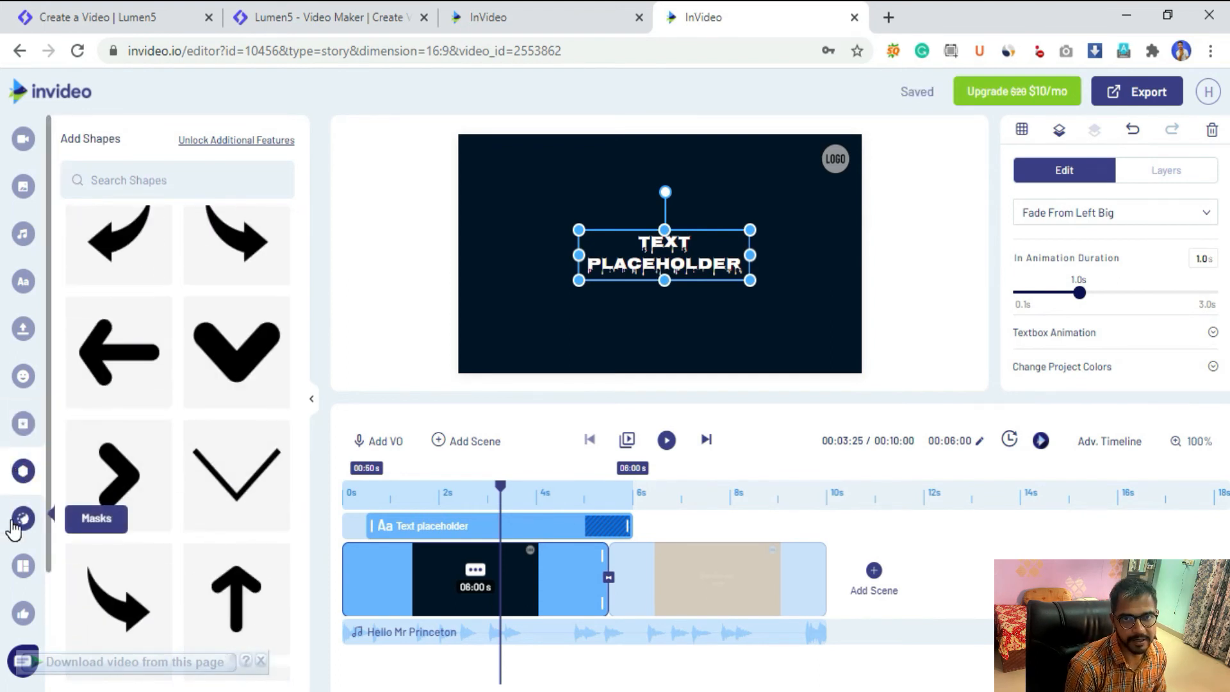
pyautogui.click(23, 519)
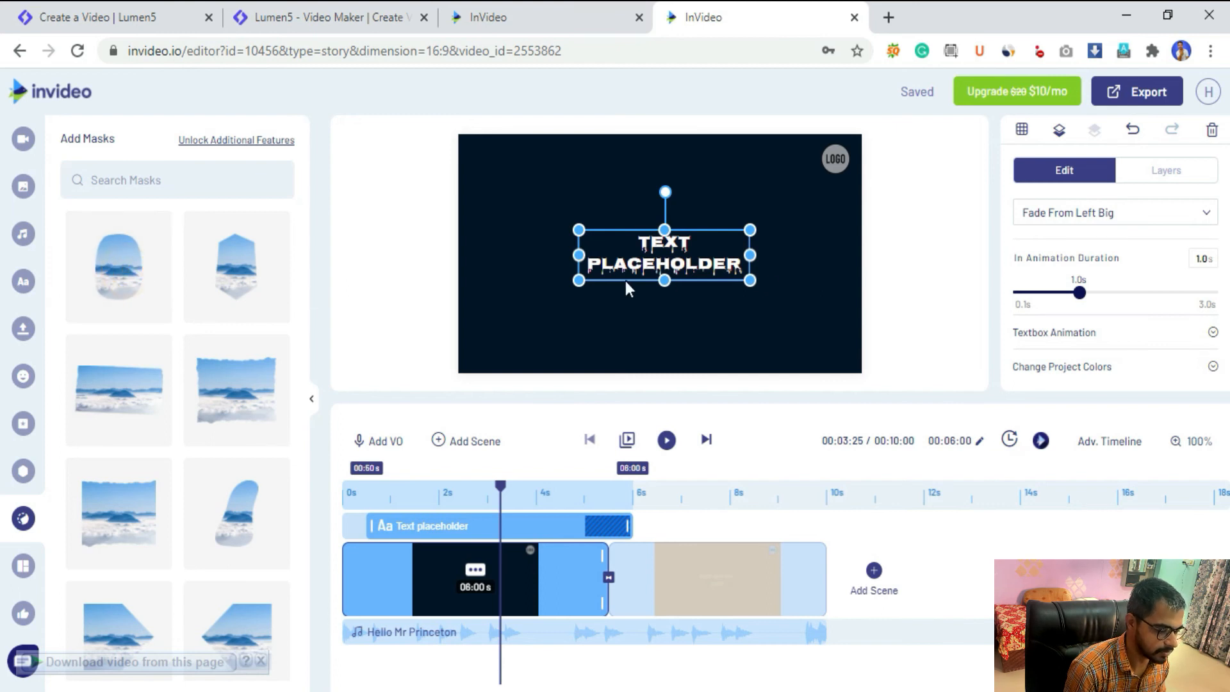
# Move the heading to the lower right and add an oval mask filled from the photo library
pyautogui.moveTo(662, 256); pyautogui.dragTo(750, 318)
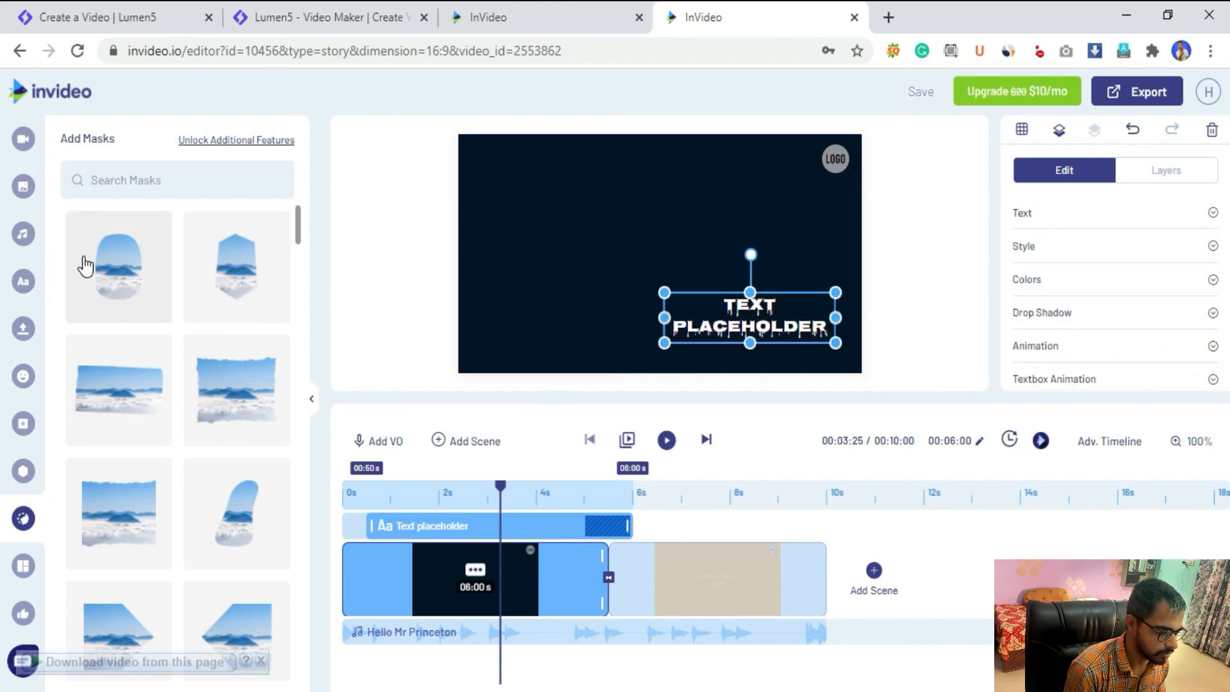
pyautogui.click(1164, 171)
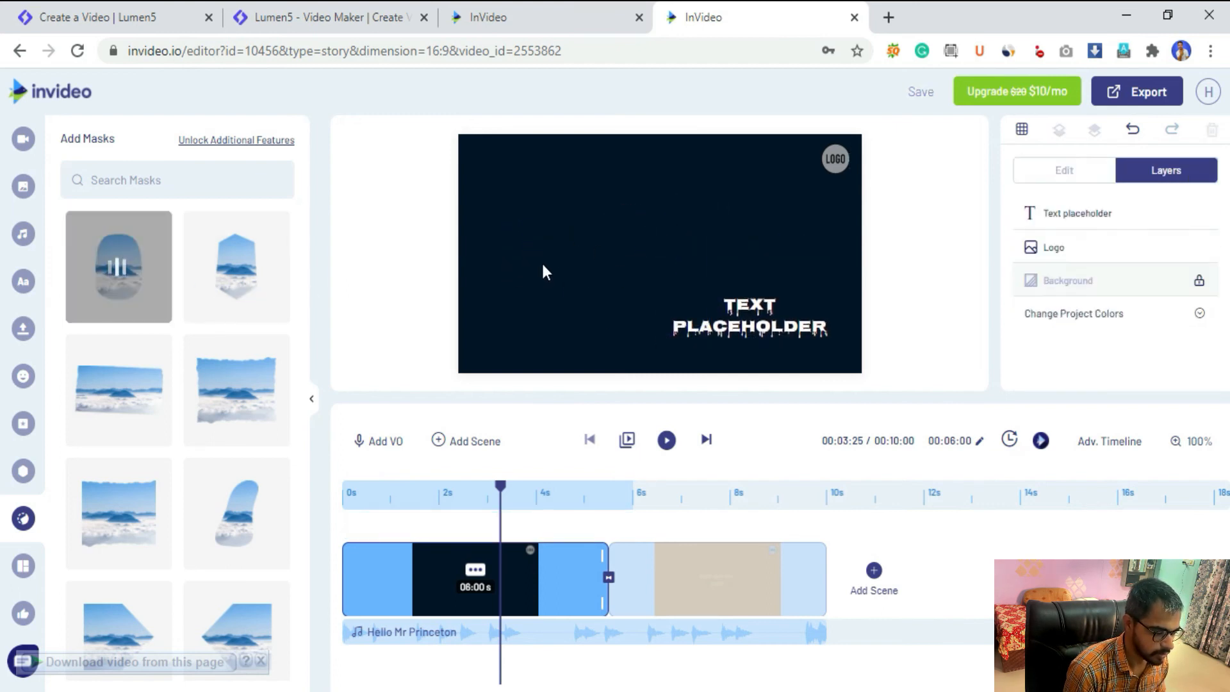
pyautogui.click(118, 267)
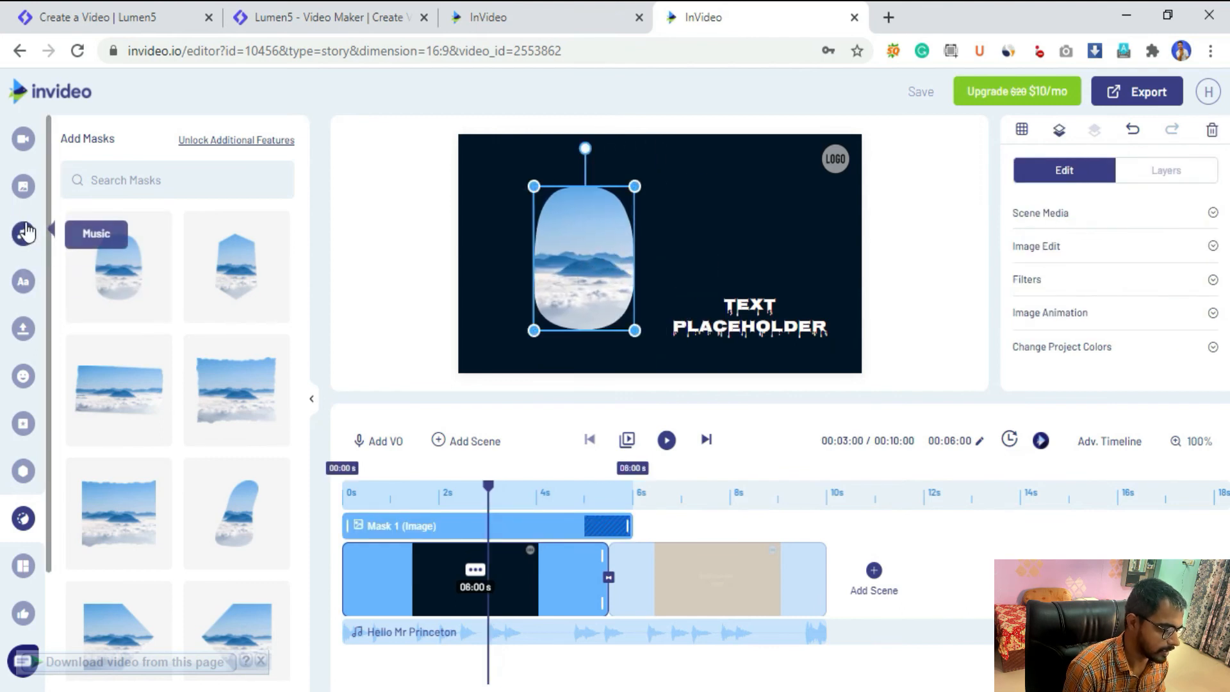
pyautogui.click(23, 186)
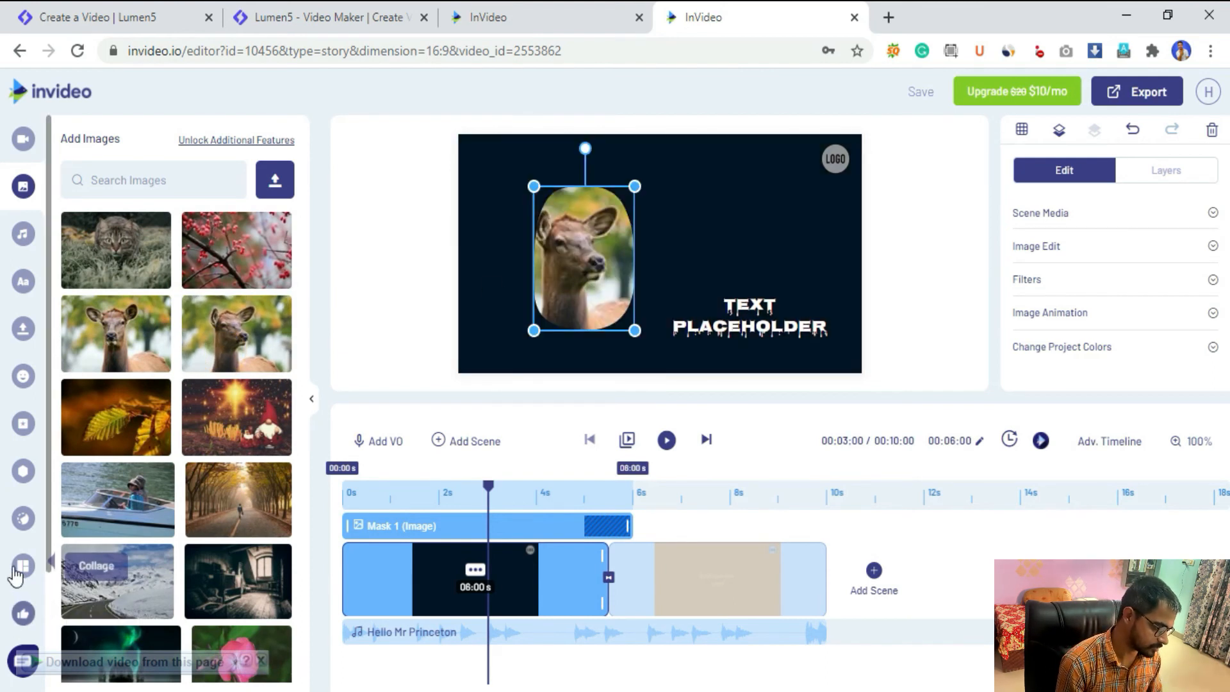
# Browse the Masks library and the collage Layouts
pyautogui.click(23, 517)
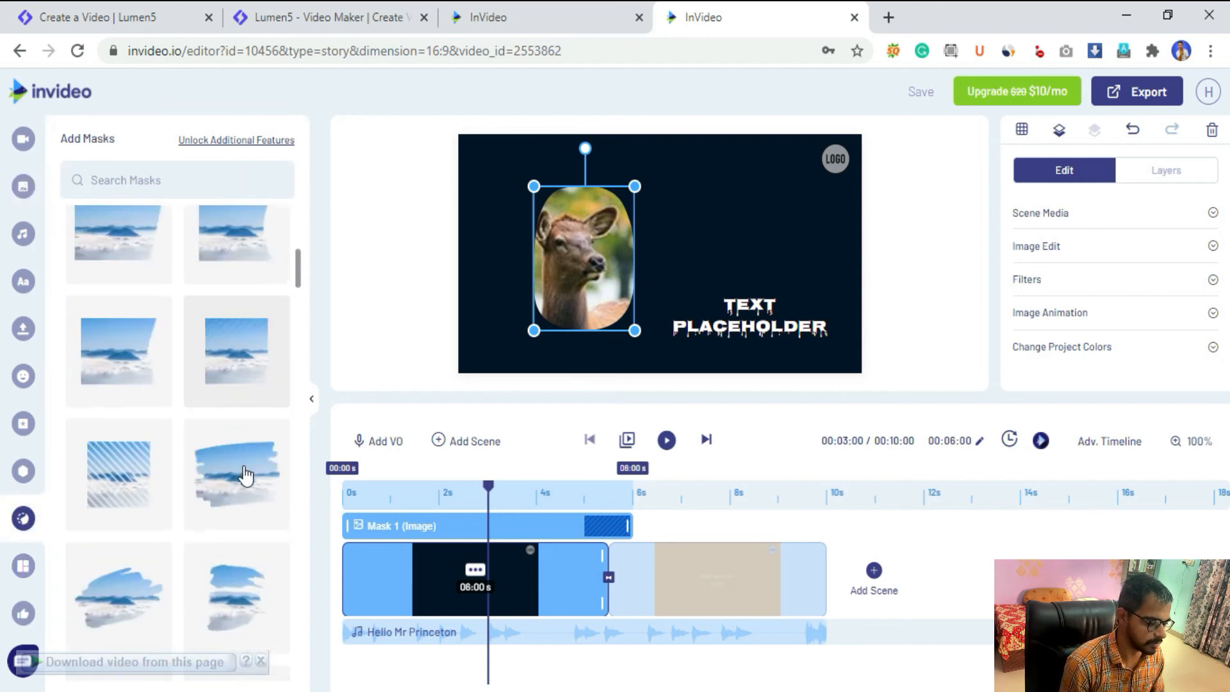
pyautogui.scroll(-3)
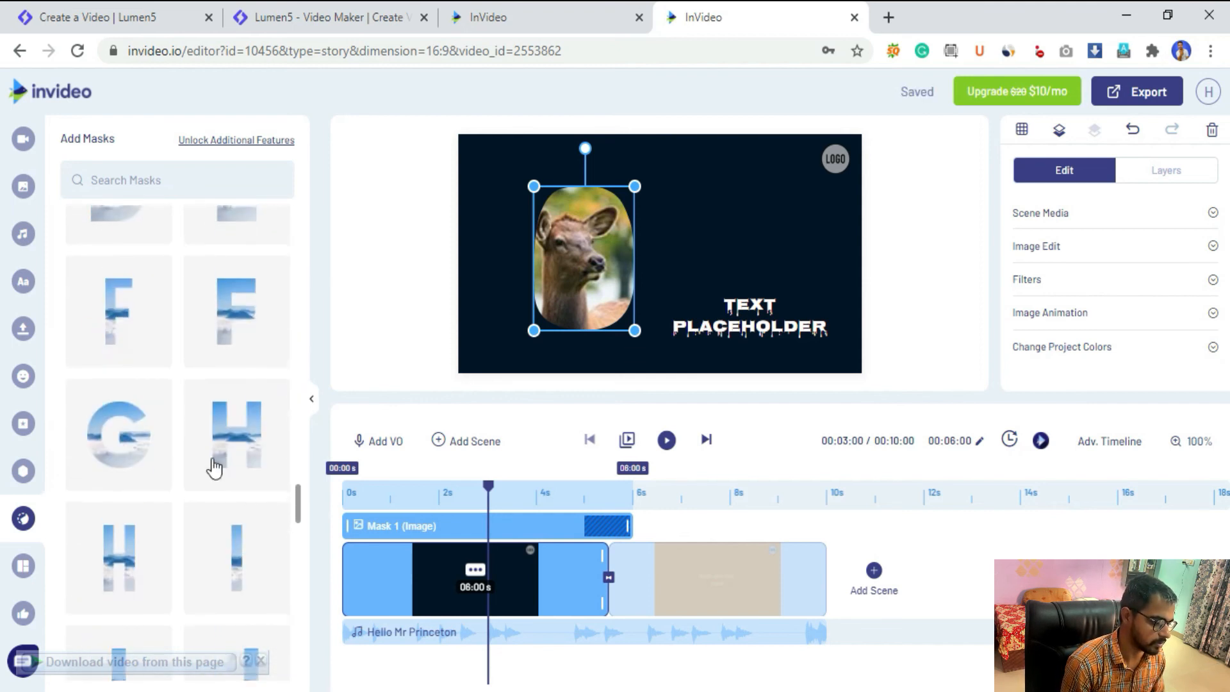
pyautogui.click(23, 565)
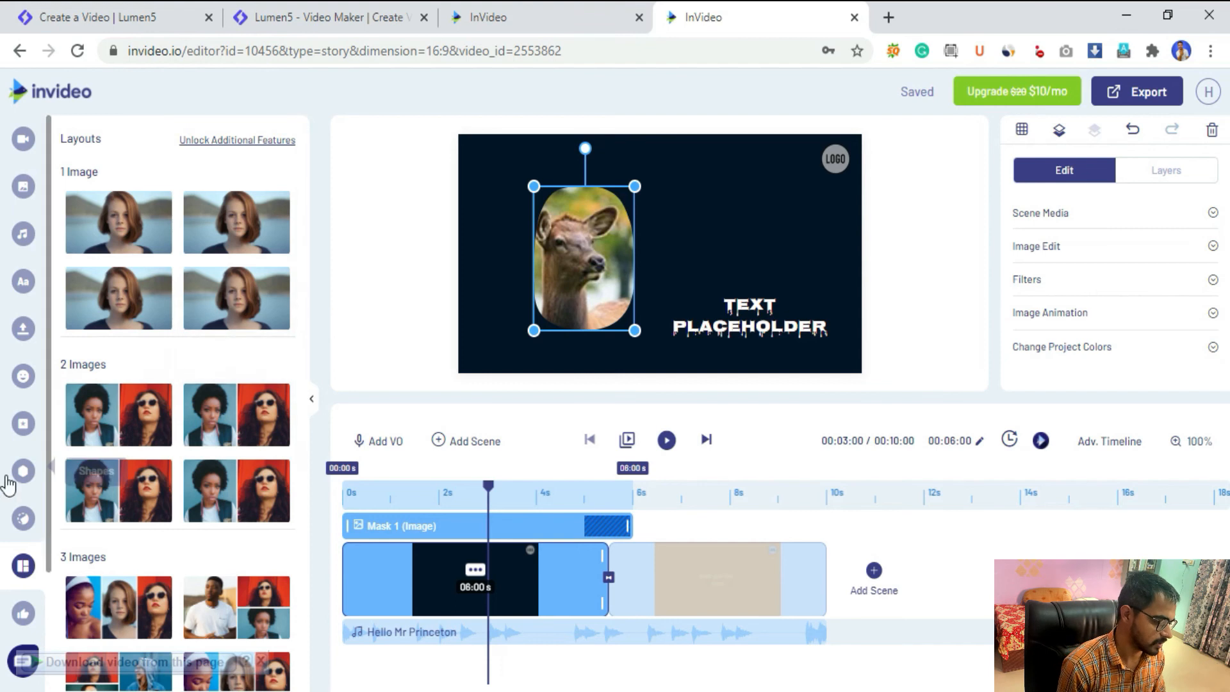
# View the Social Posts importer offering Twitter Tweets and Instagram Posts
pyautogui.click(23, 557)
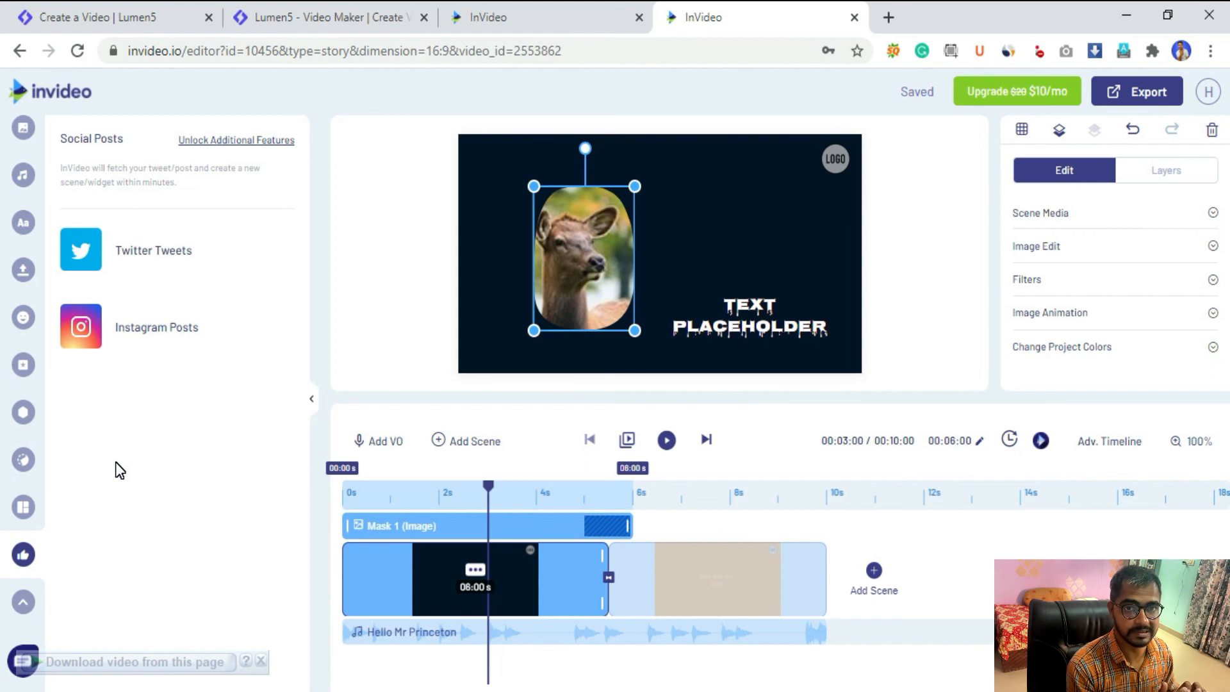
pyautogui.moveTo(19, 69)
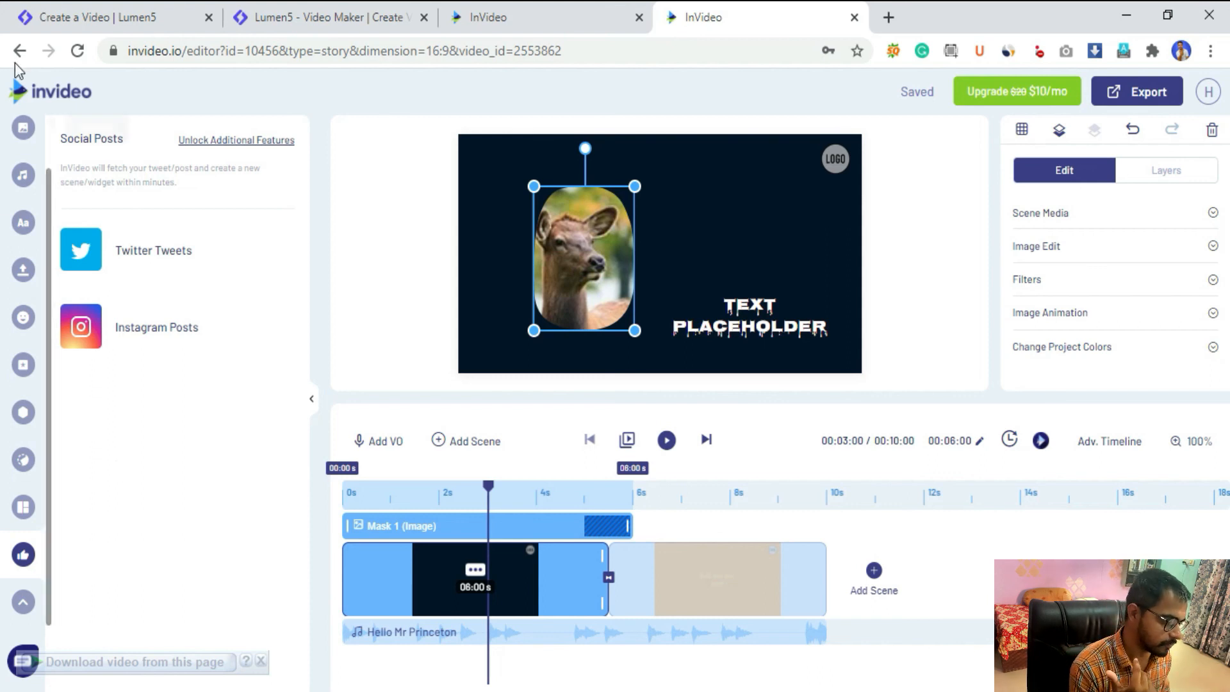
pyautogui.click(103, 17)
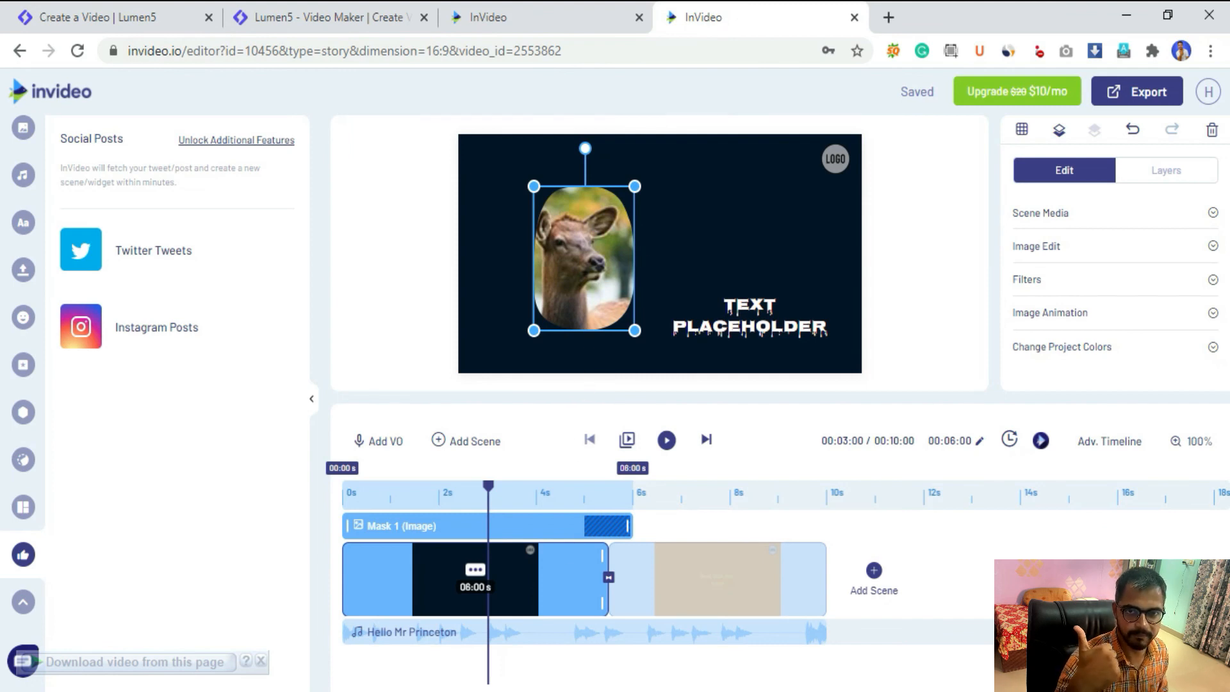
pyautogui.moveTo(23, 365)
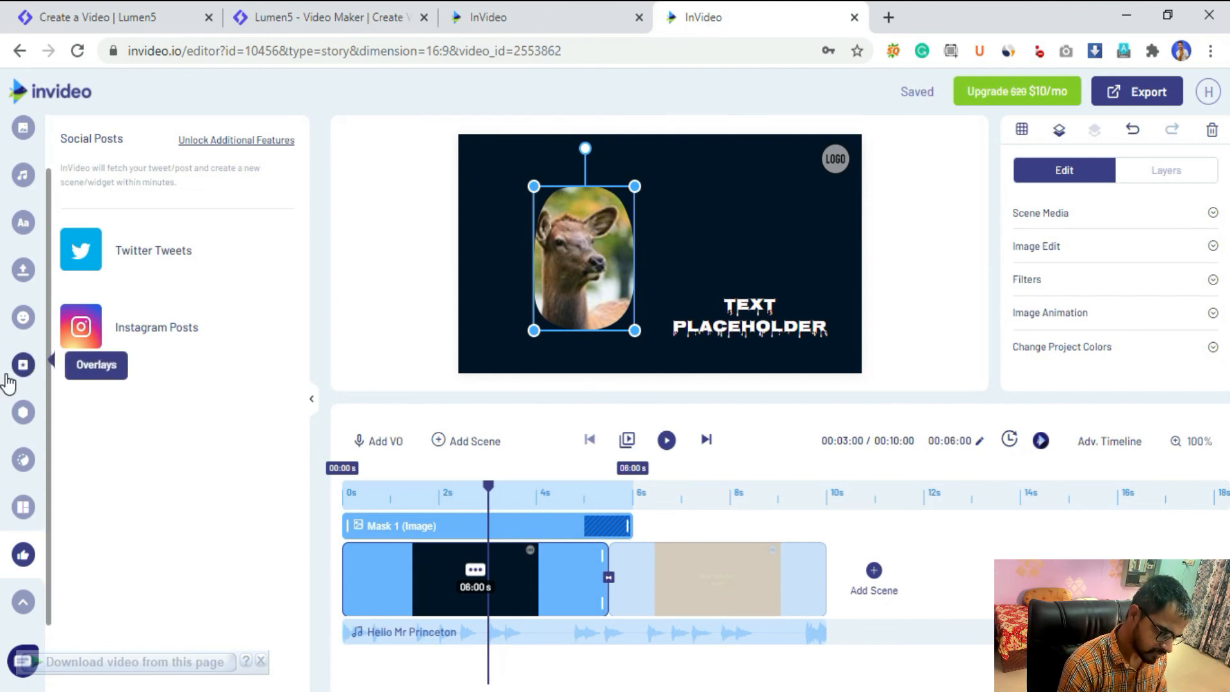